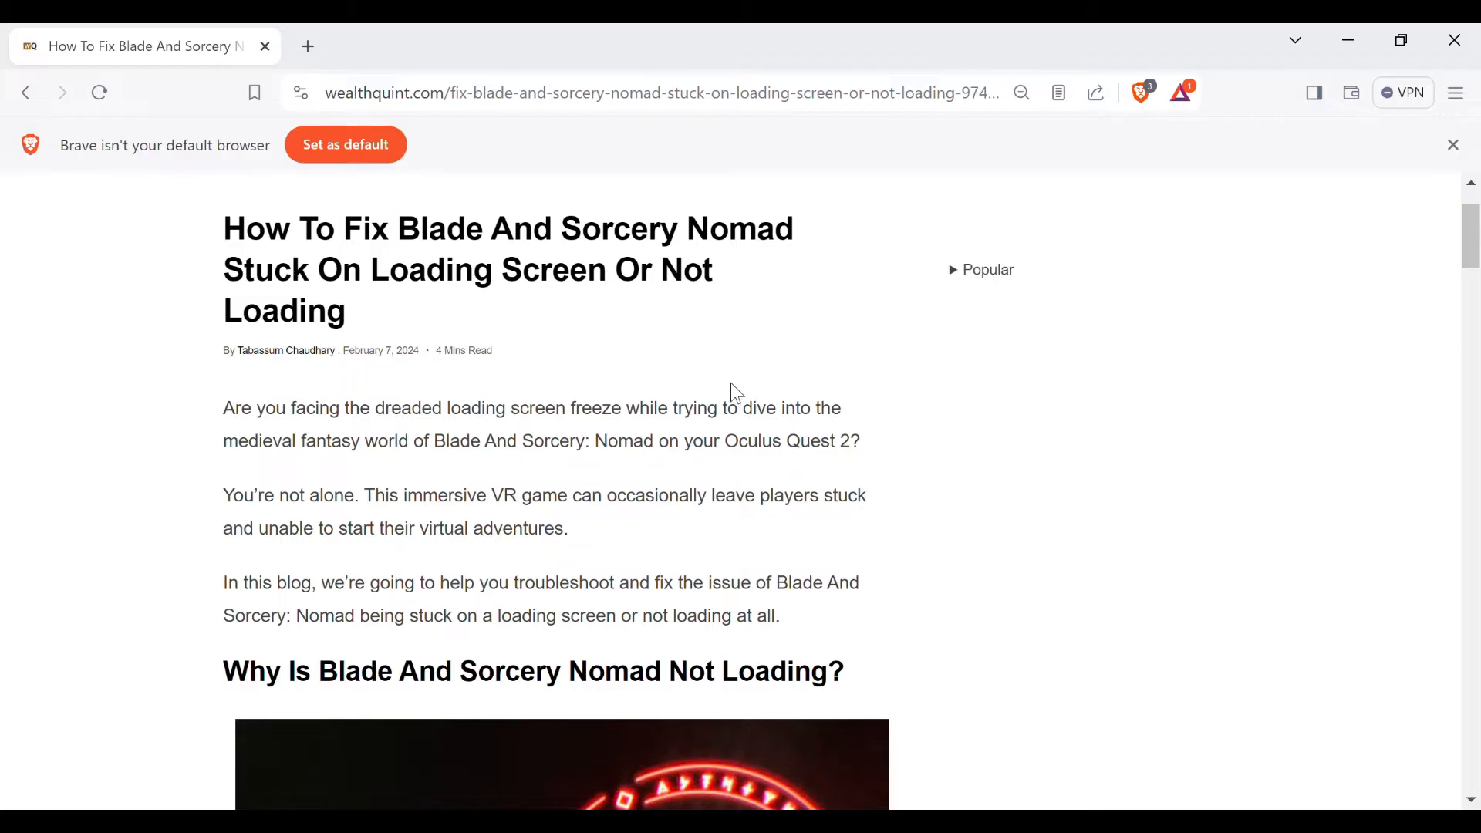
mouse_move(705, 371)
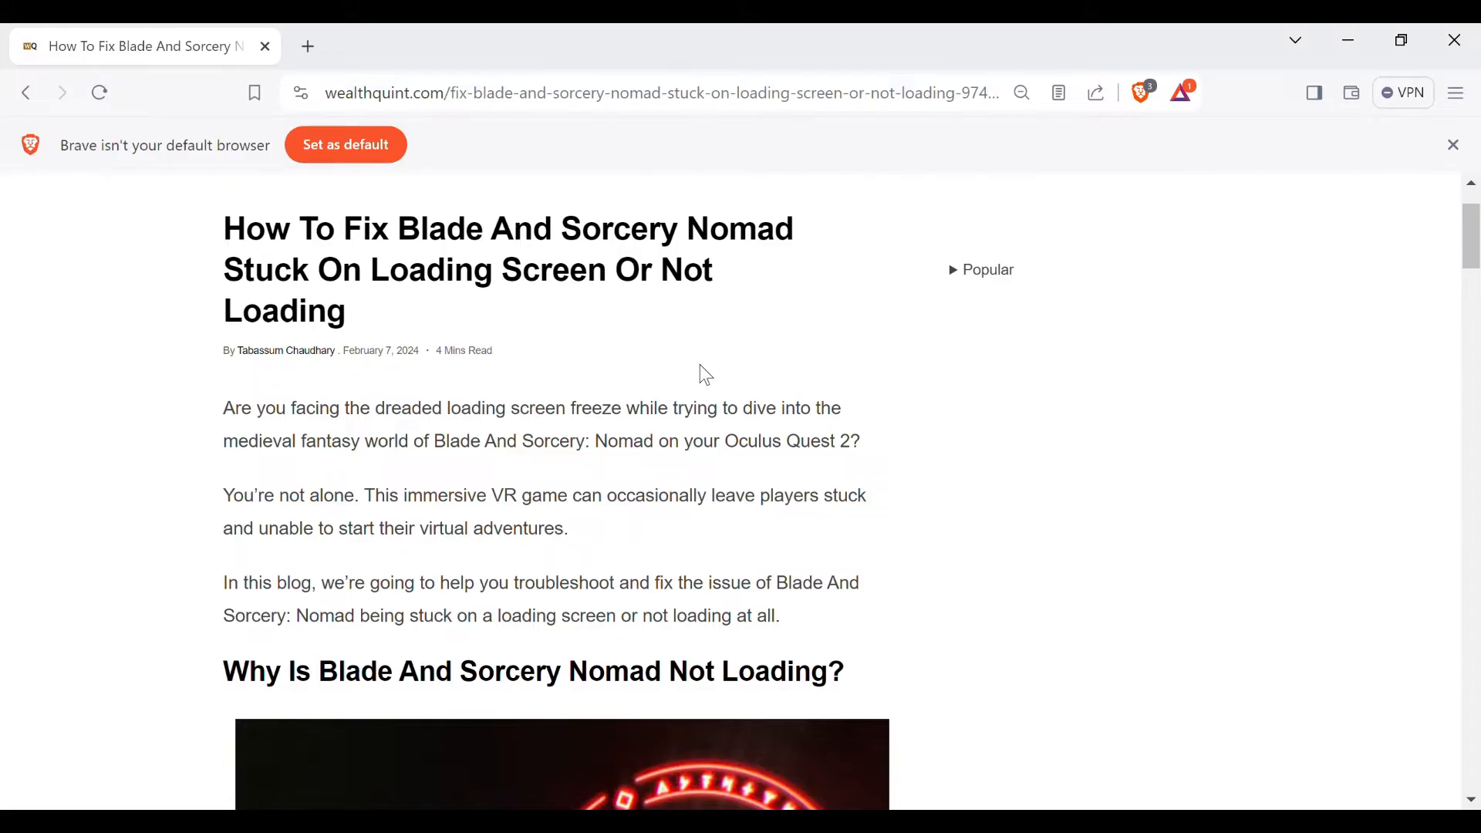
mouse_move(704, 369)
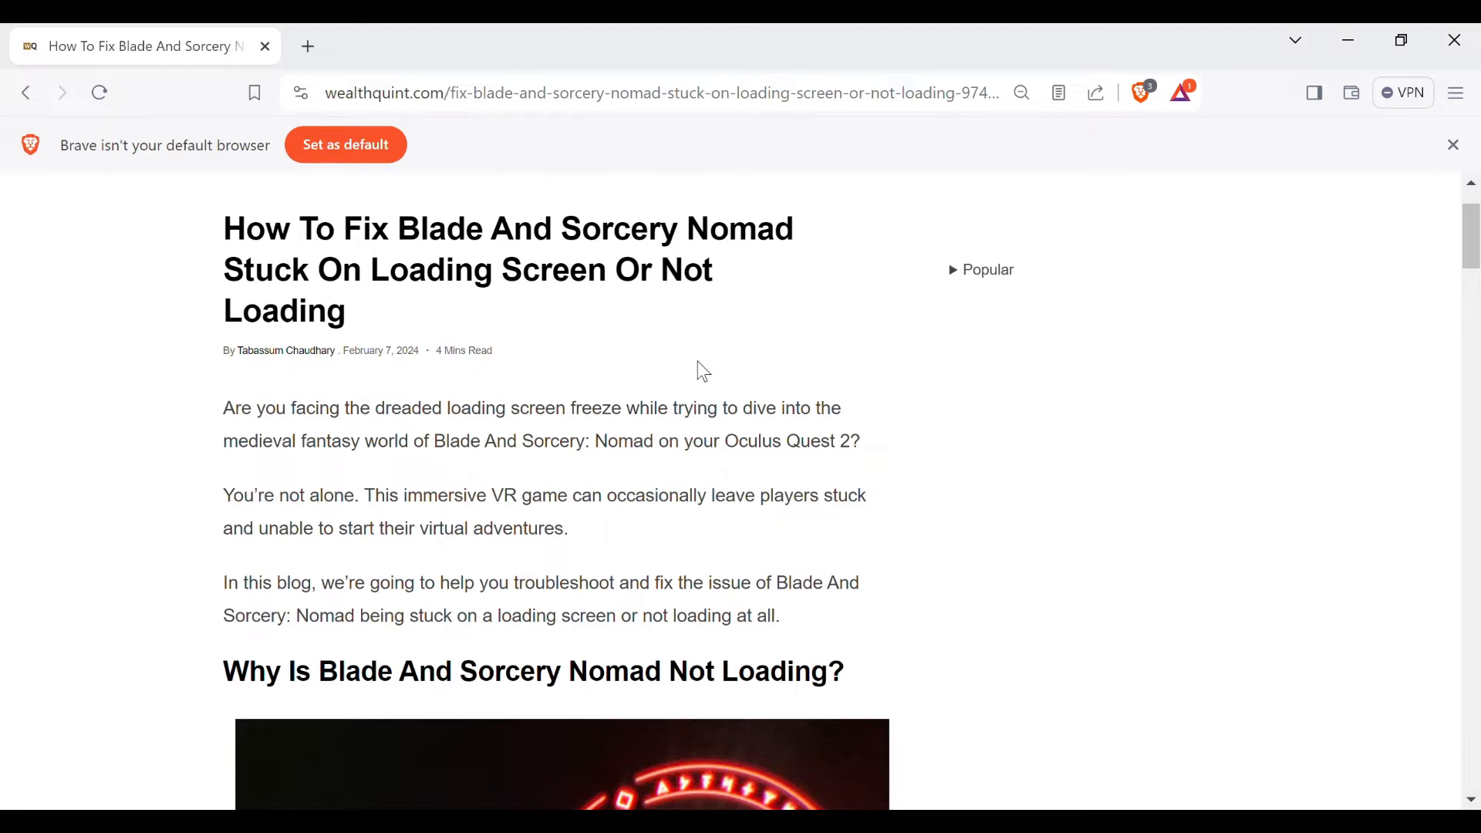
Scroll past the Reddit screenshot to method 1, Perform A Soft Reset, and its steps
scroll(down, 3)
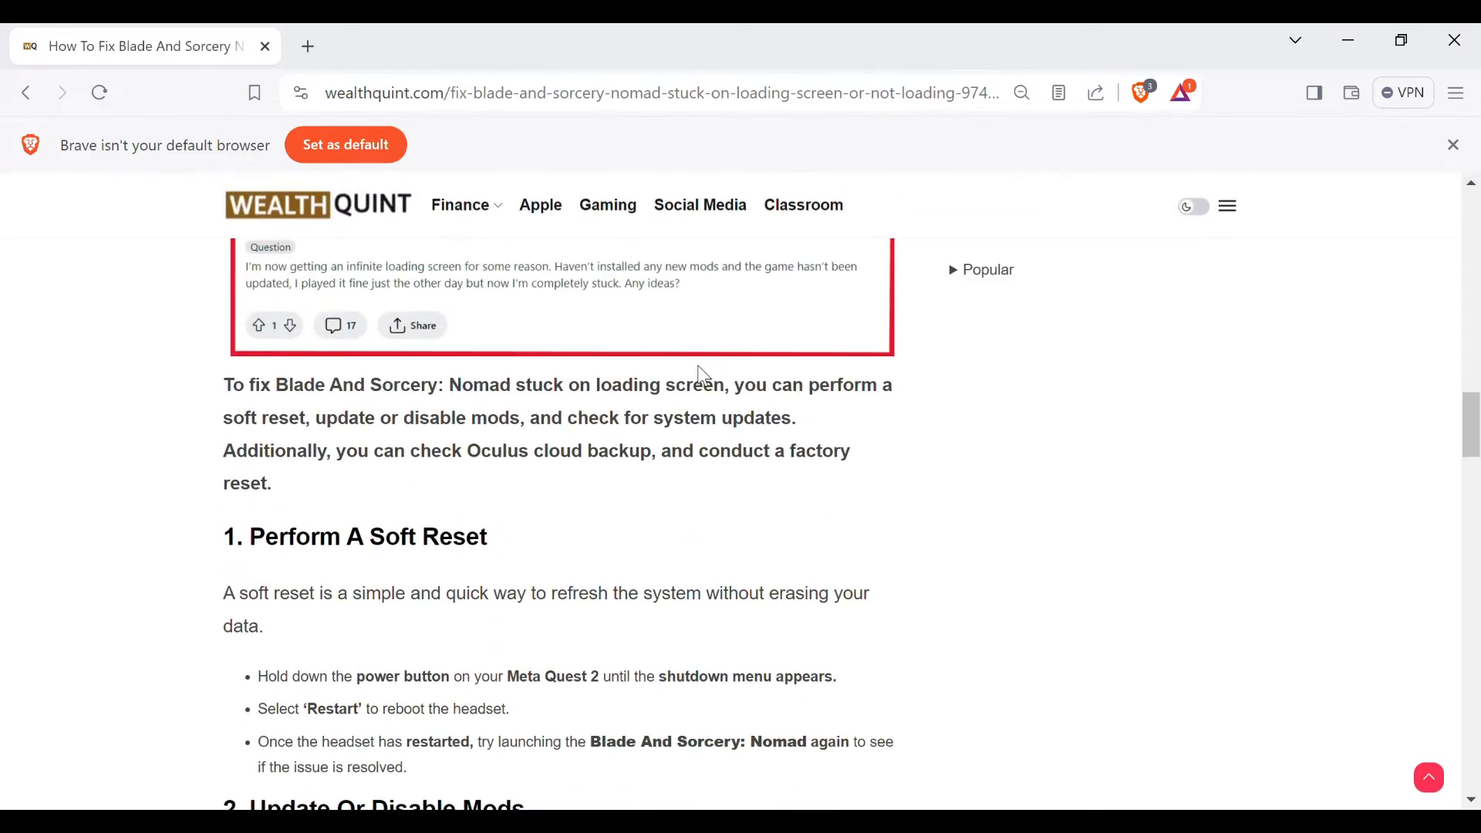
mouse_move(506, 470)
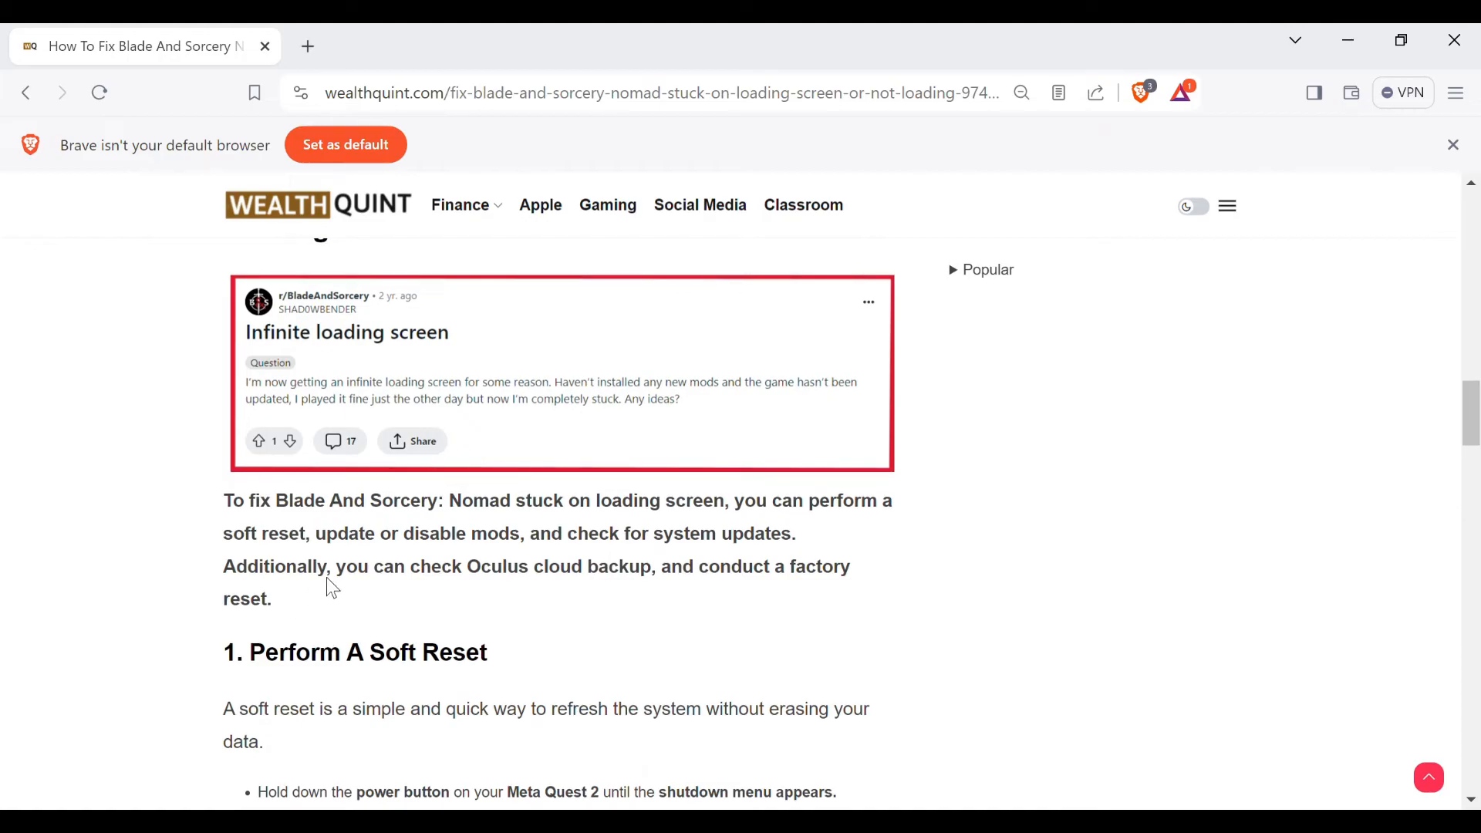
scroll(down, 3)
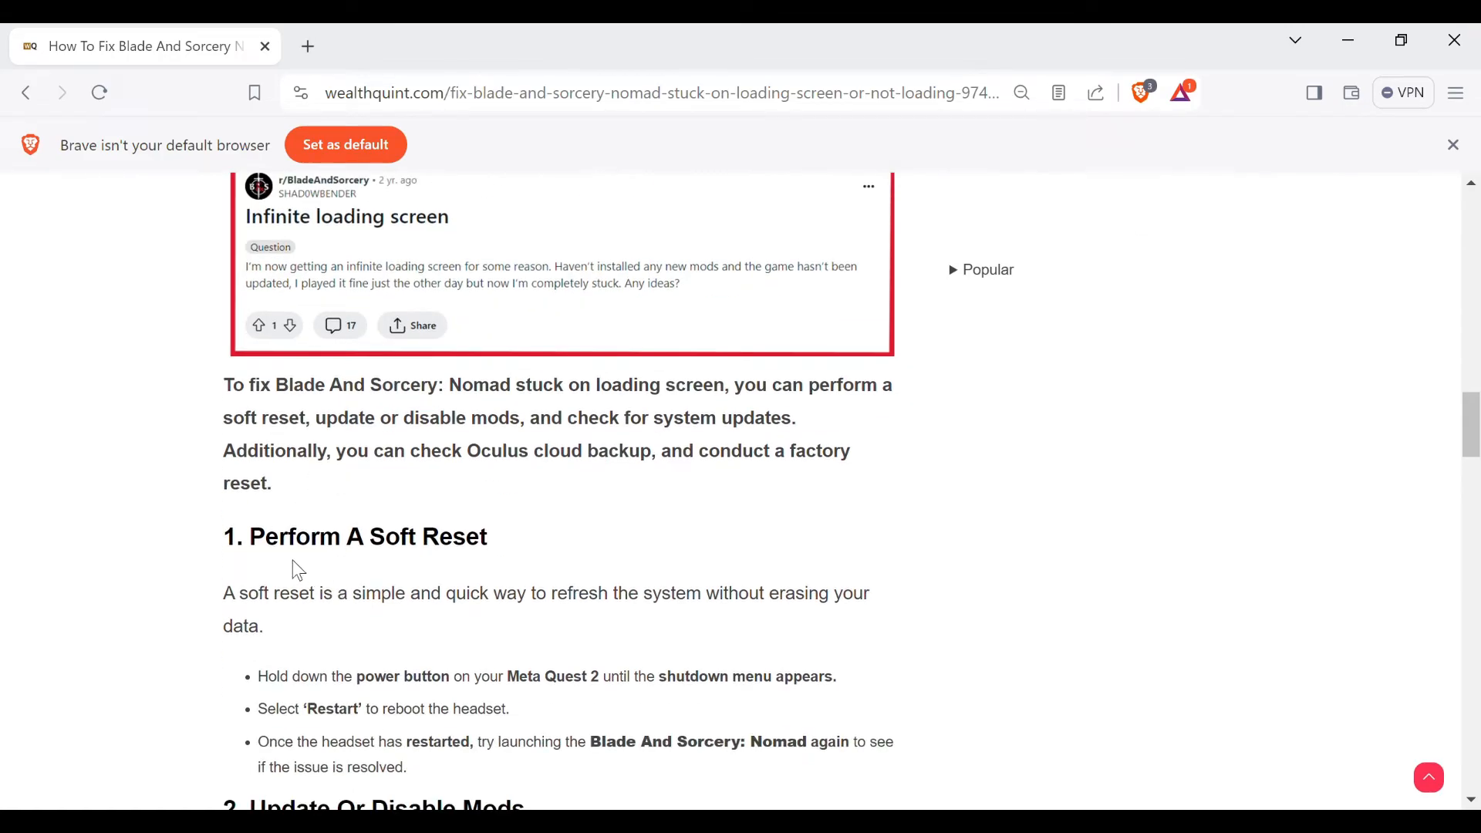
scroll(down, 3)
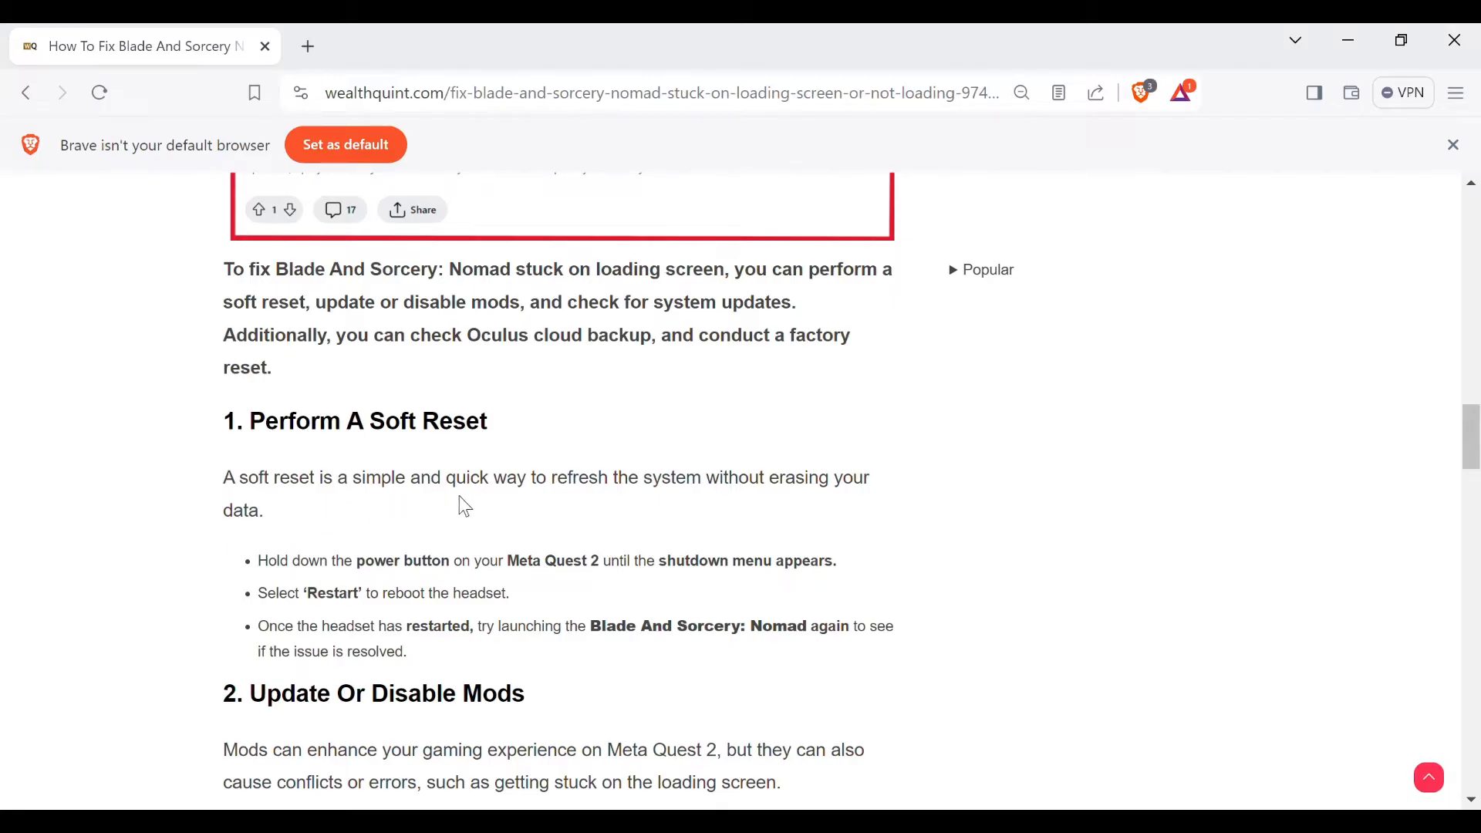
mouse_move(675, 526)
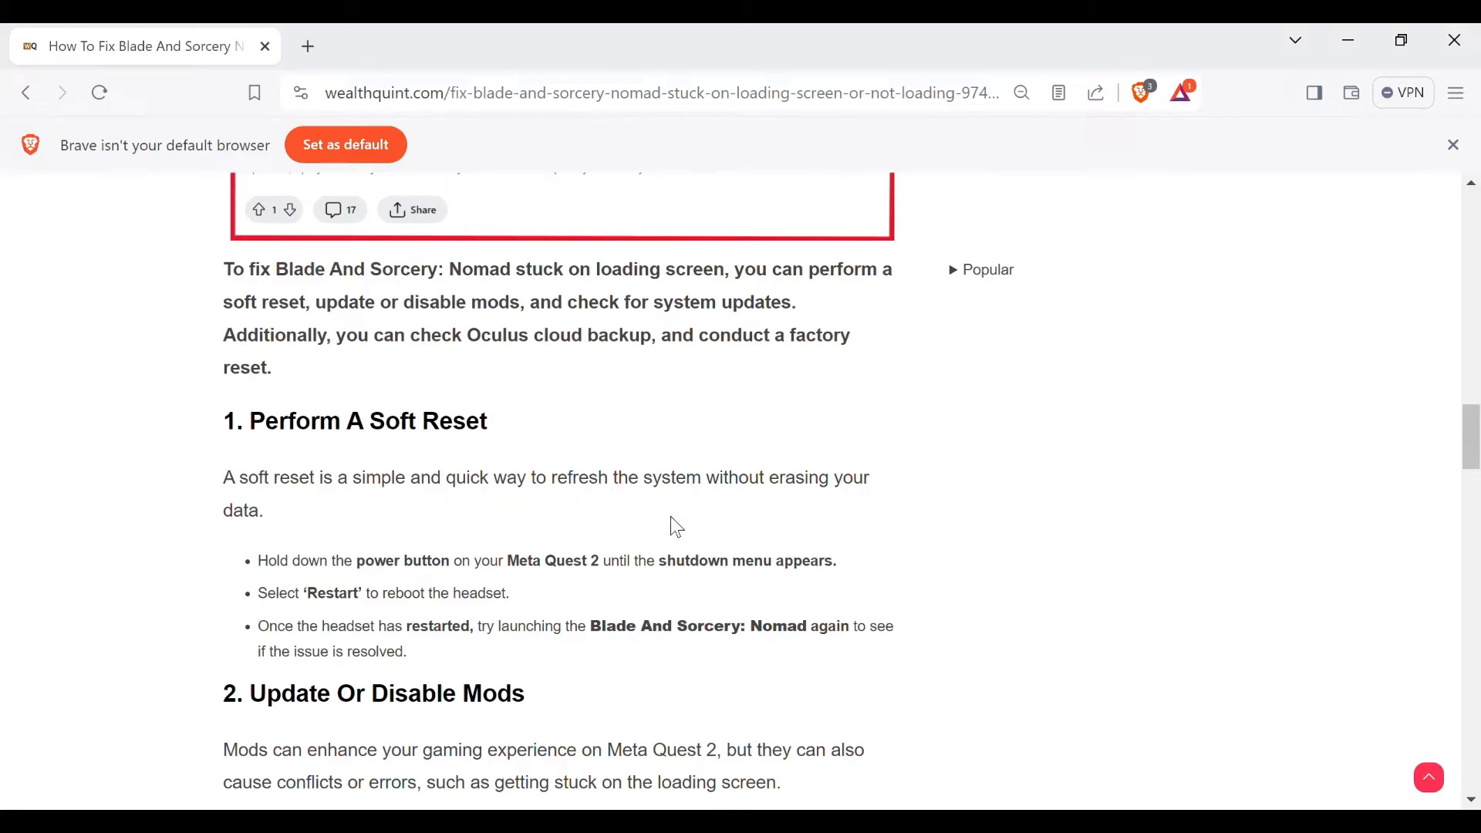
scroll(down, 3)
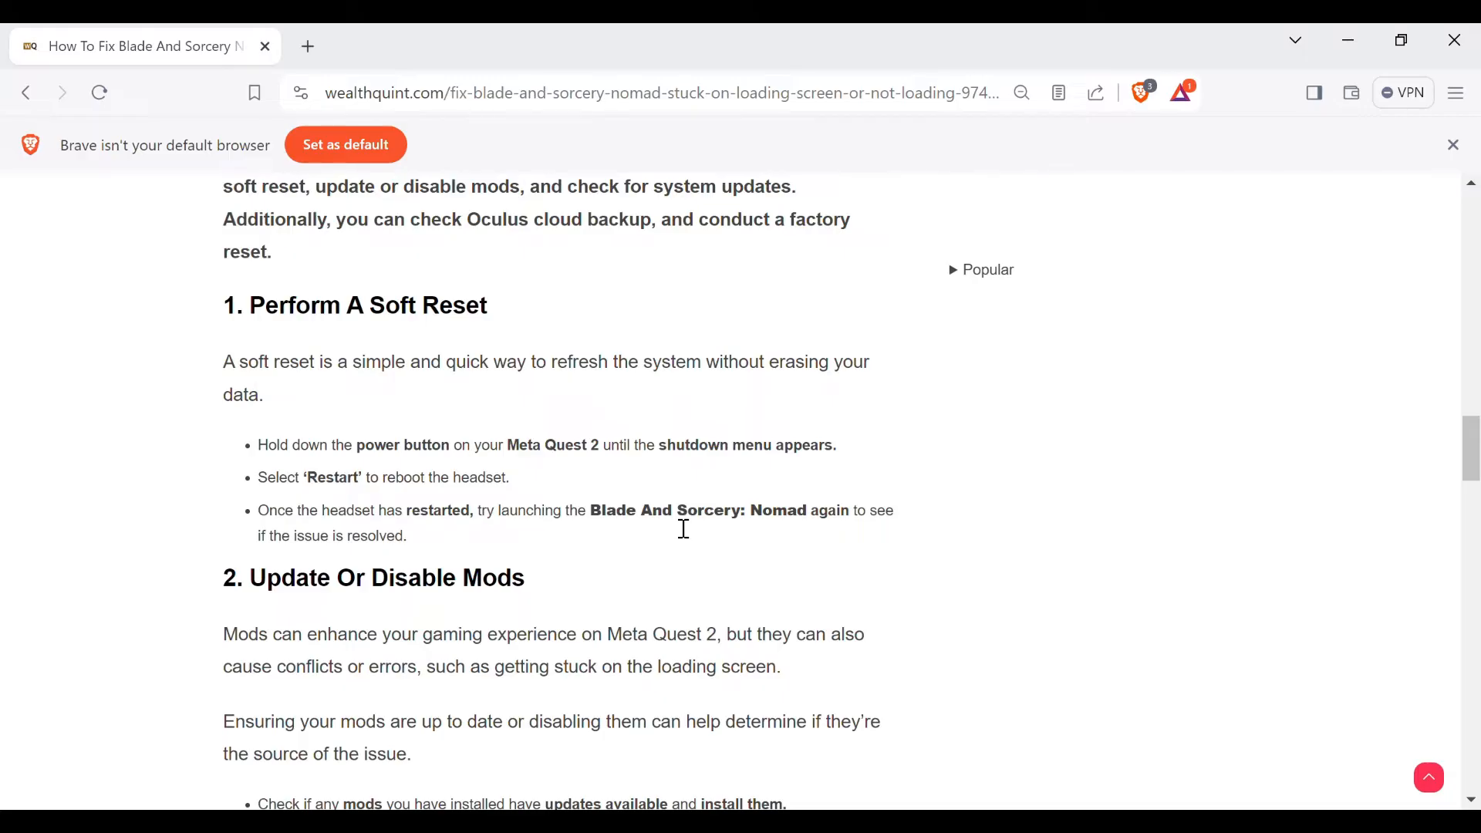
mouse_move(671, 552)
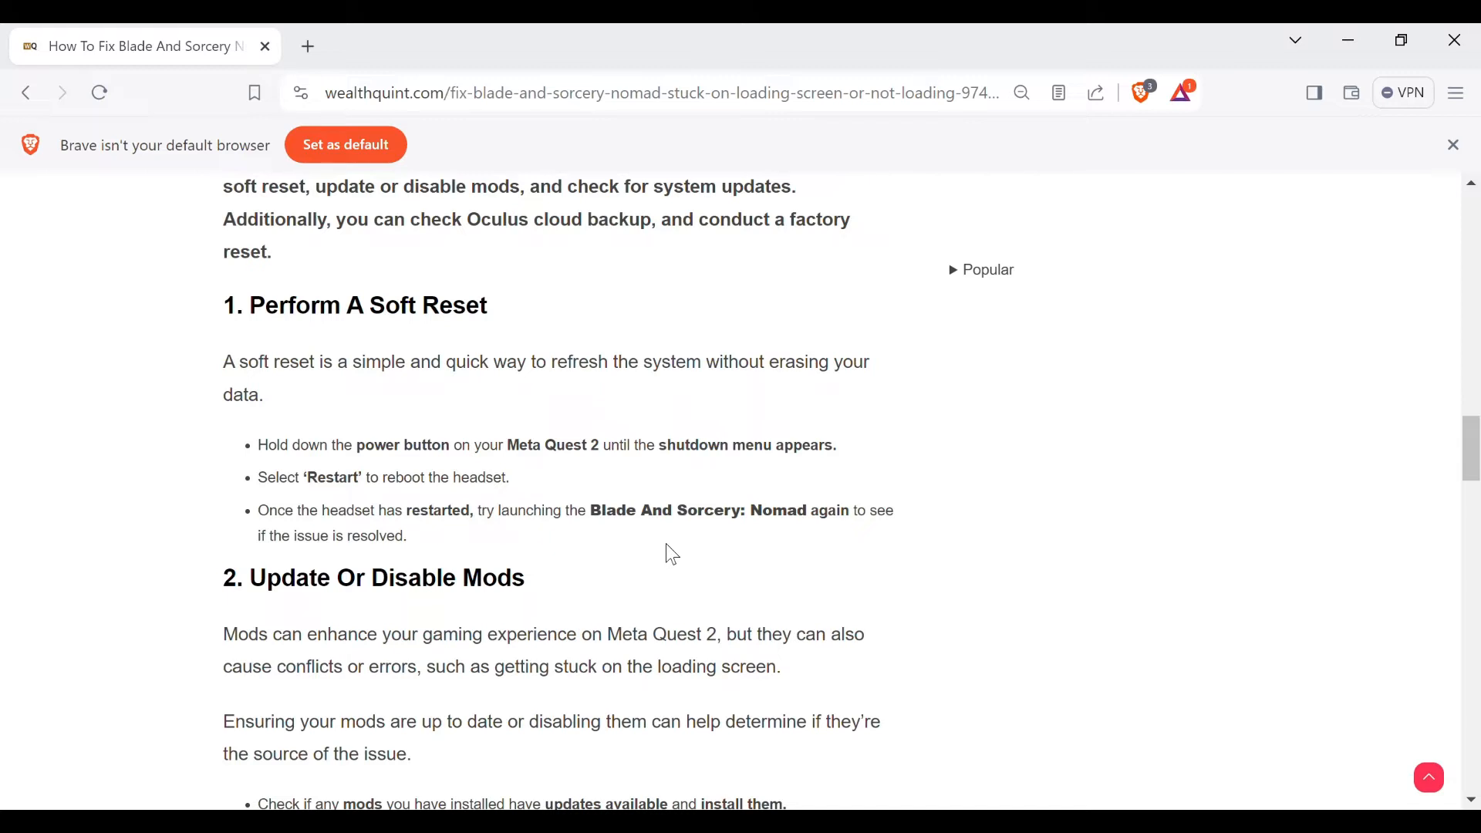
Scroll through method 2, Update Or Disable Mods, to method 3, Check For System Updates
scroll(down, 3)
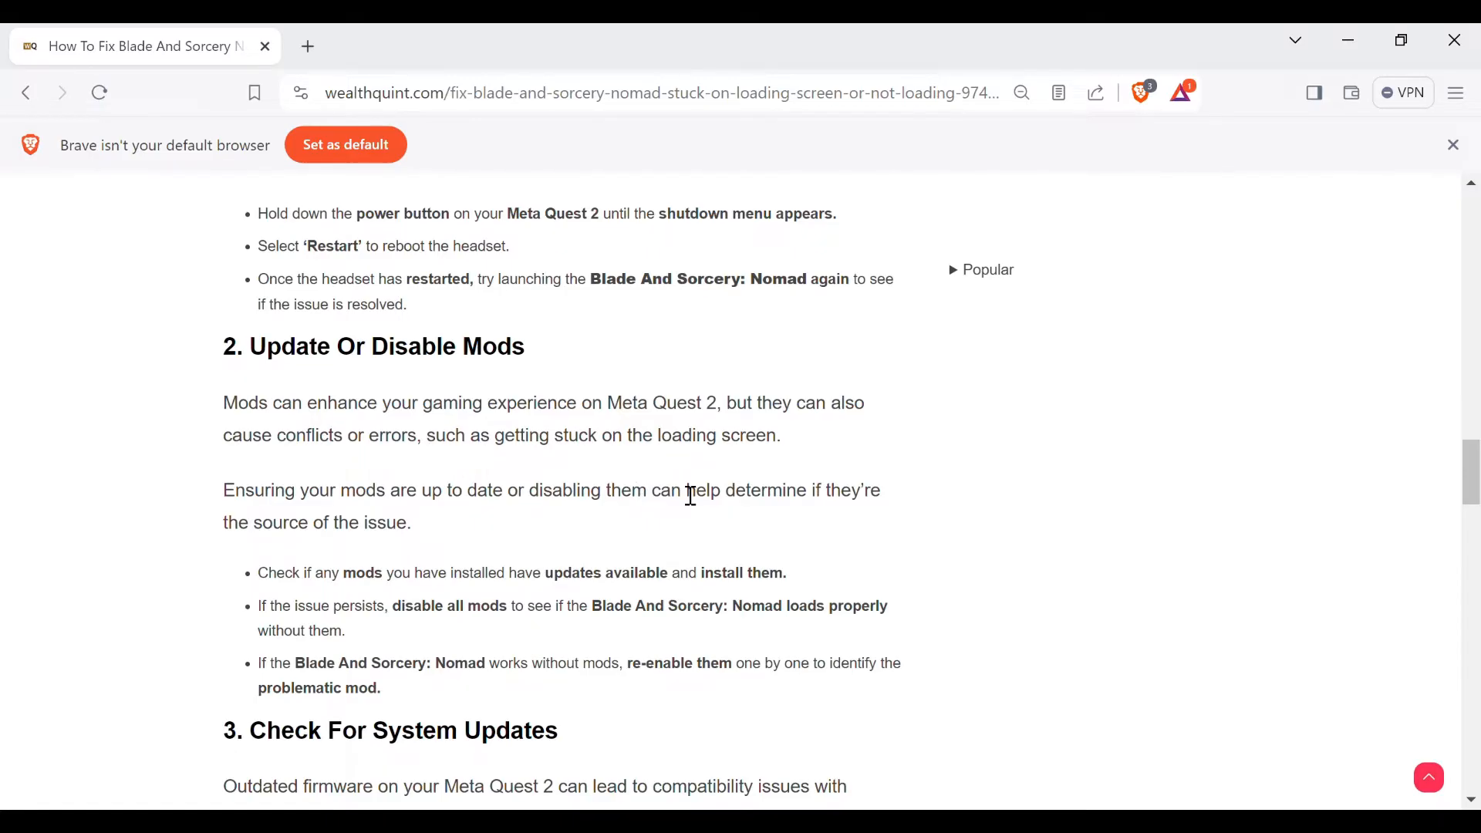
mouse_move(679, 478)
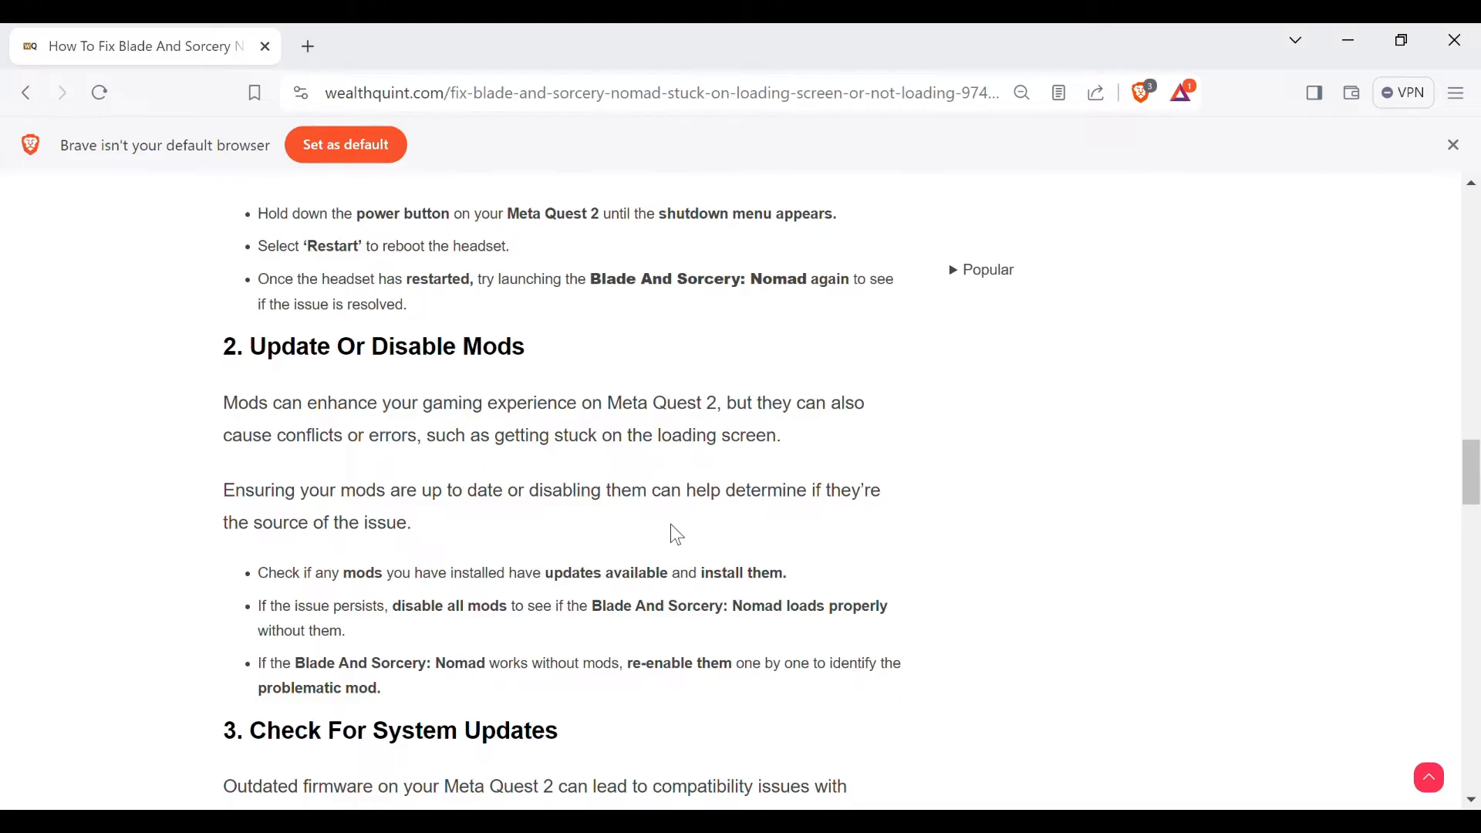
scroll(down, 3)
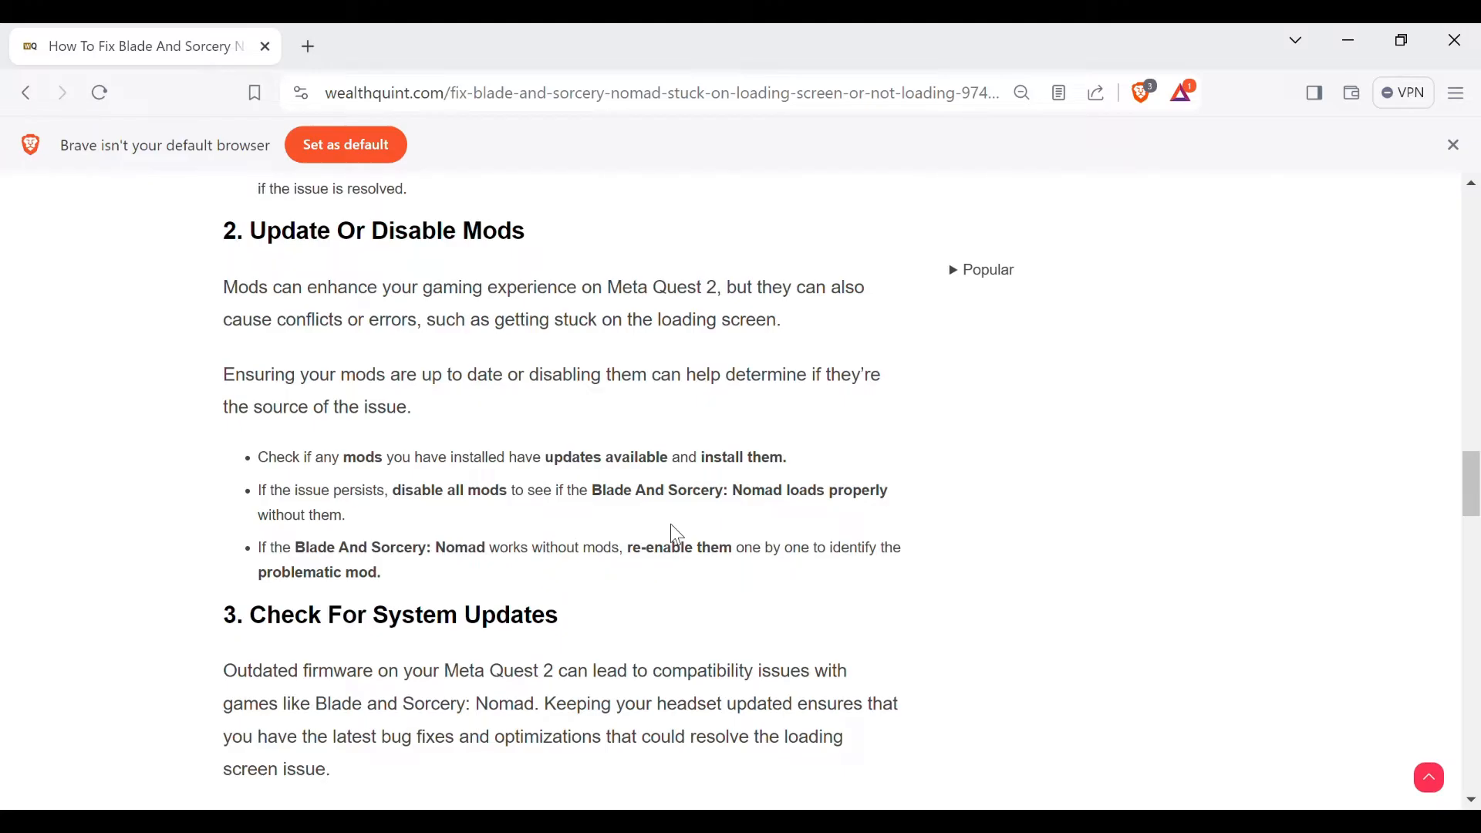
mouse_move(676, 519)
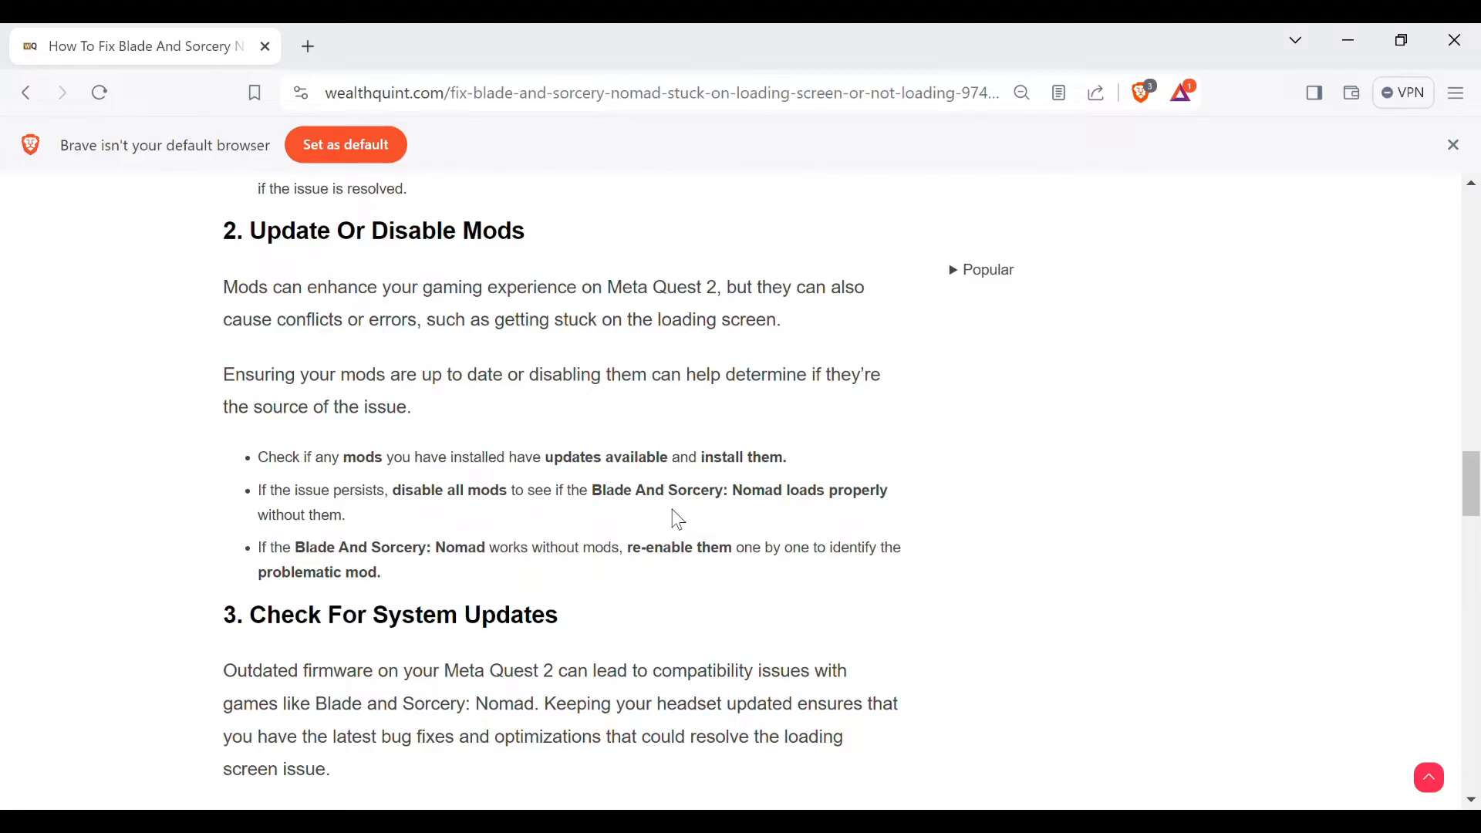
mouse_move(731, 587)
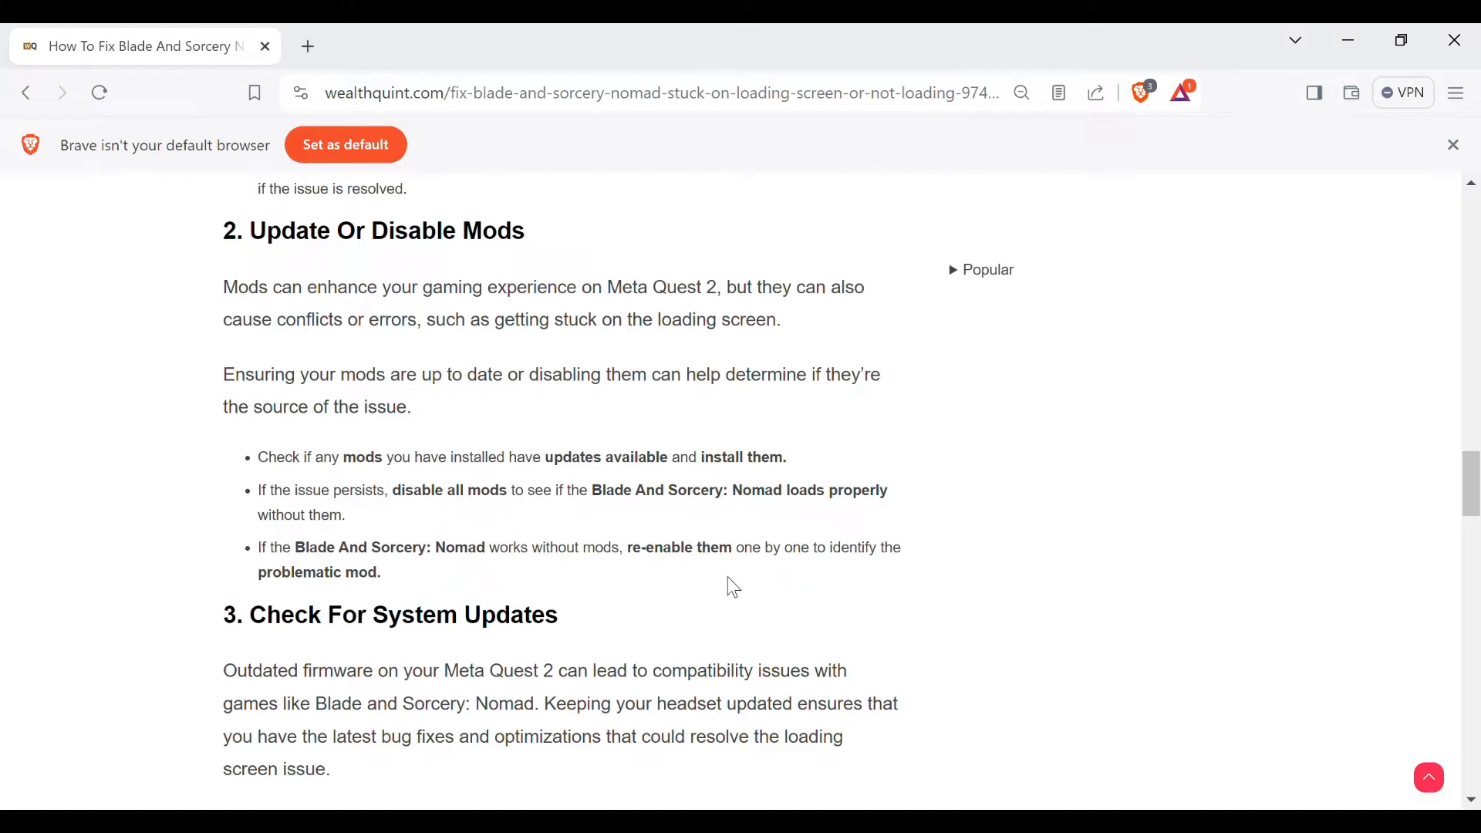
scroll(down, 3)
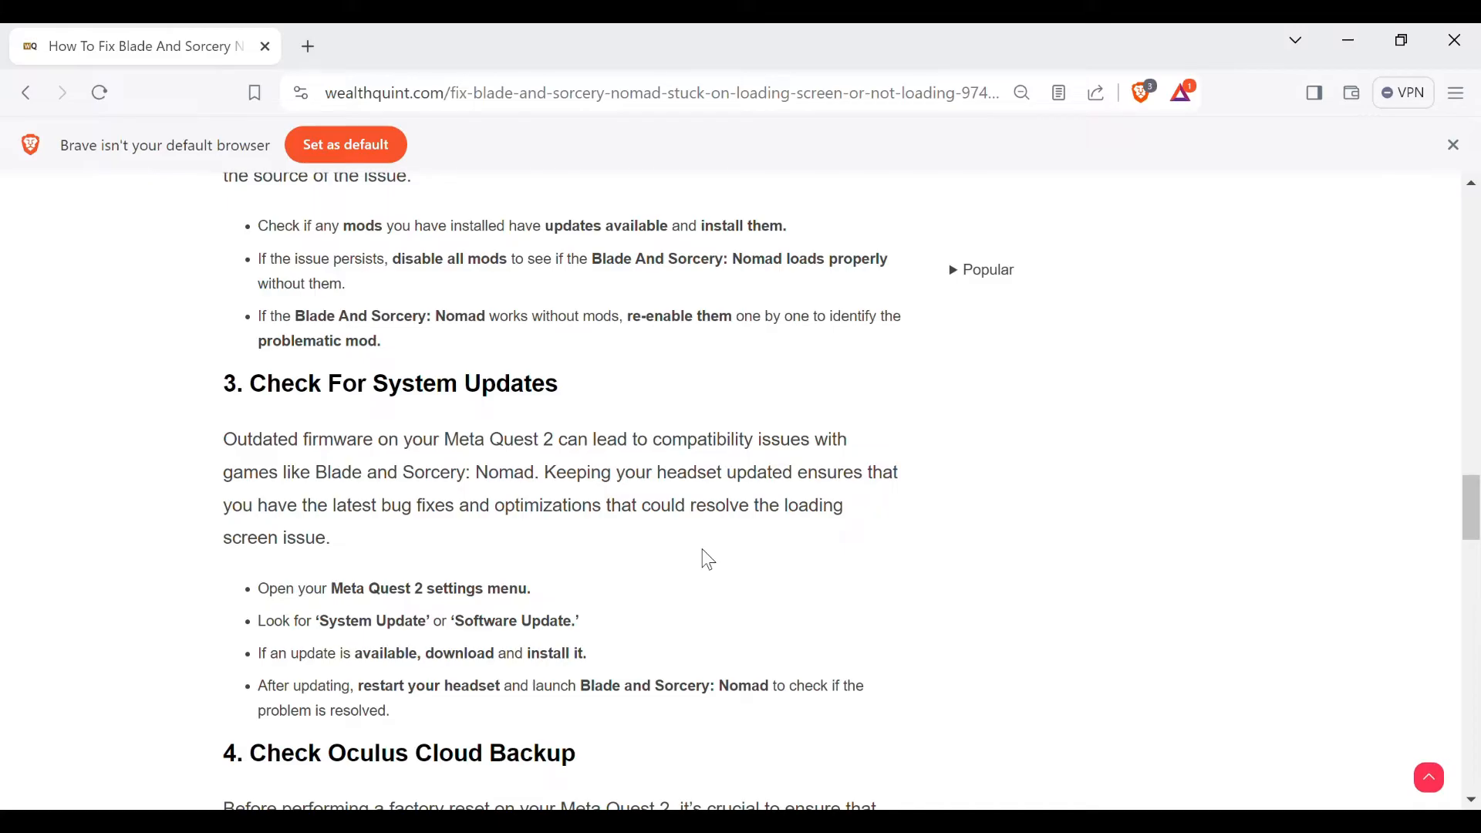
mouse_move(846, 490)
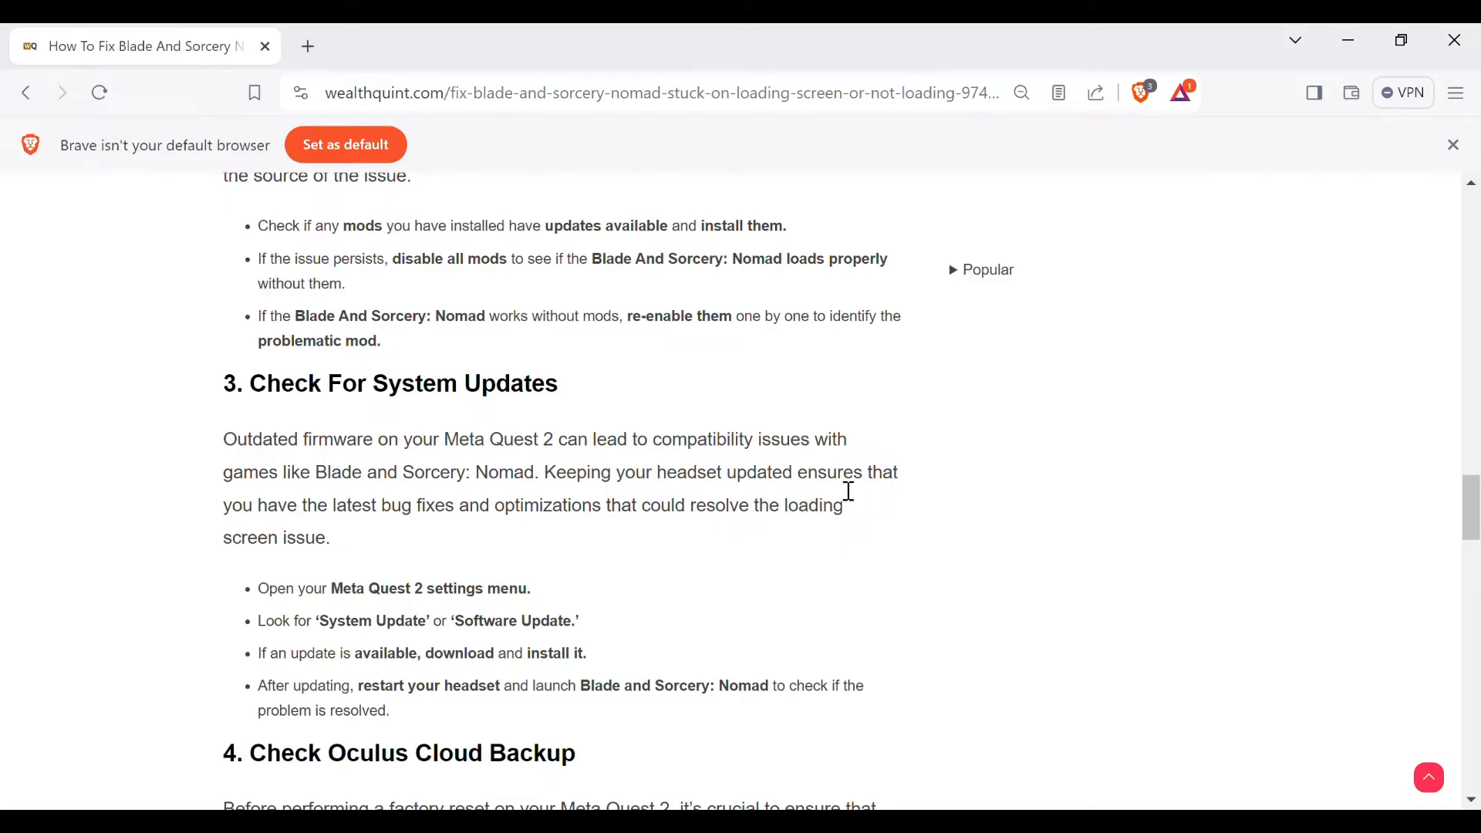
mouse_move(448, 563)
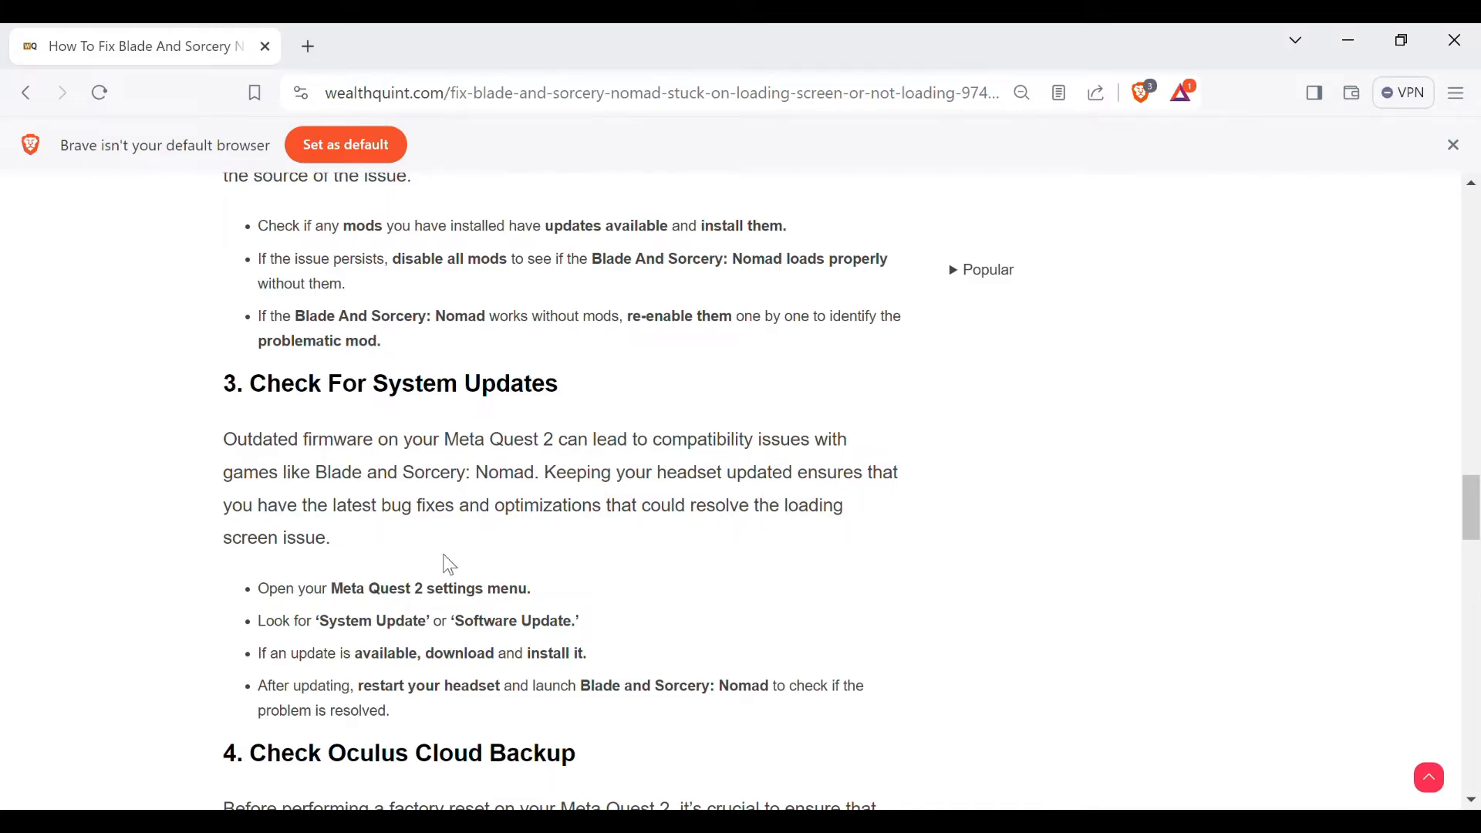
mouse_move(461, 564)
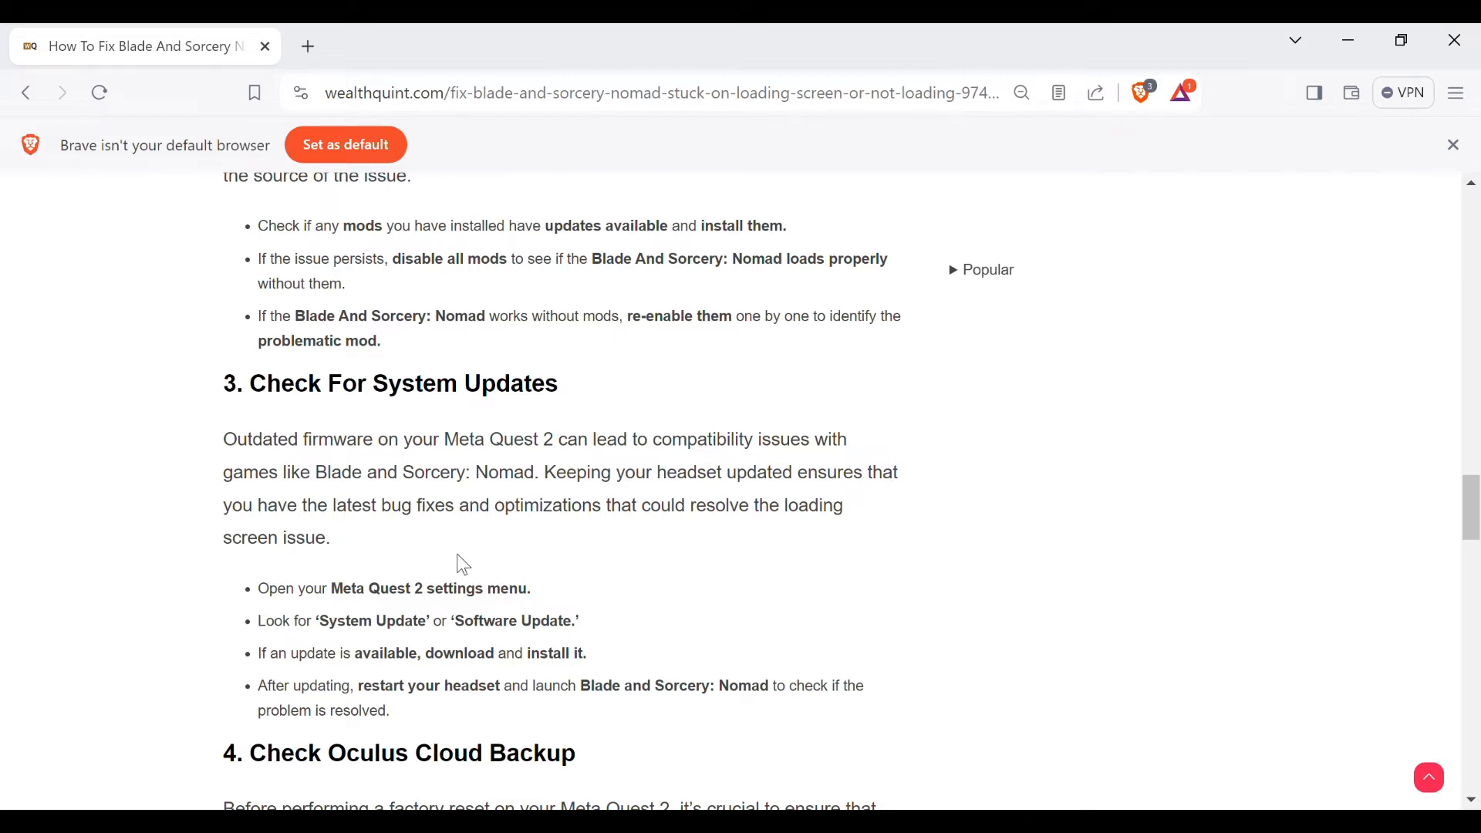
mouse_move(469, 557)
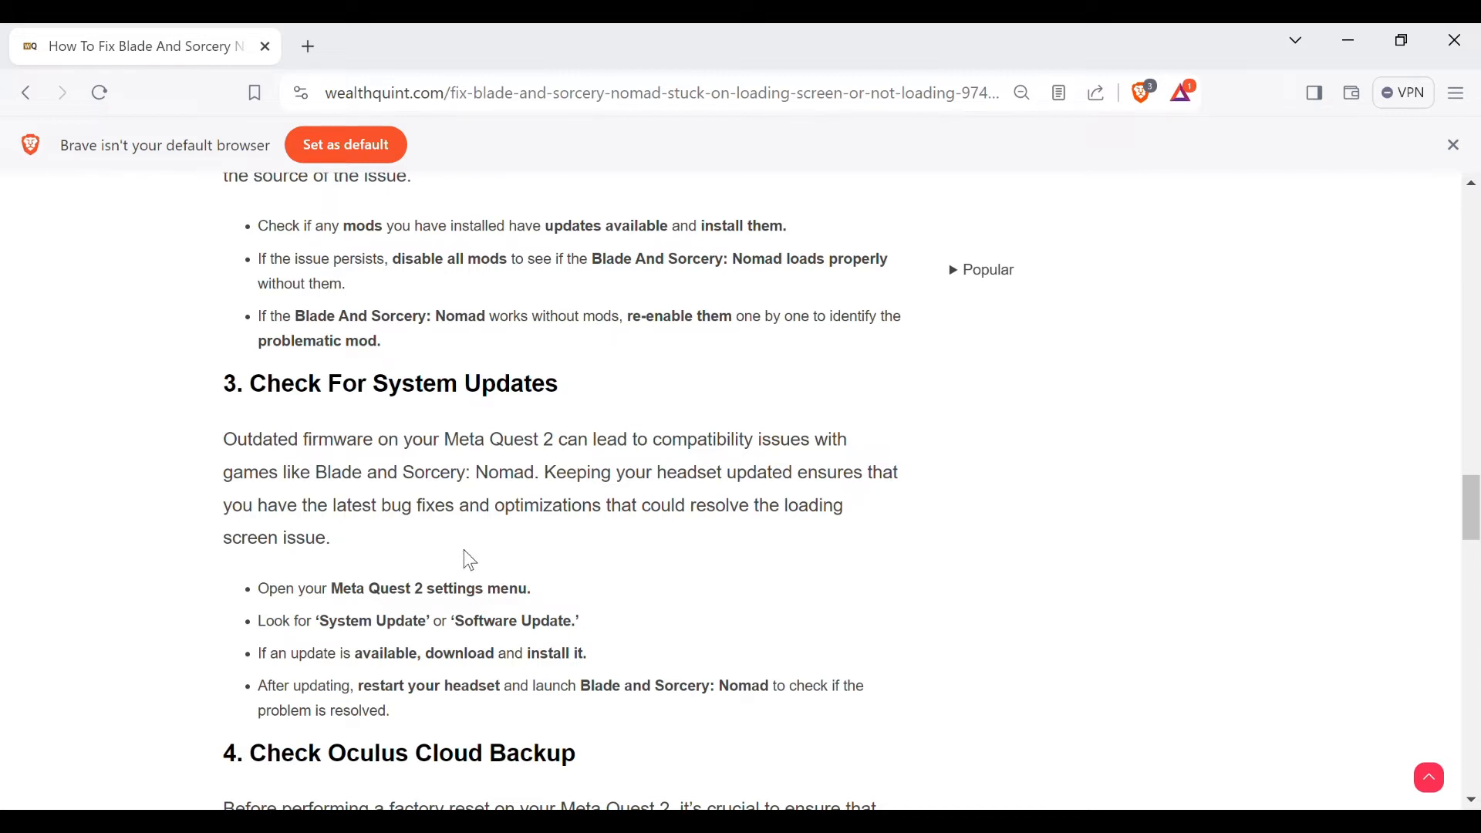
Scroll to method 4, Check Oculus Cloud Backup, and its first steps
scroll(down, 3)
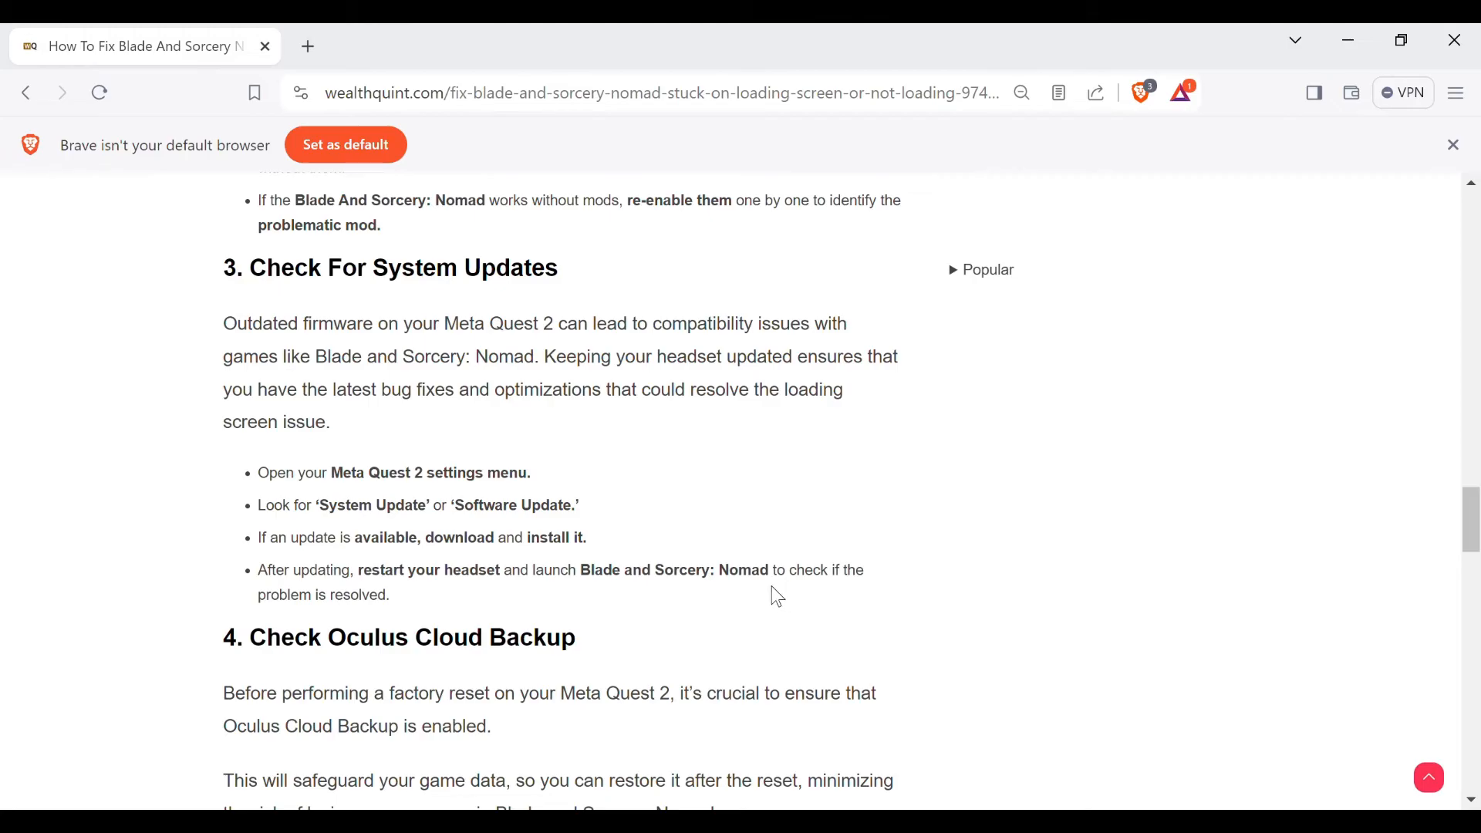
scroll(down, 3)
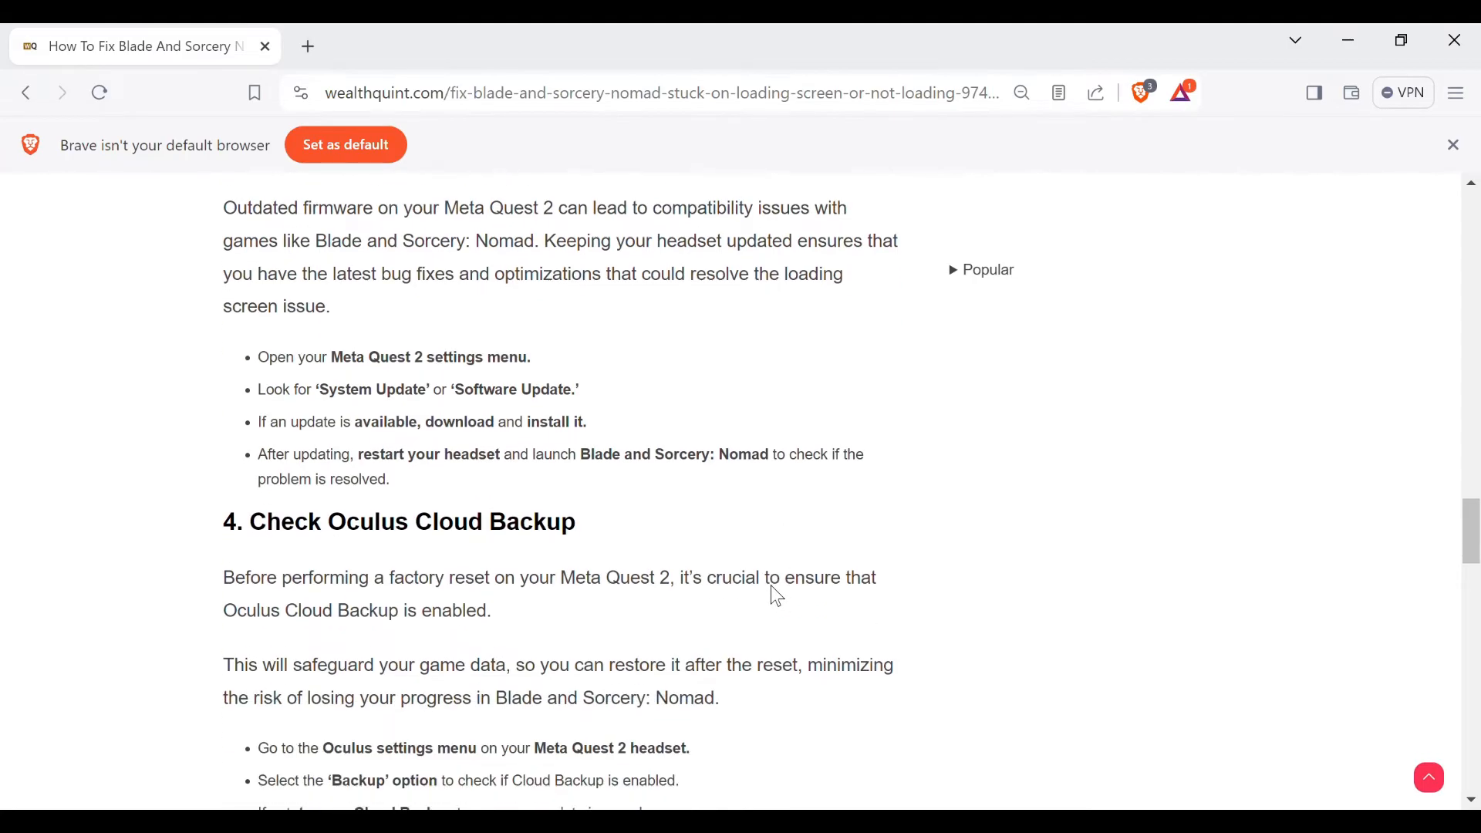
mouse_move(449, 438)
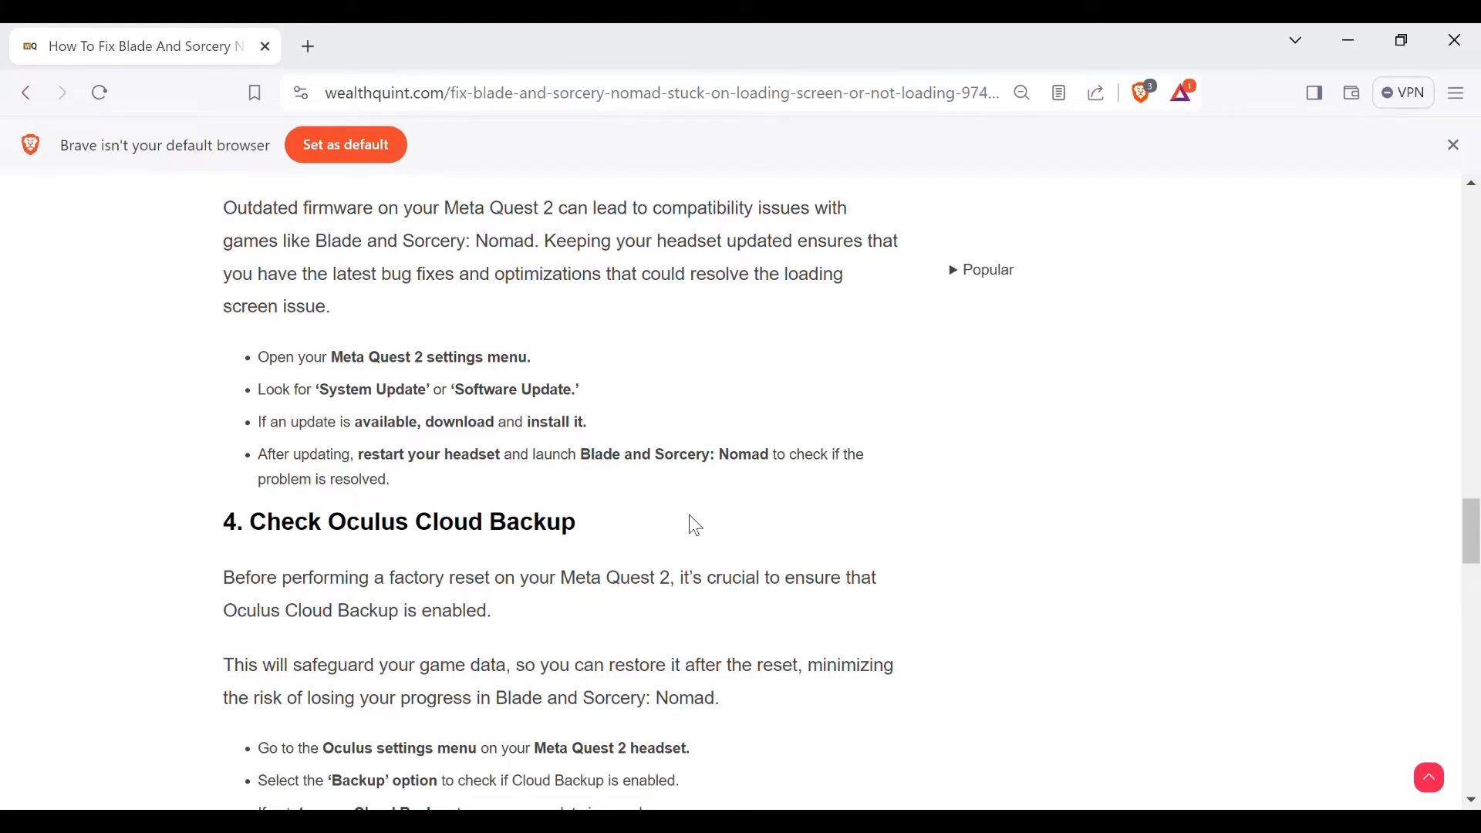
mouse_move(655, 491)
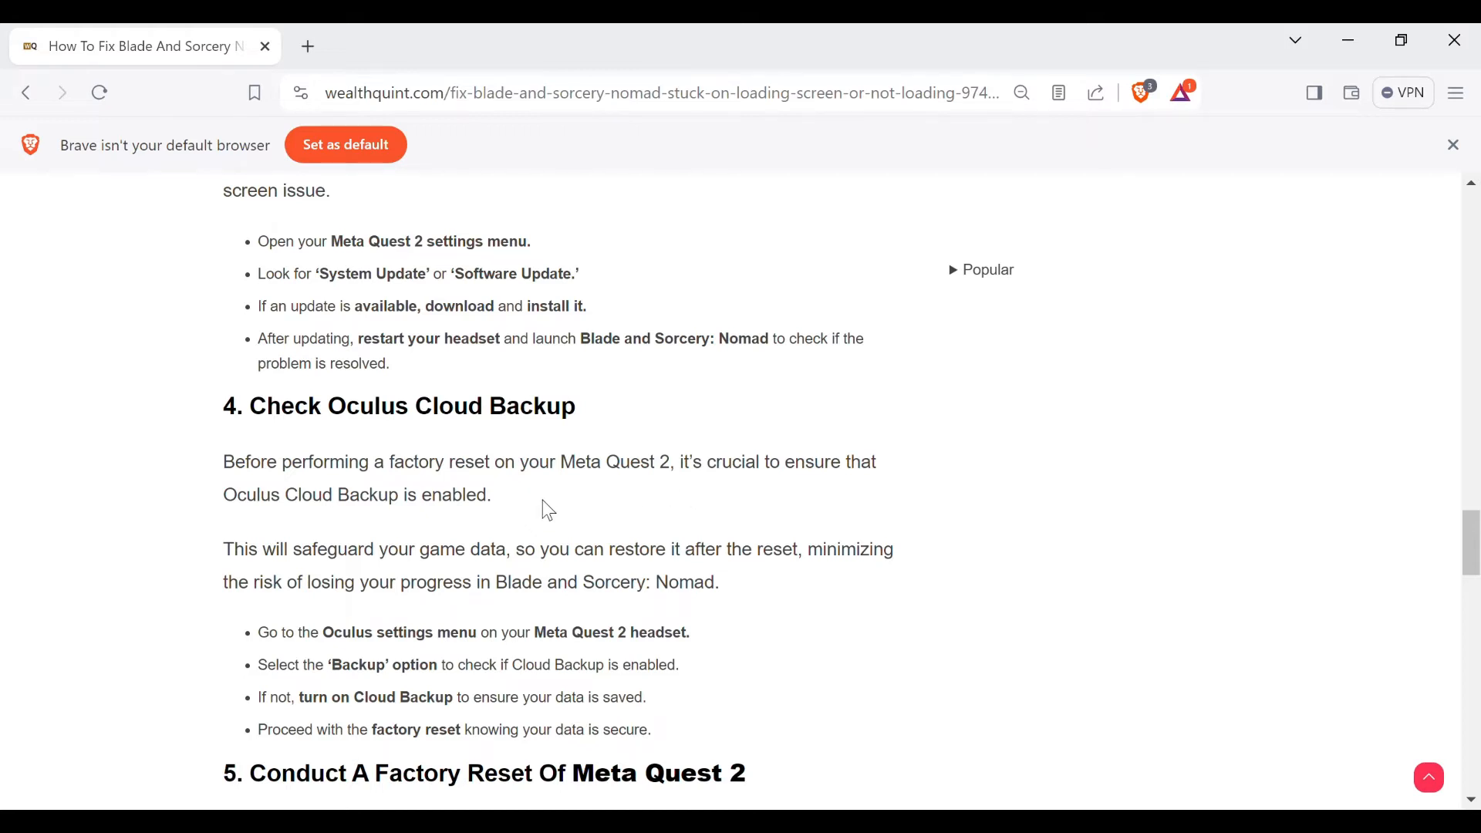
Scroll past the Cloud Backup steps to method 5, the Meta Quest 2 factory reset
scroll(down, 3)
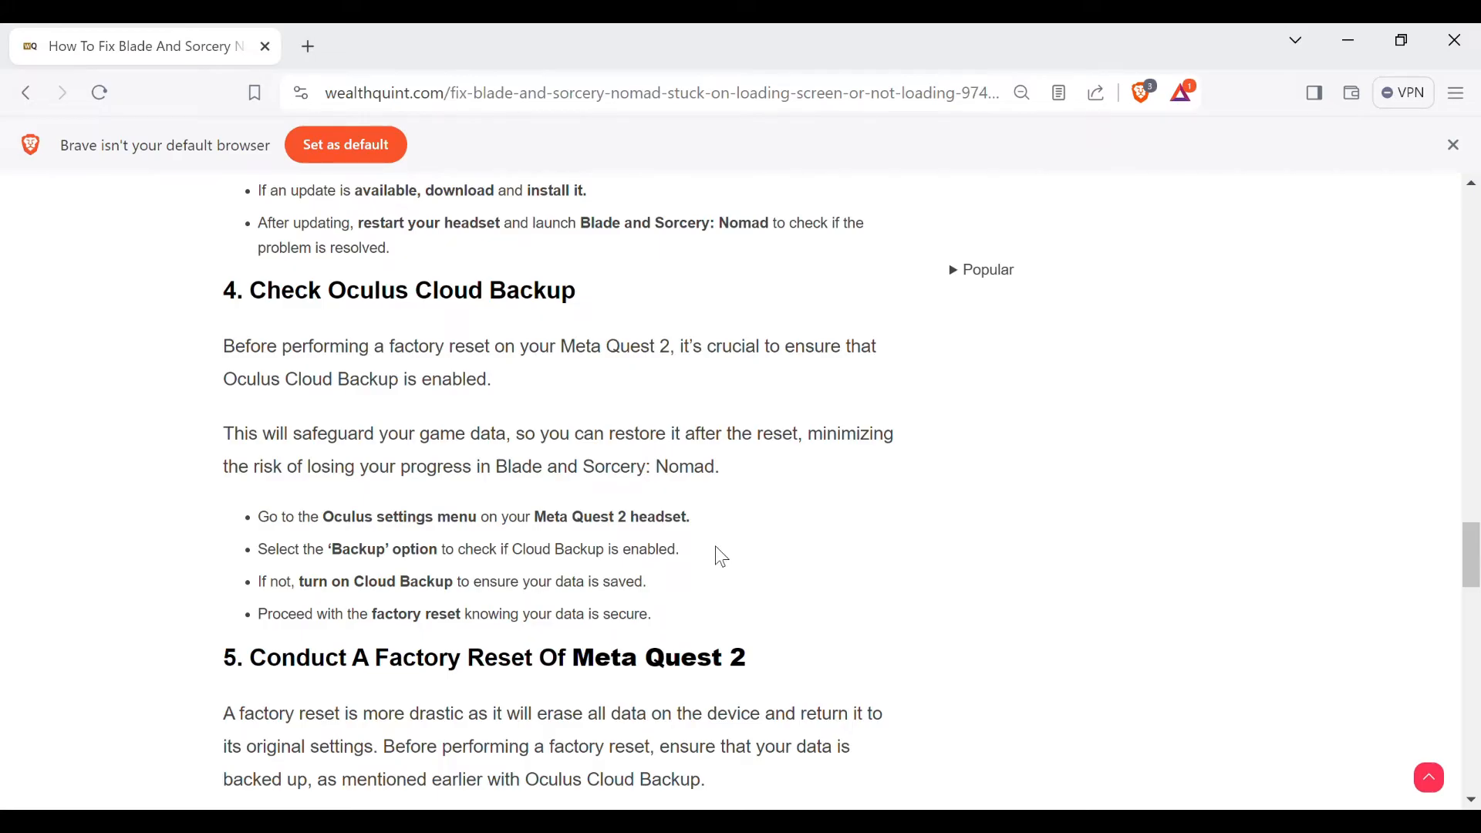
scroll(down, 3)
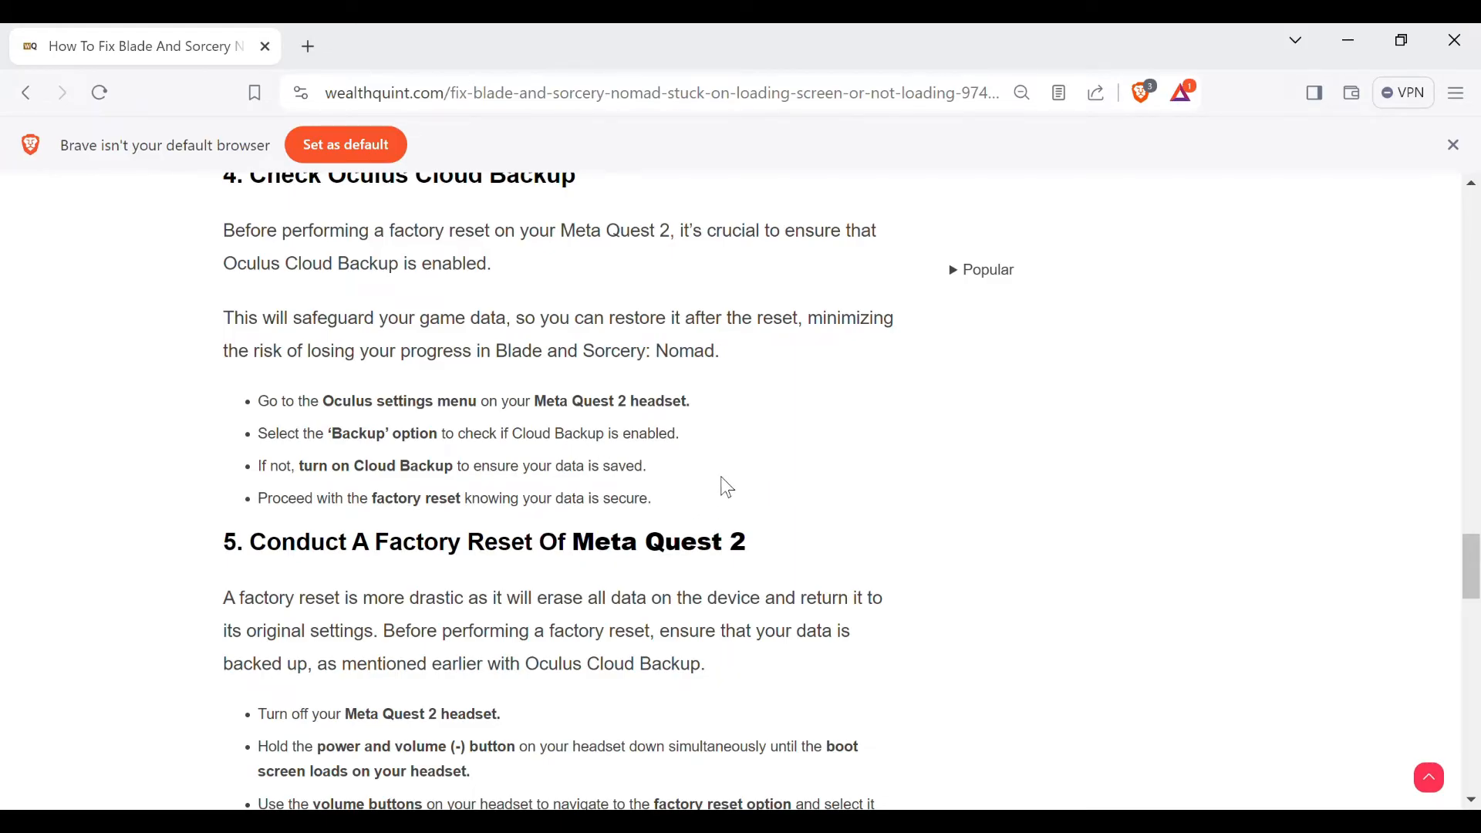
mouse_move(721, 473)
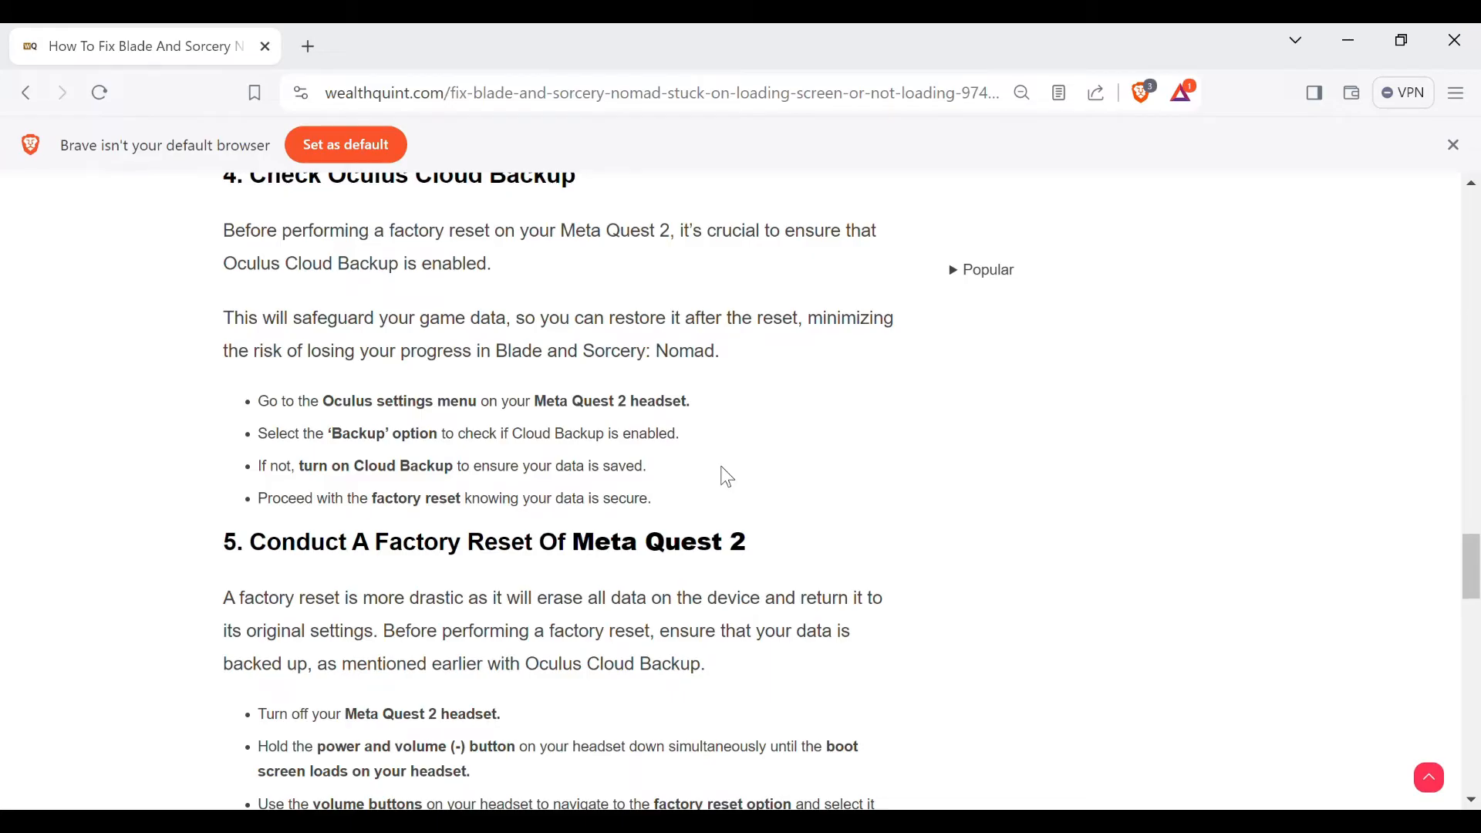
Scroll through the factory reset steps to method 6, adjusting the game's graphic settings
scroll(down, 3)
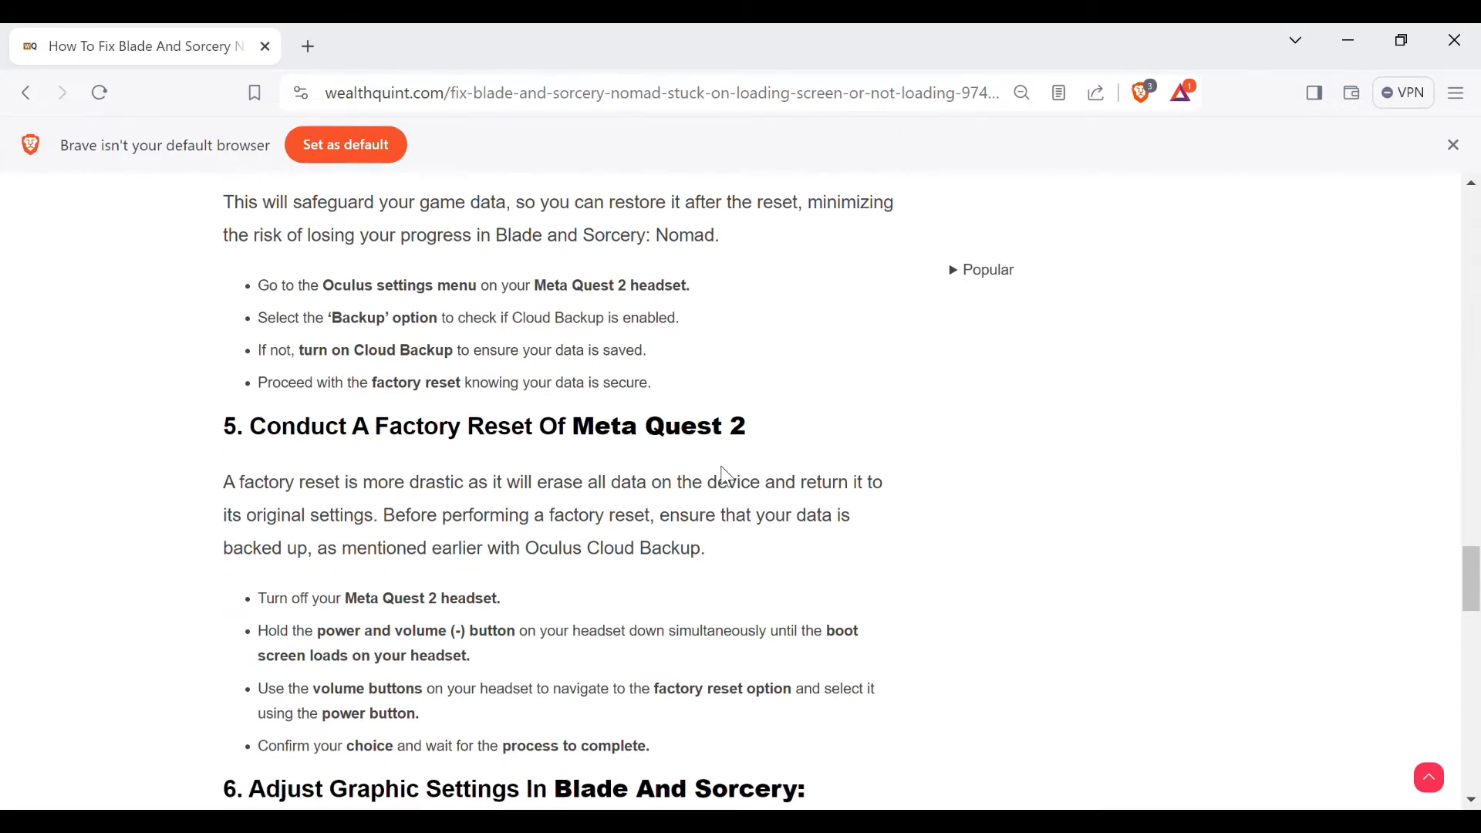
mouse_move(640, 469)
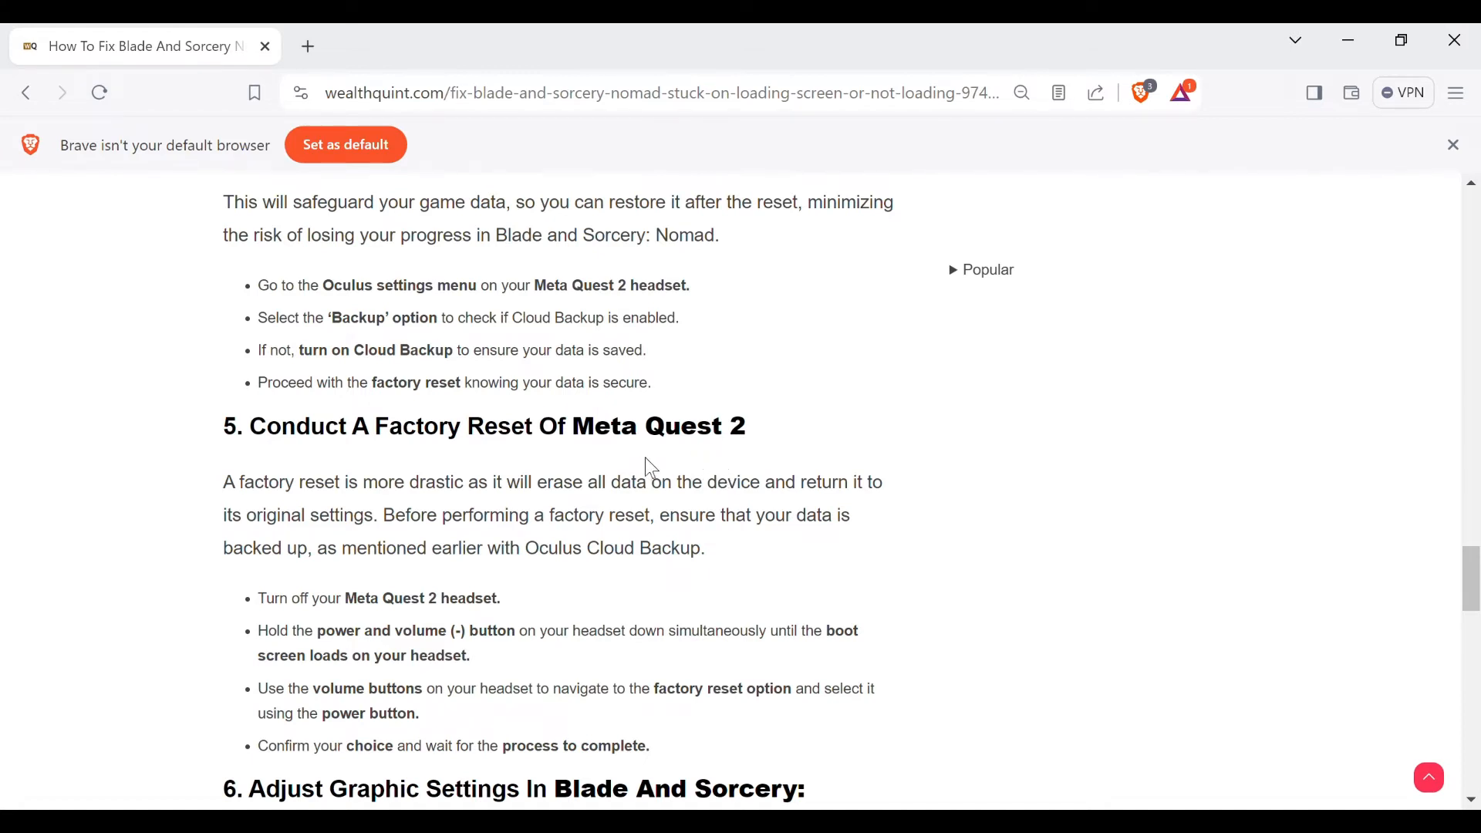
mouse_move(658, 464)
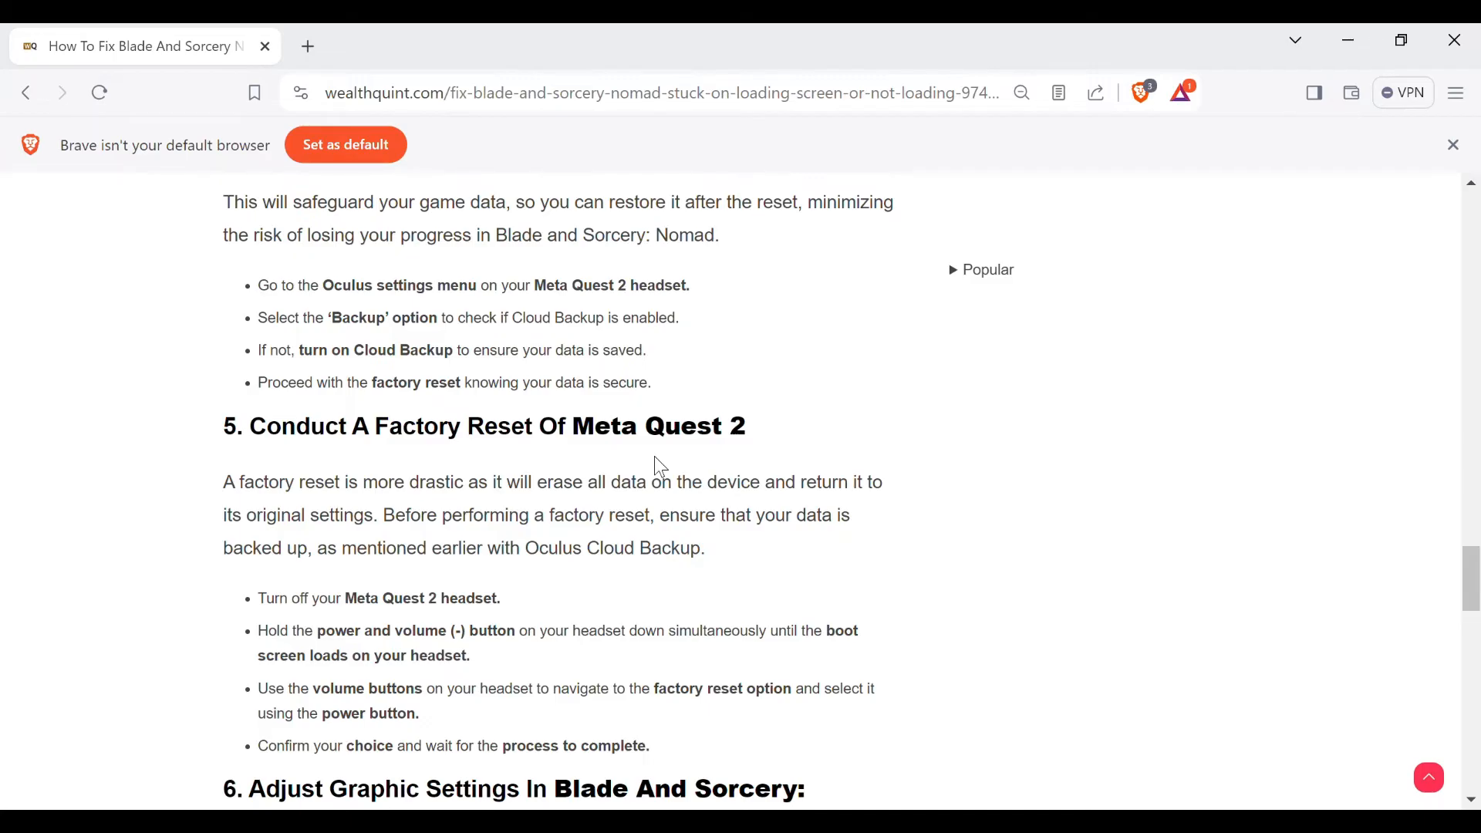
scroll(down, 3)
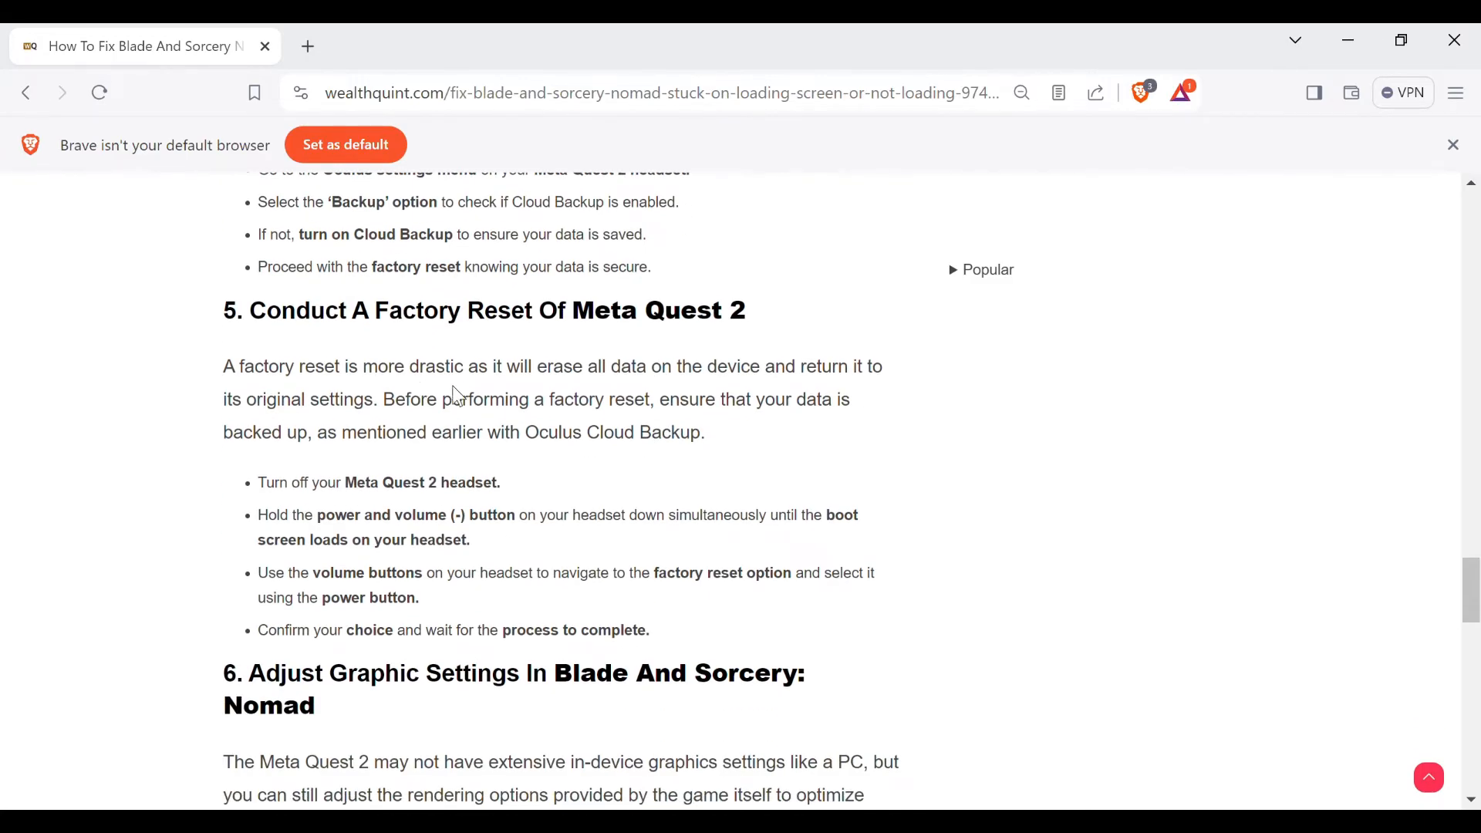
mouse_move(613, 387)
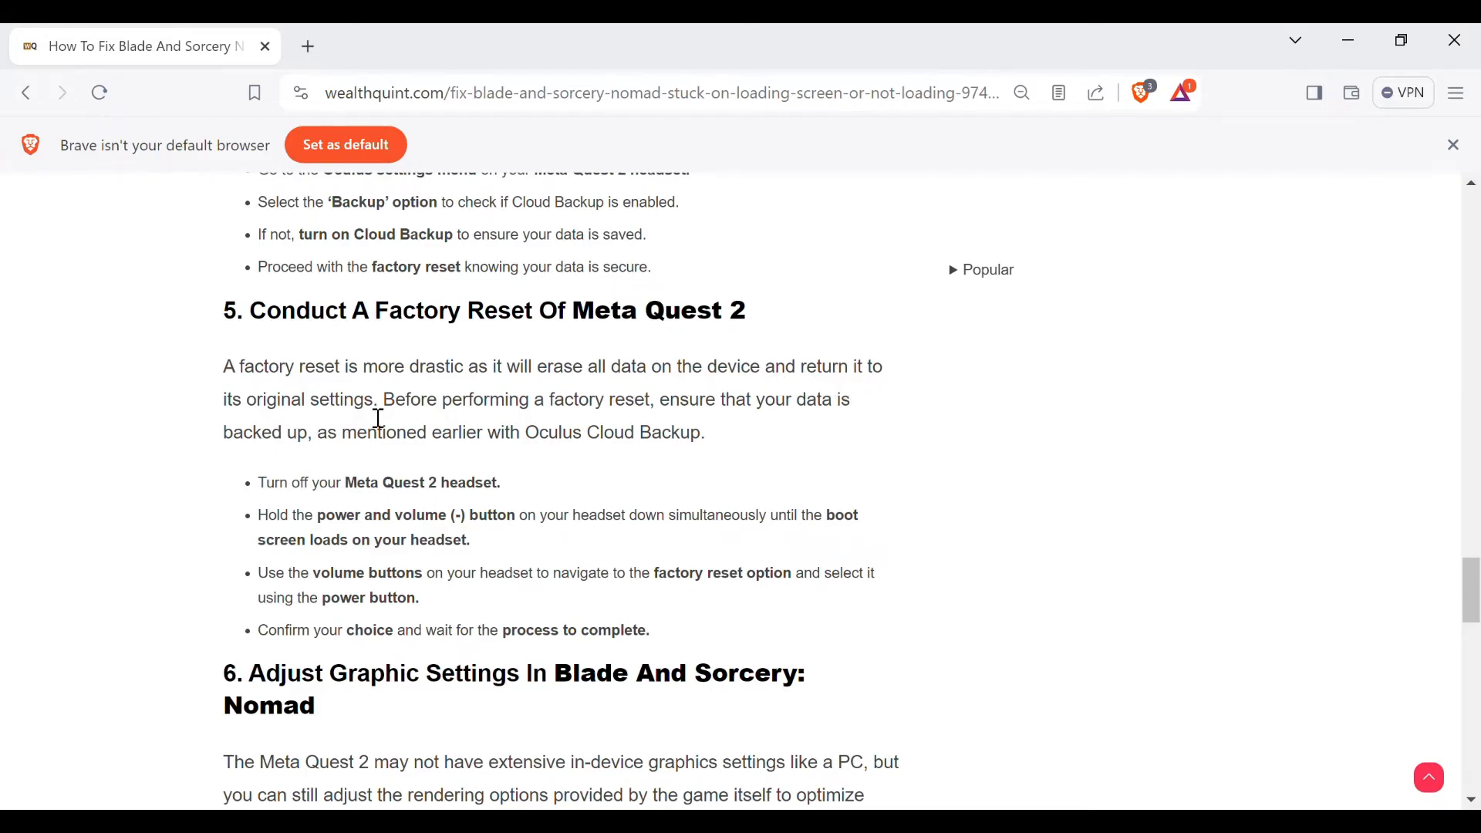
mouse_move(630, 427)
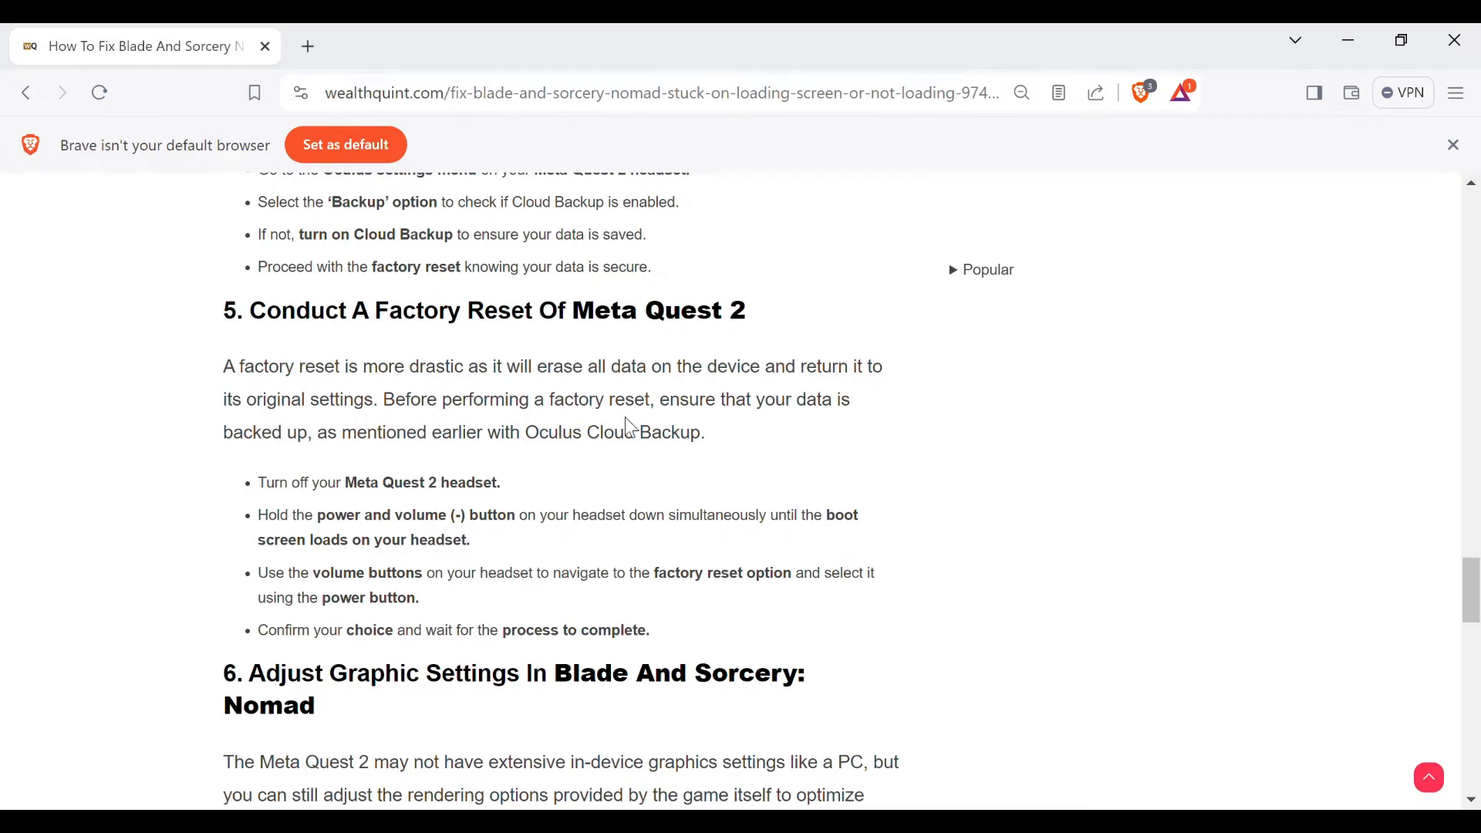
mouse_move(760, 432)
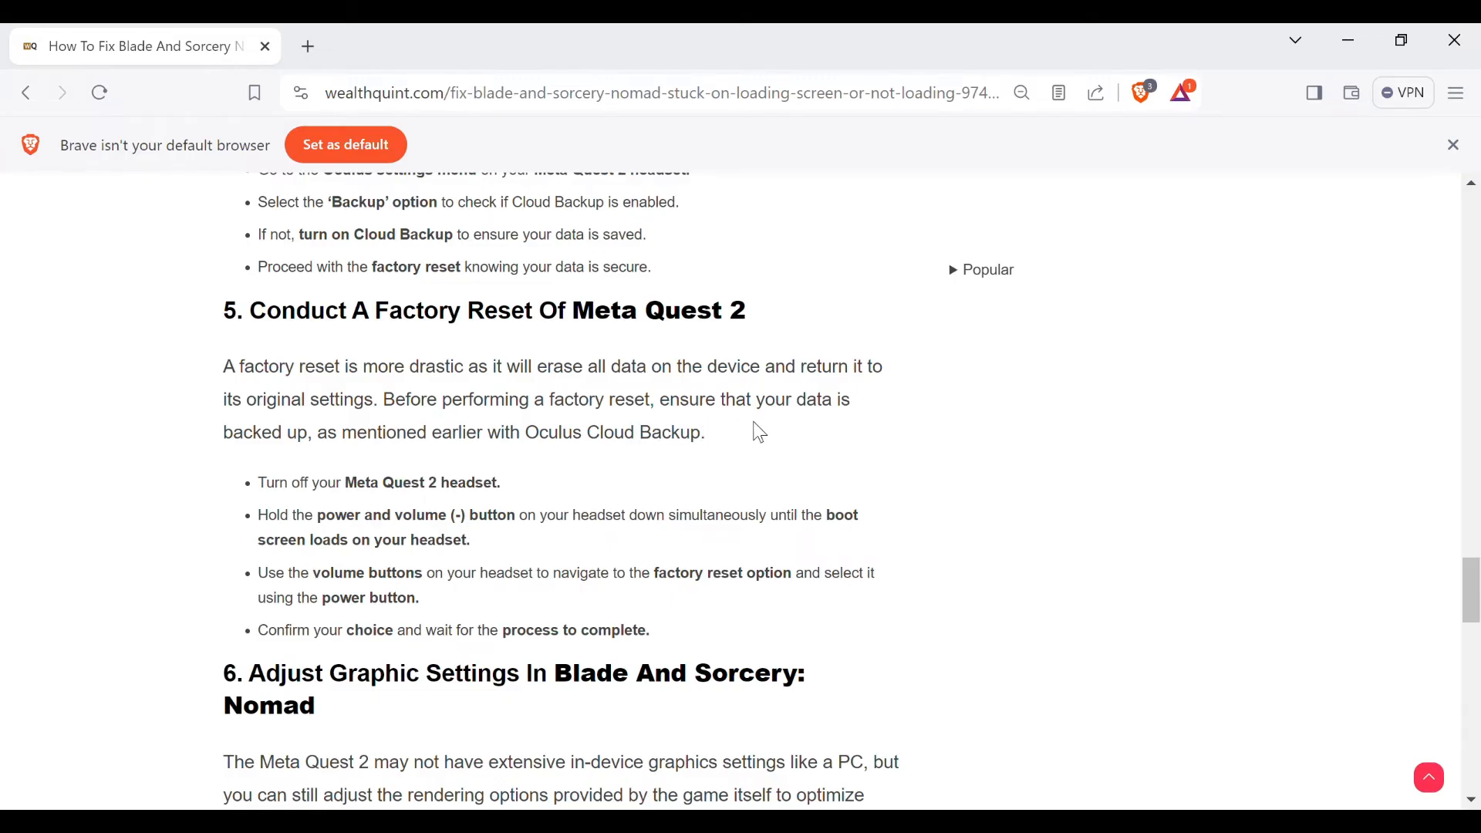
scroll(down, 3)
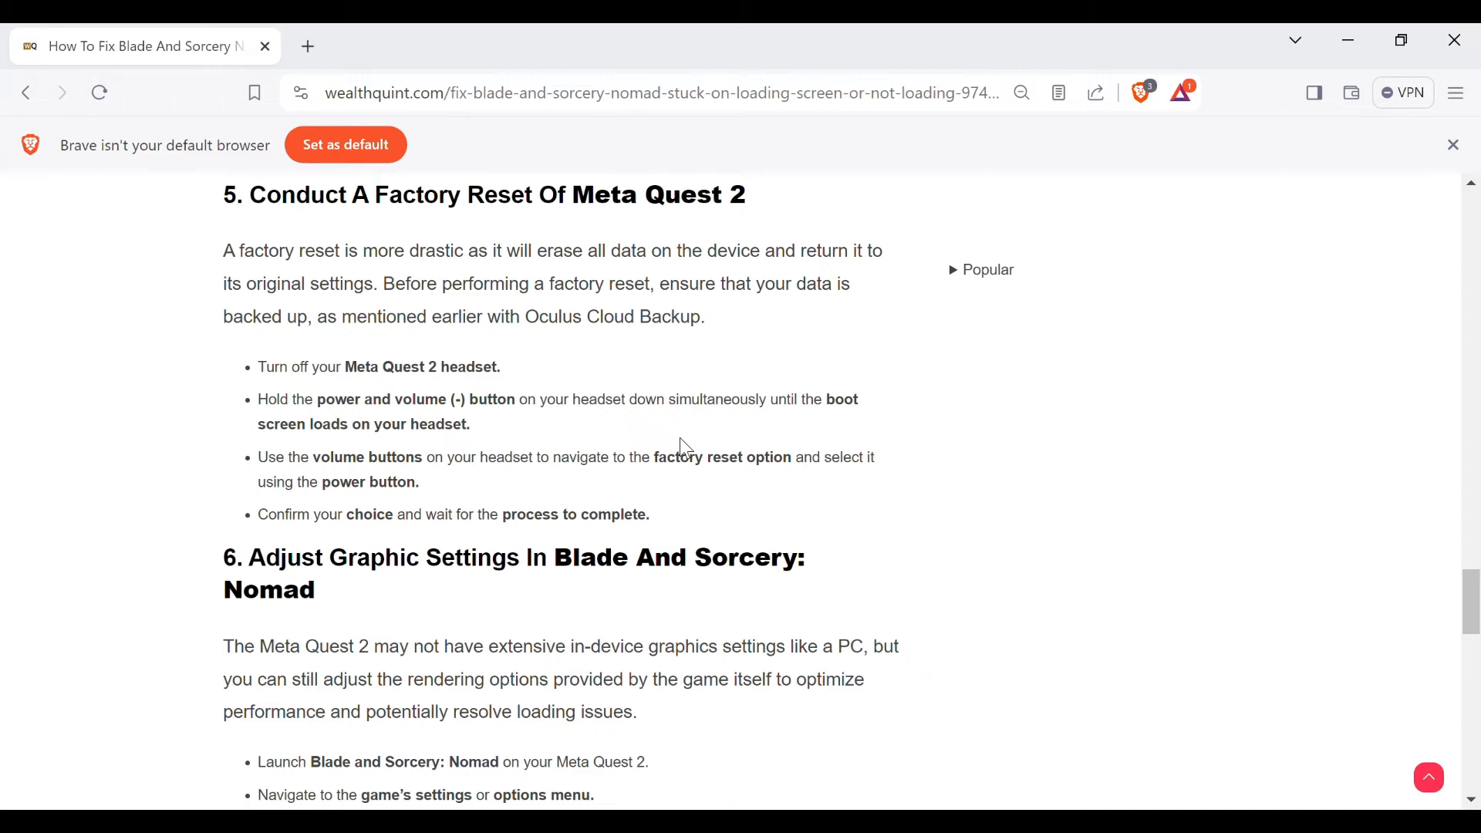
mouse_move(707, 500)
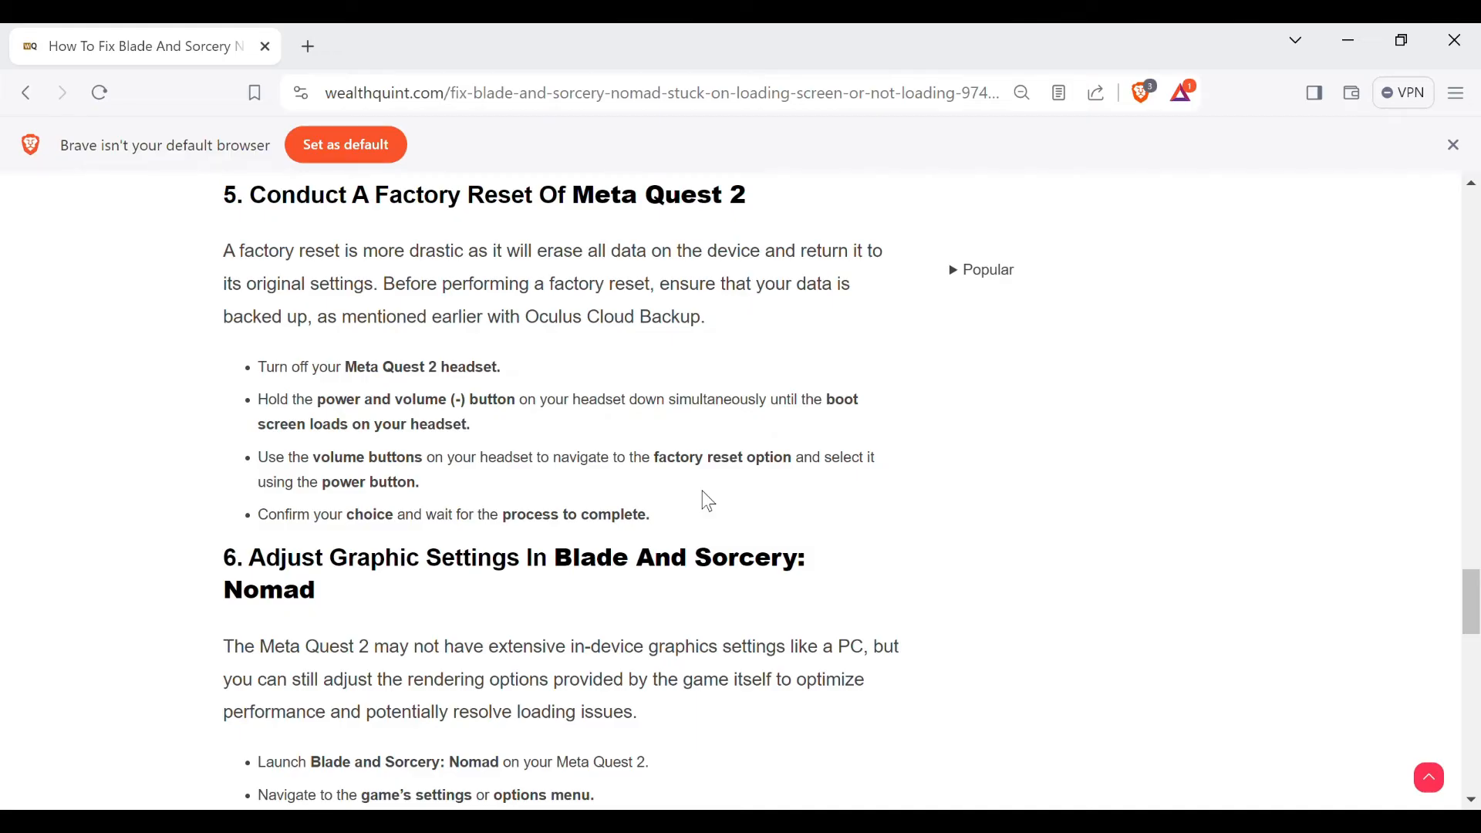
Scroll through the graphic-settings steps to method 7, uninstalling and reinstalling the game
scroll(down, 3)
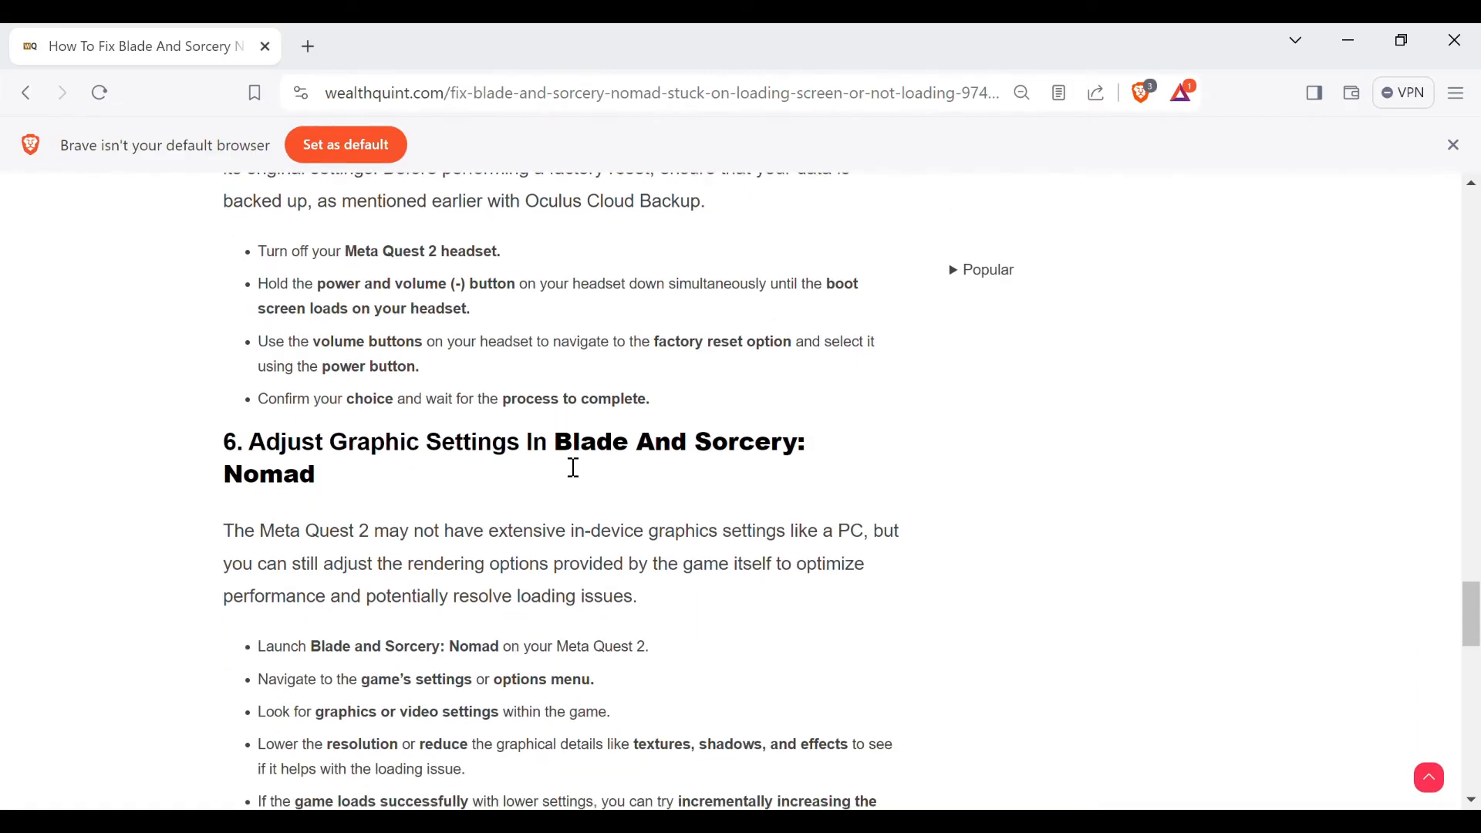
mouse_move(489, 424)
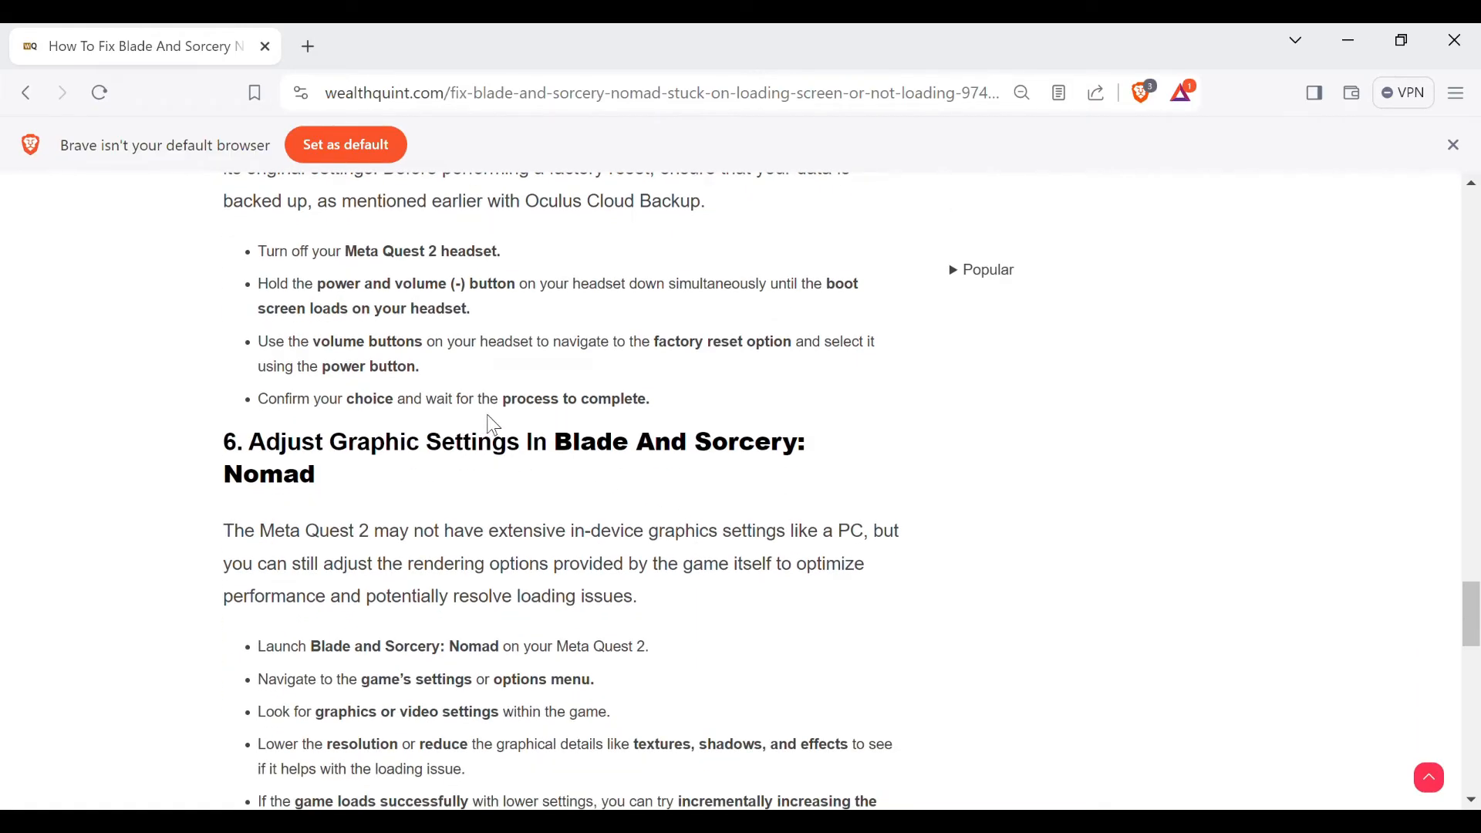
mouse_move(473, 483)
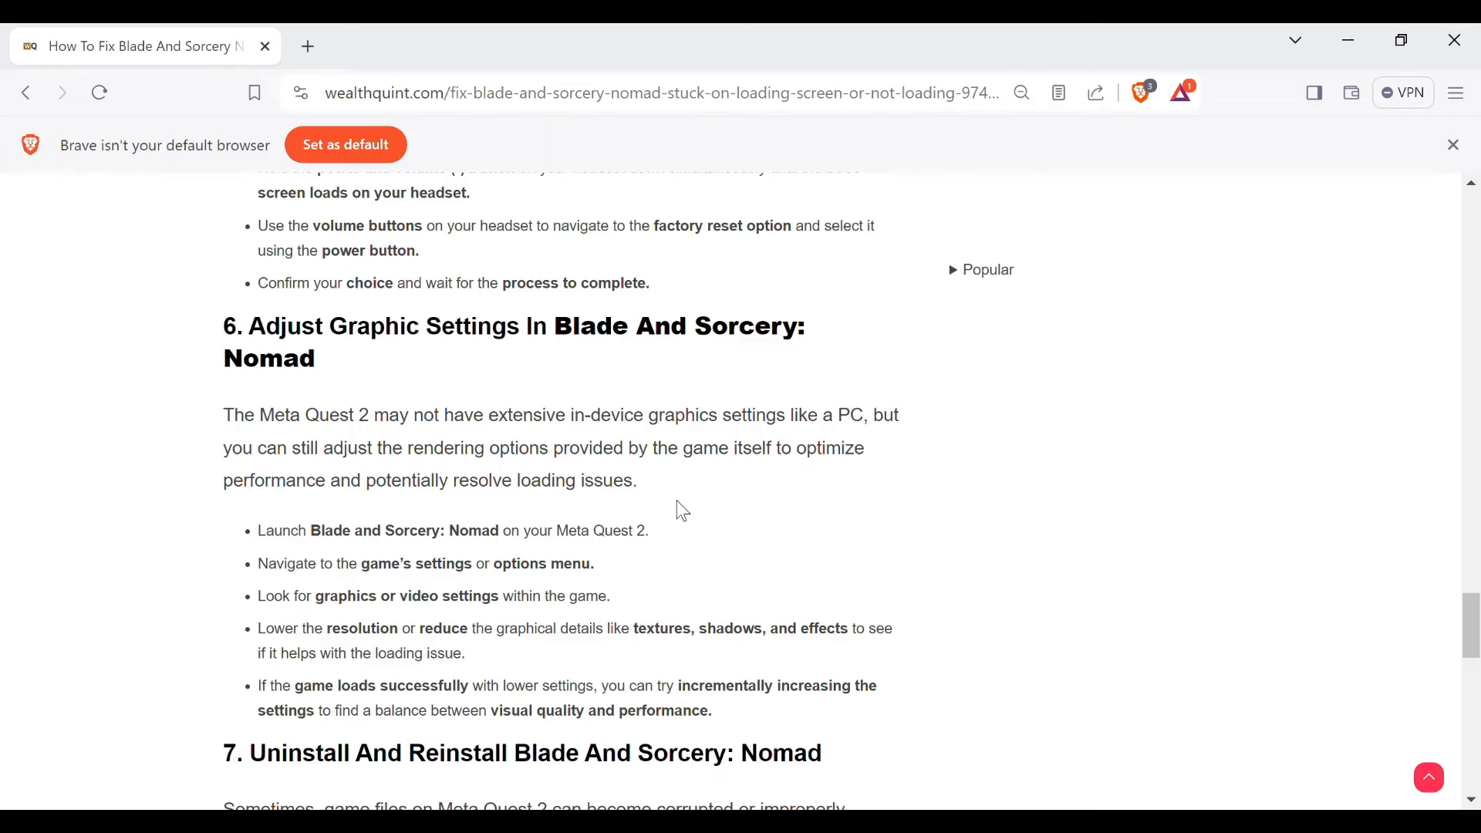
scroll(down, 3)
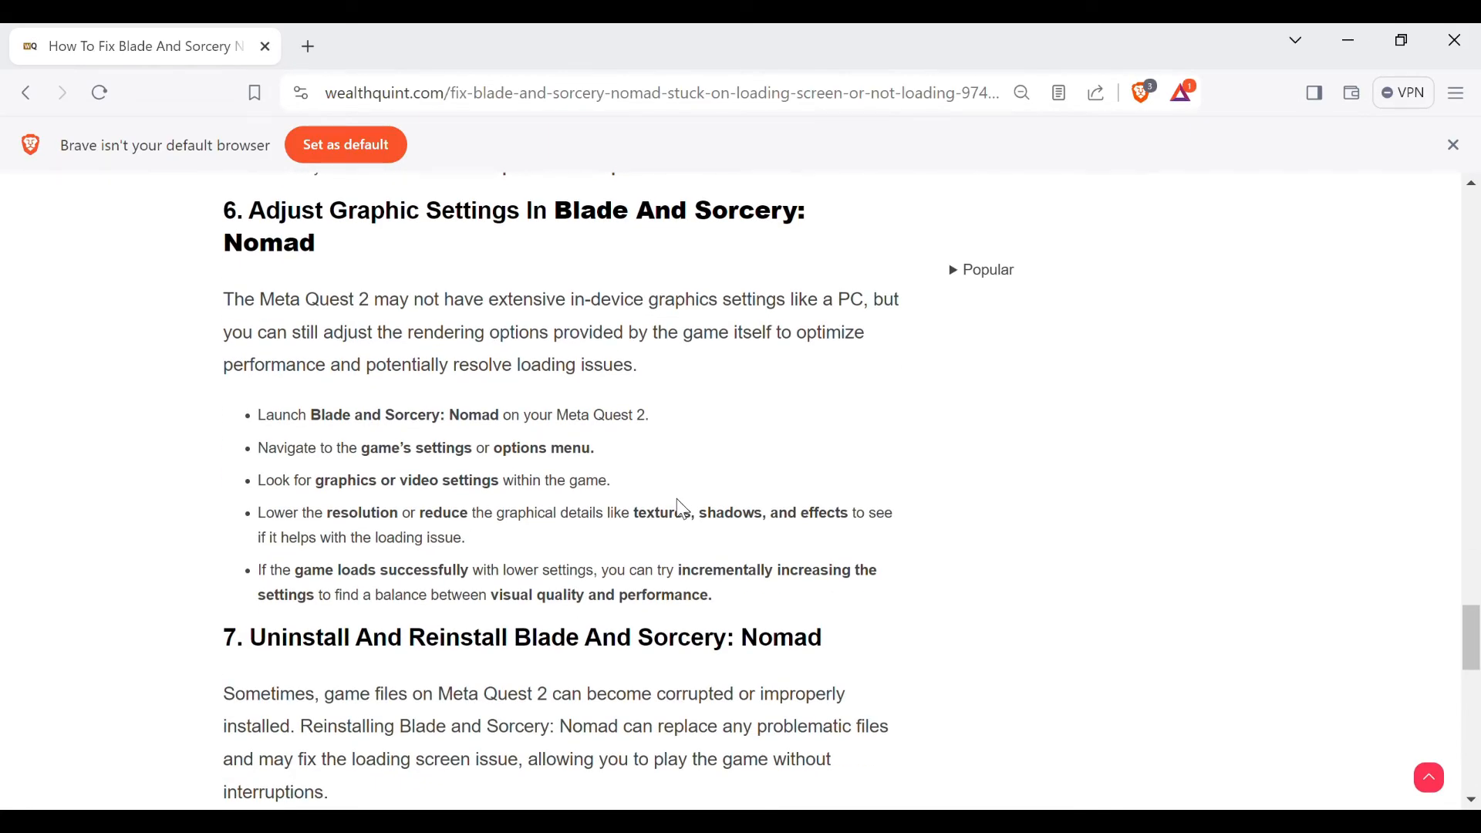
mouse_move(635, 482)
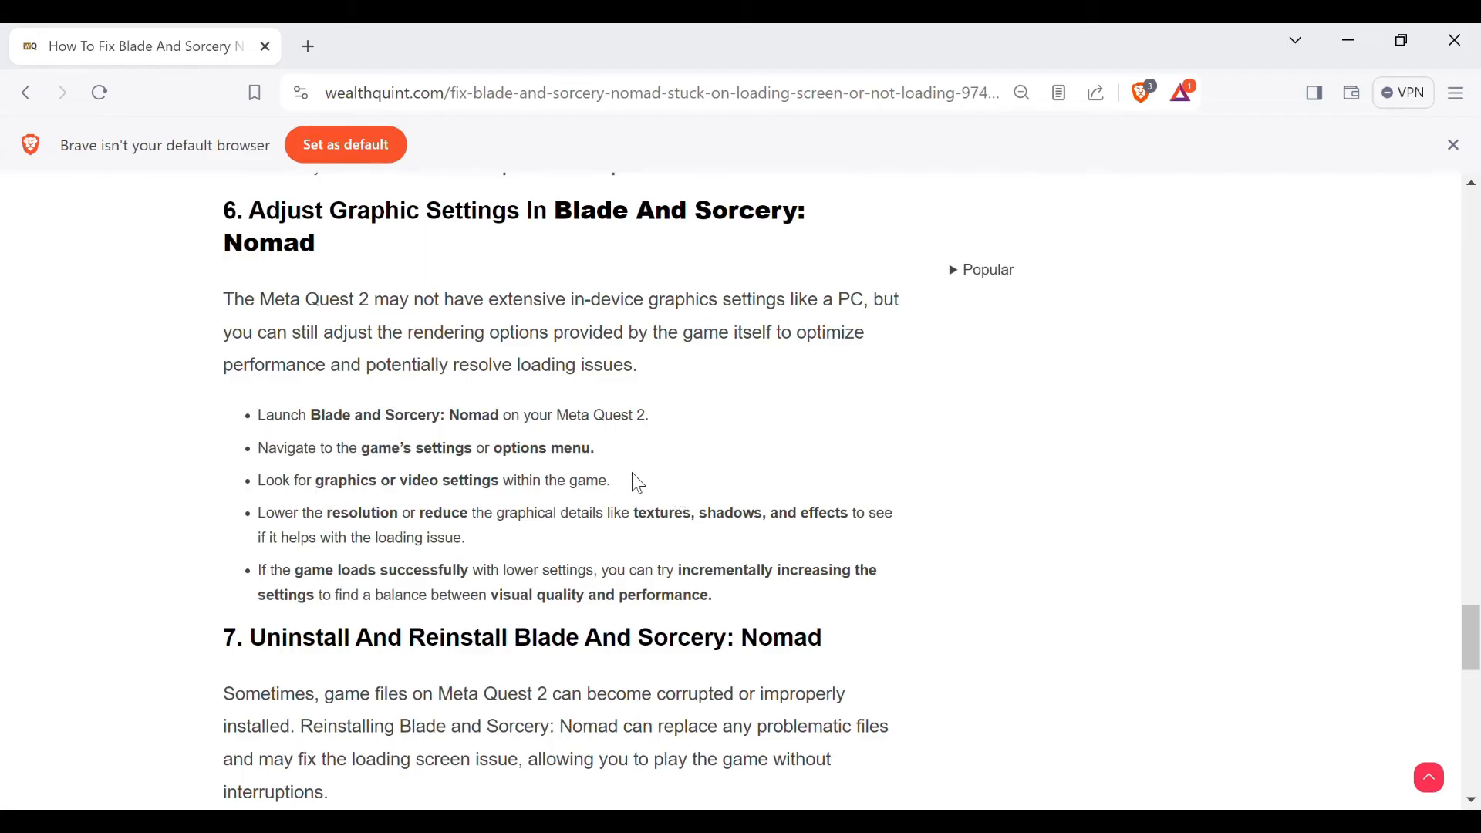
mouse_move(655, 480)
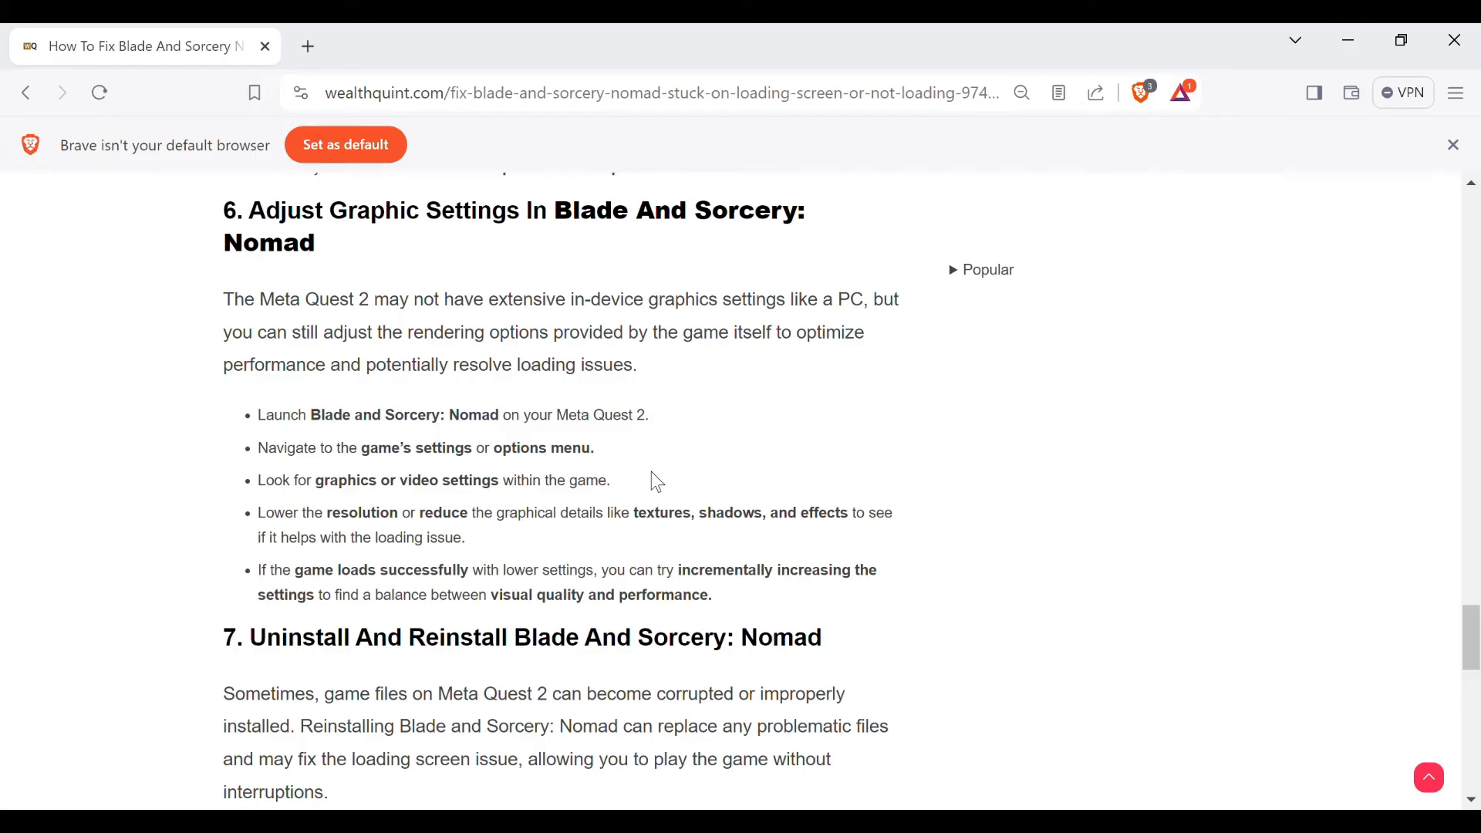
scroll(down, 3)
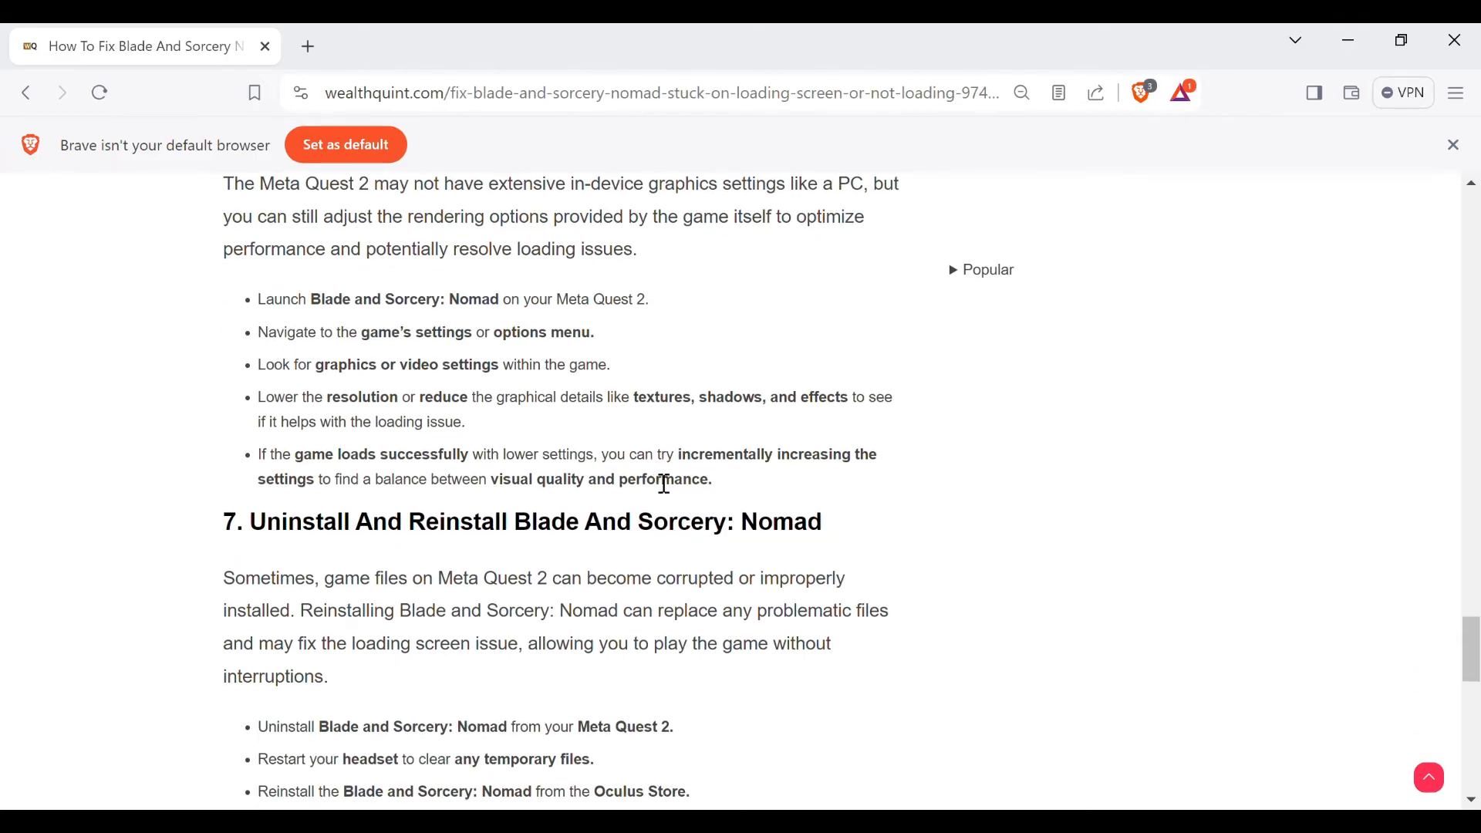
mouse_move(605, 470)
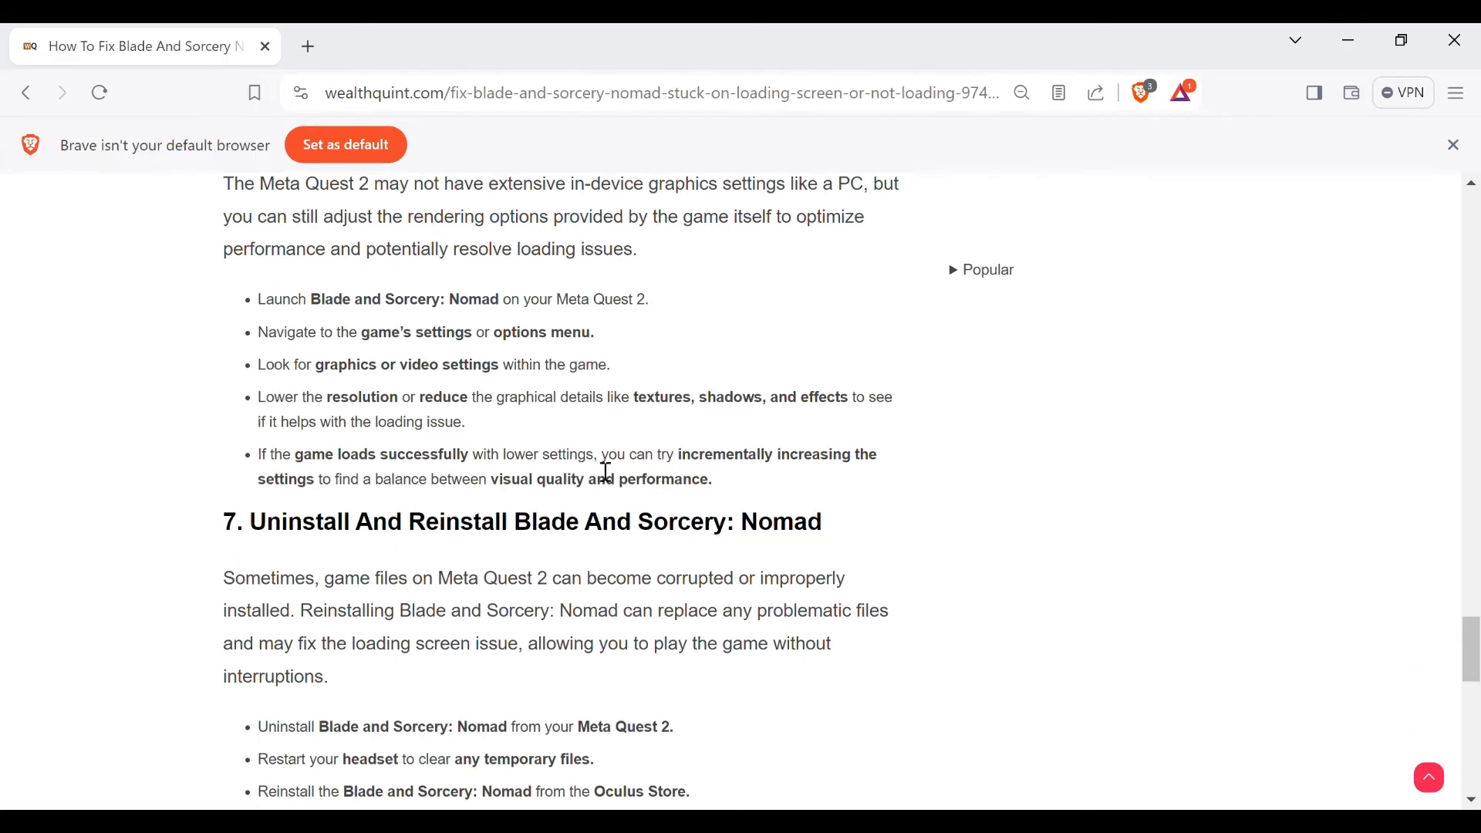
mouse_move(756, 474)
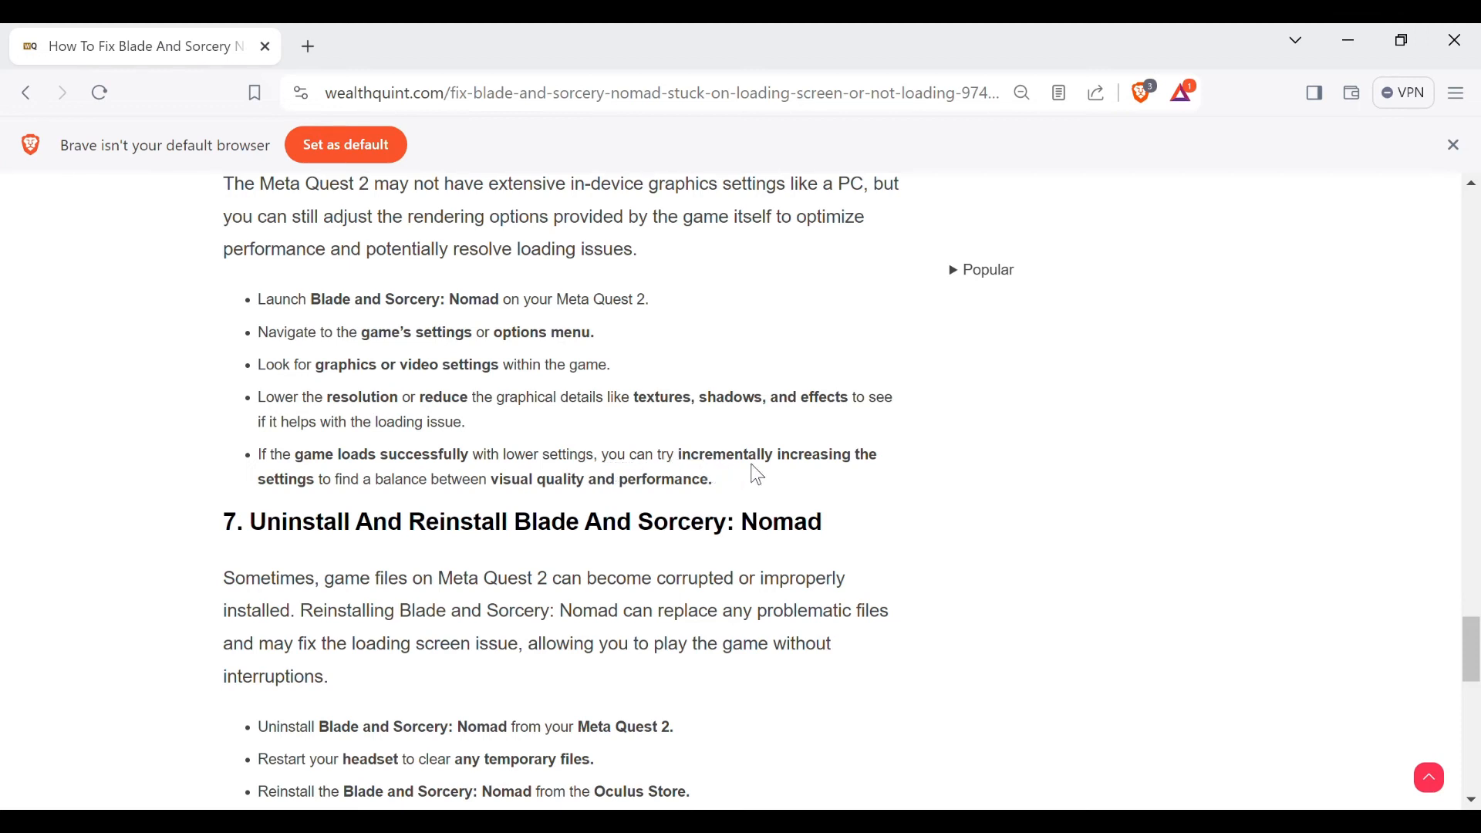
mouse_move(802, 472)
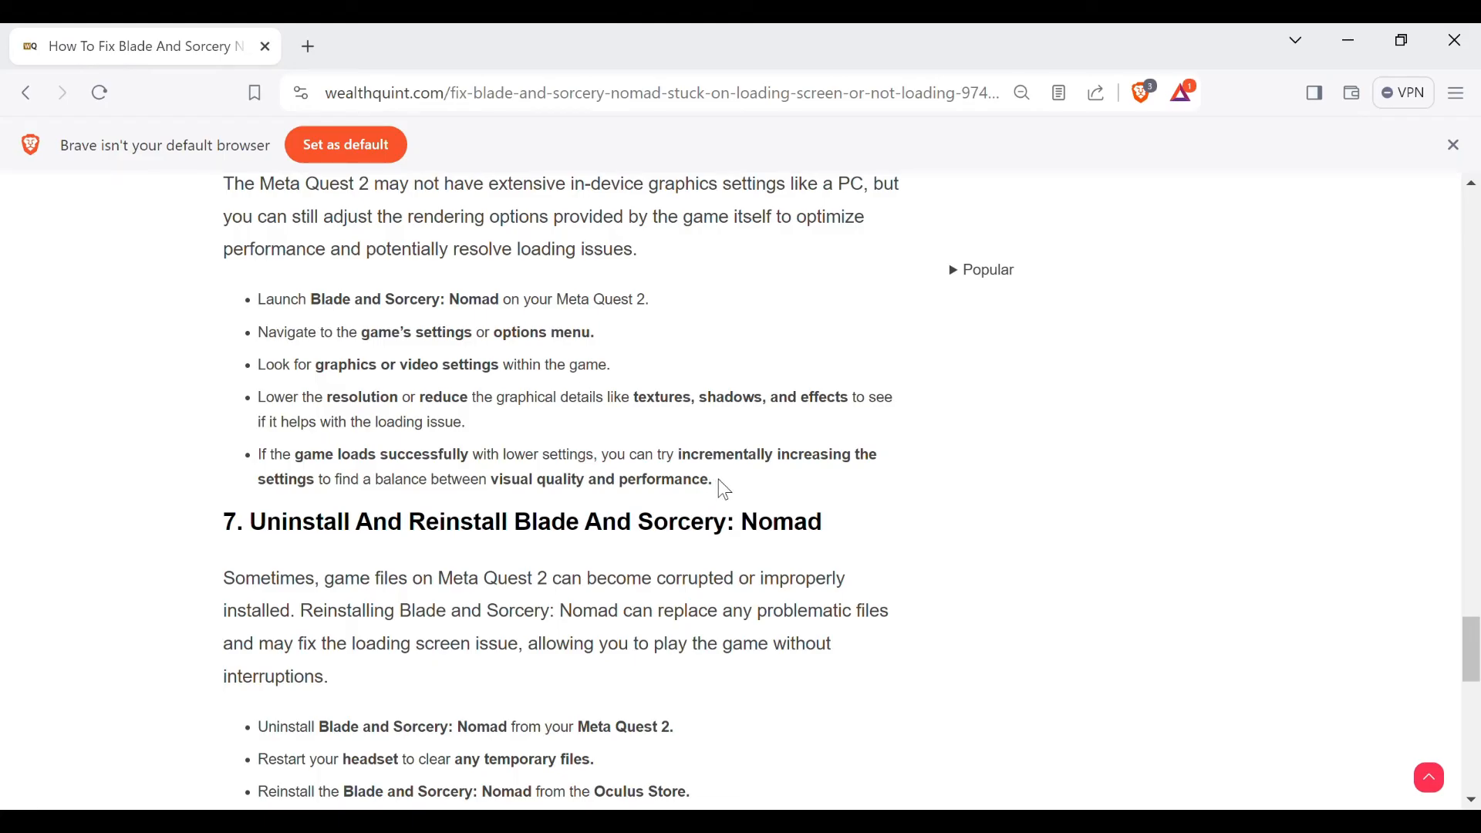
Scroll past the four reinstall steps to method 8, Contact Warpfrog Support
scroll(down, 3)
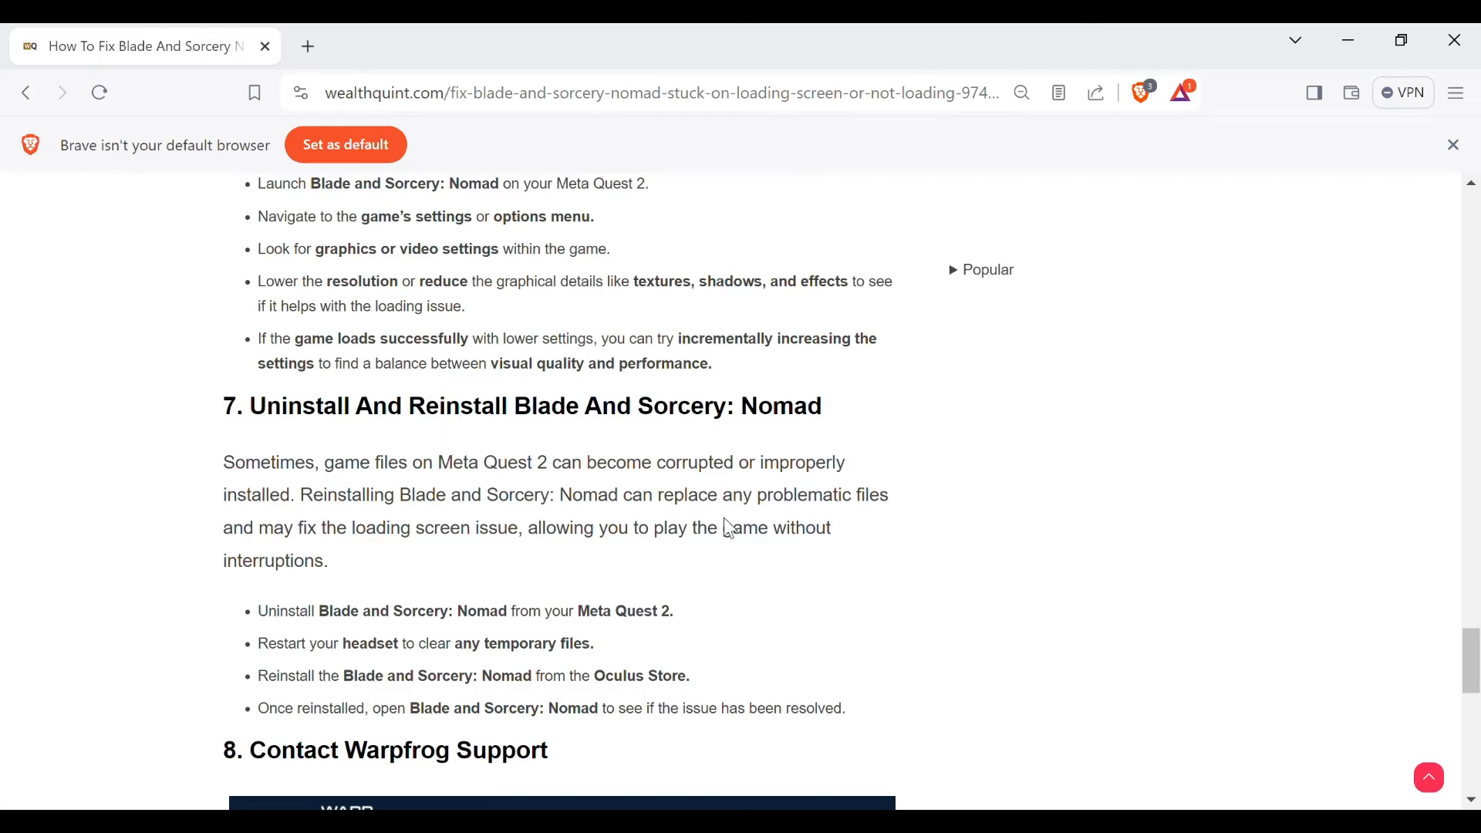
mouse_move(754, 585)
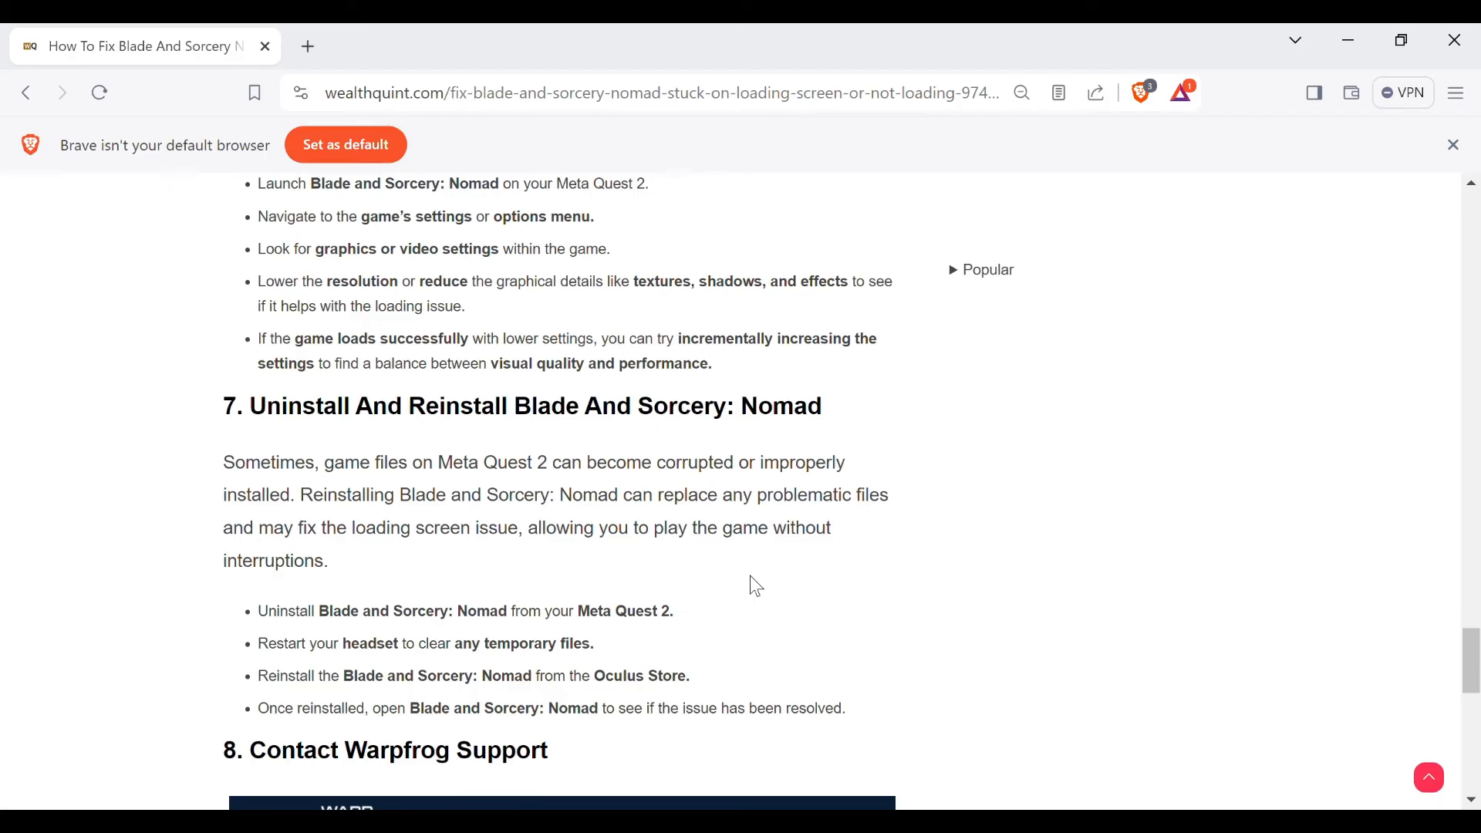
mouse_move(752, 577)
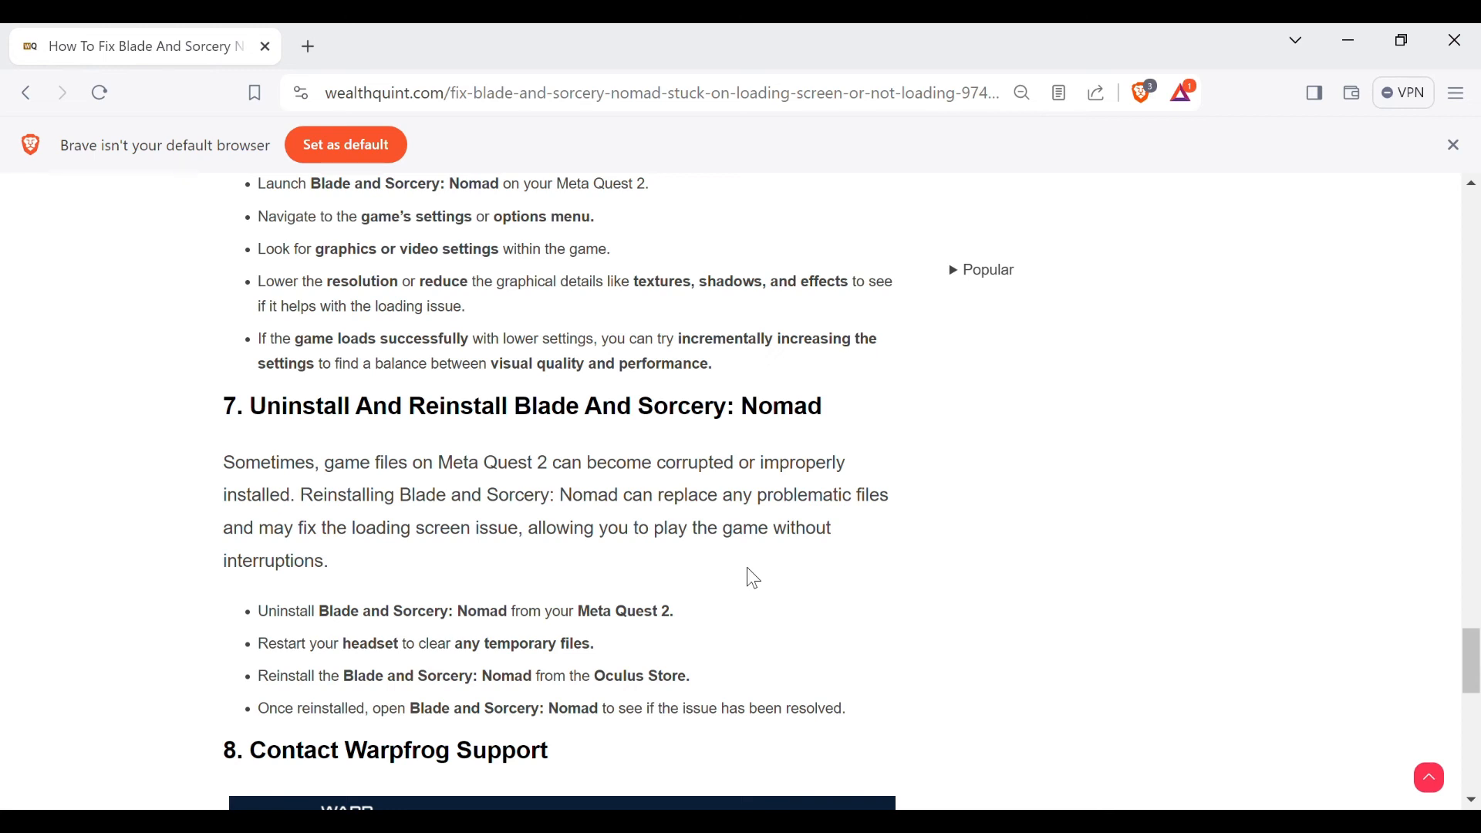
scroll(down, 3)
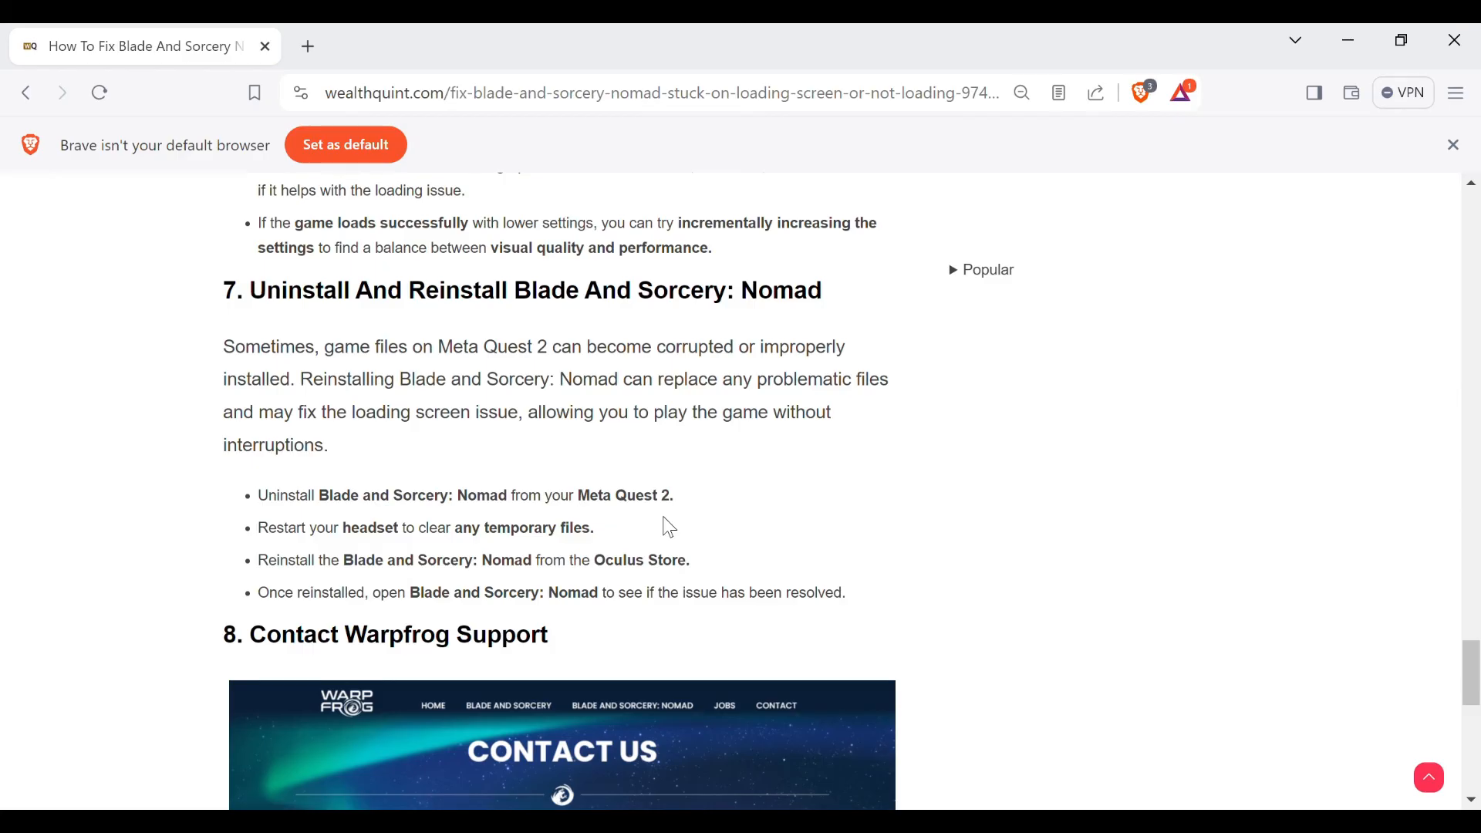
Scroll to show the Warpfrog support paragraph with its support team link
scroll(down, 3)
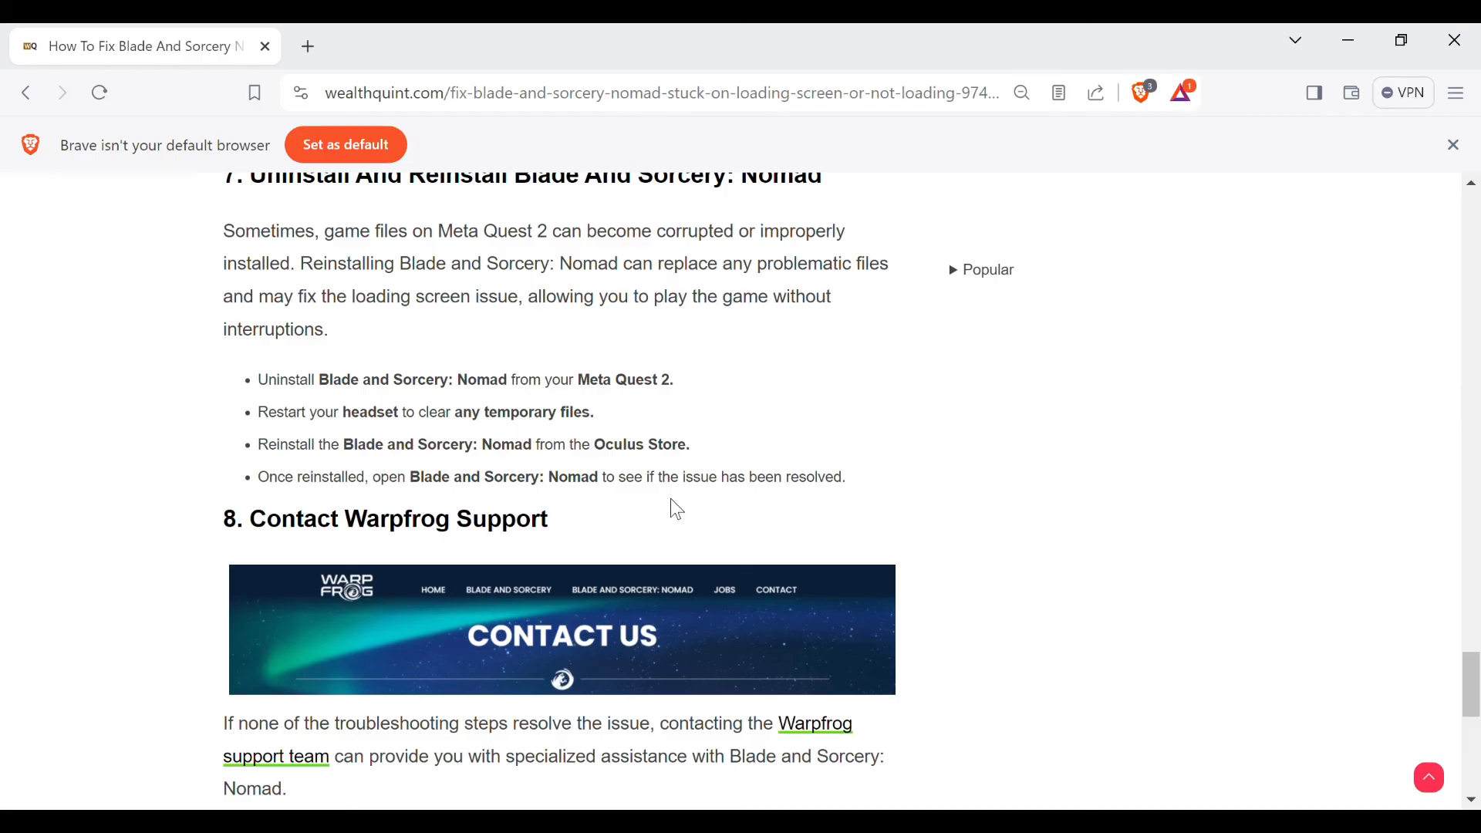
mouse_move(631, 512)
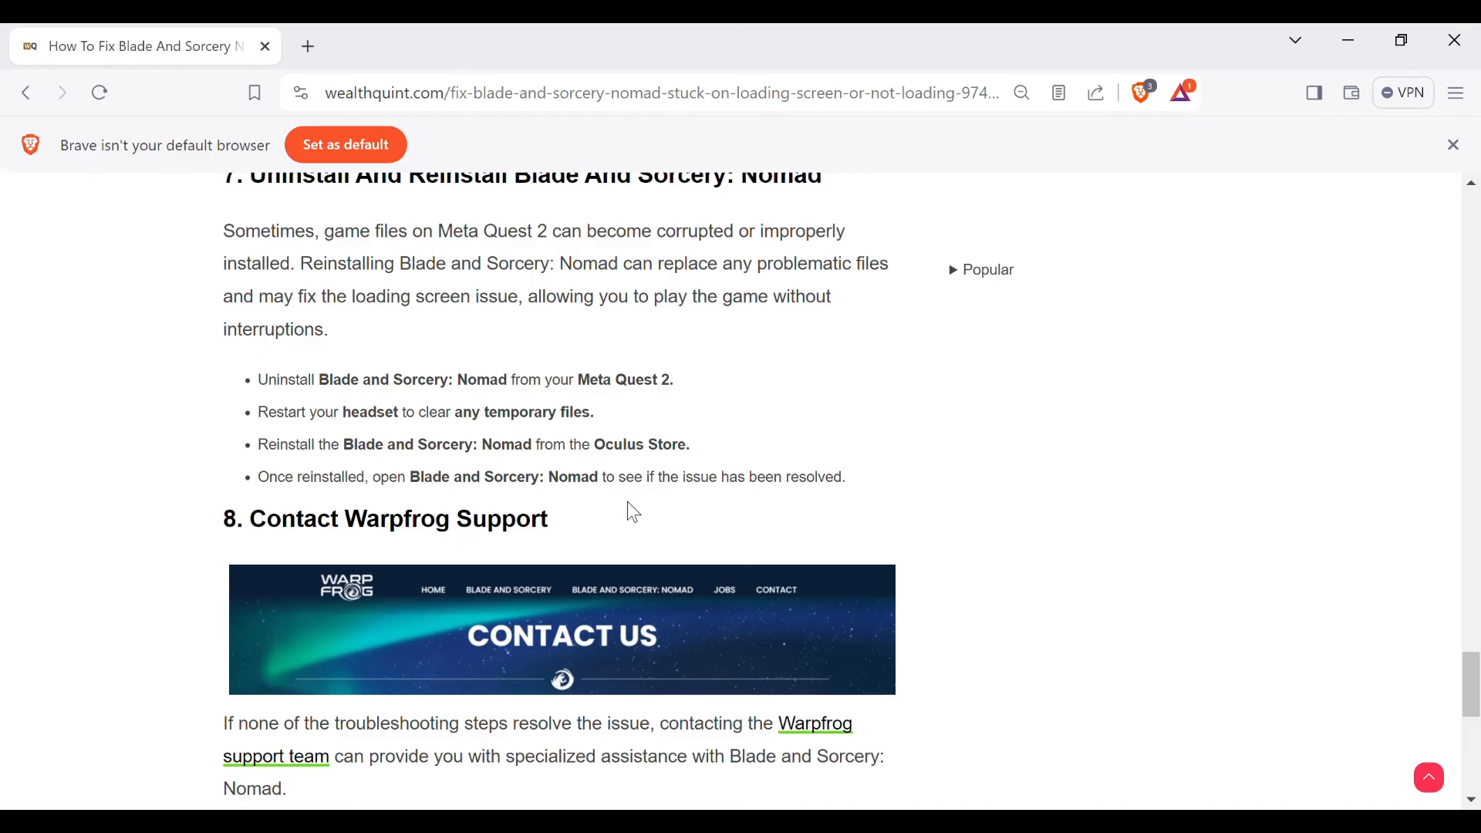
mouse_move(605, 517)
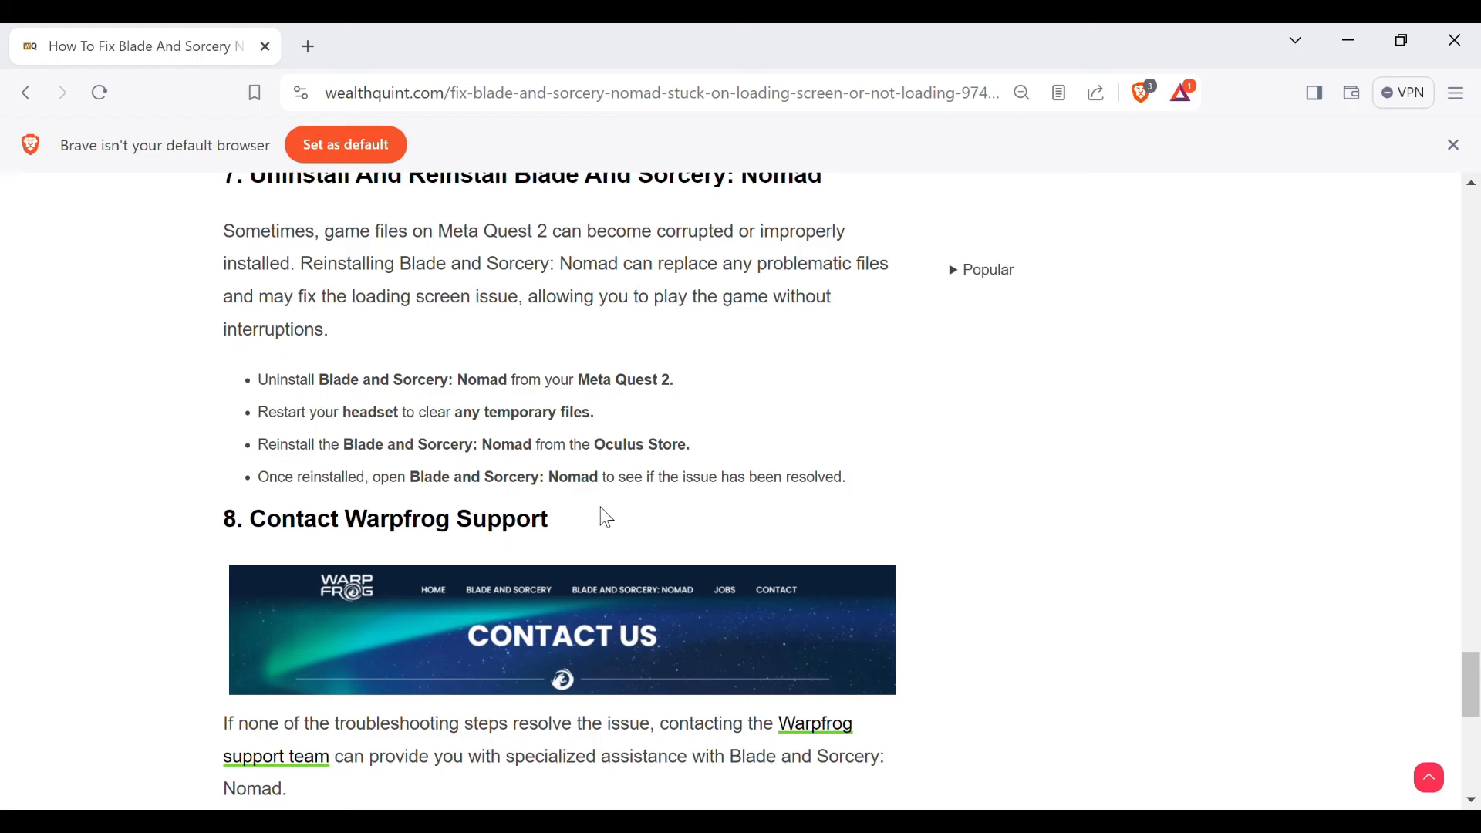
scroll(down, 3)
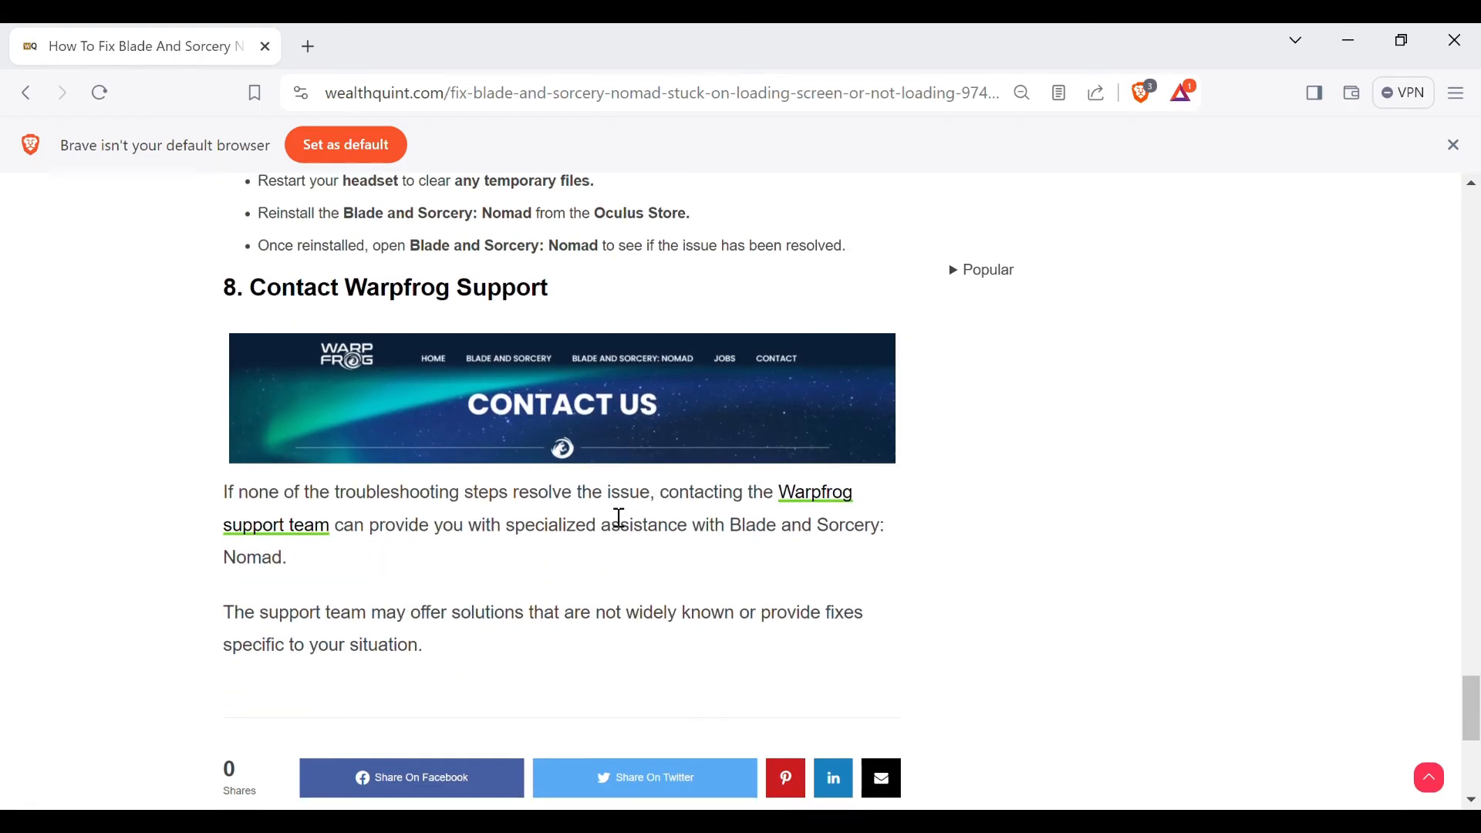
mouse_move(793, 428)
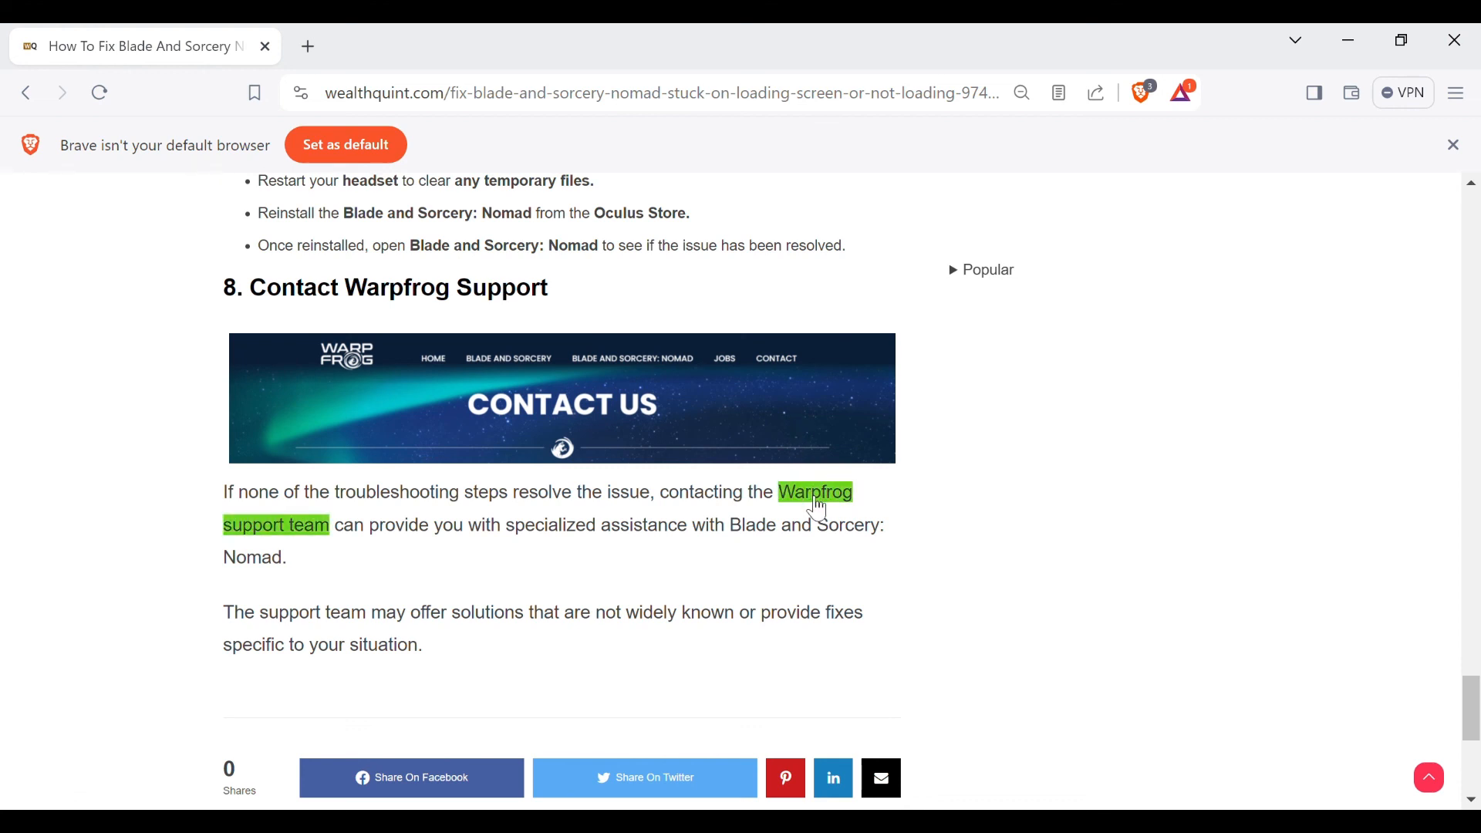
Open Warpfrog's Contact Us page via the support link, view its topic options, return to the article
click(812, 492)
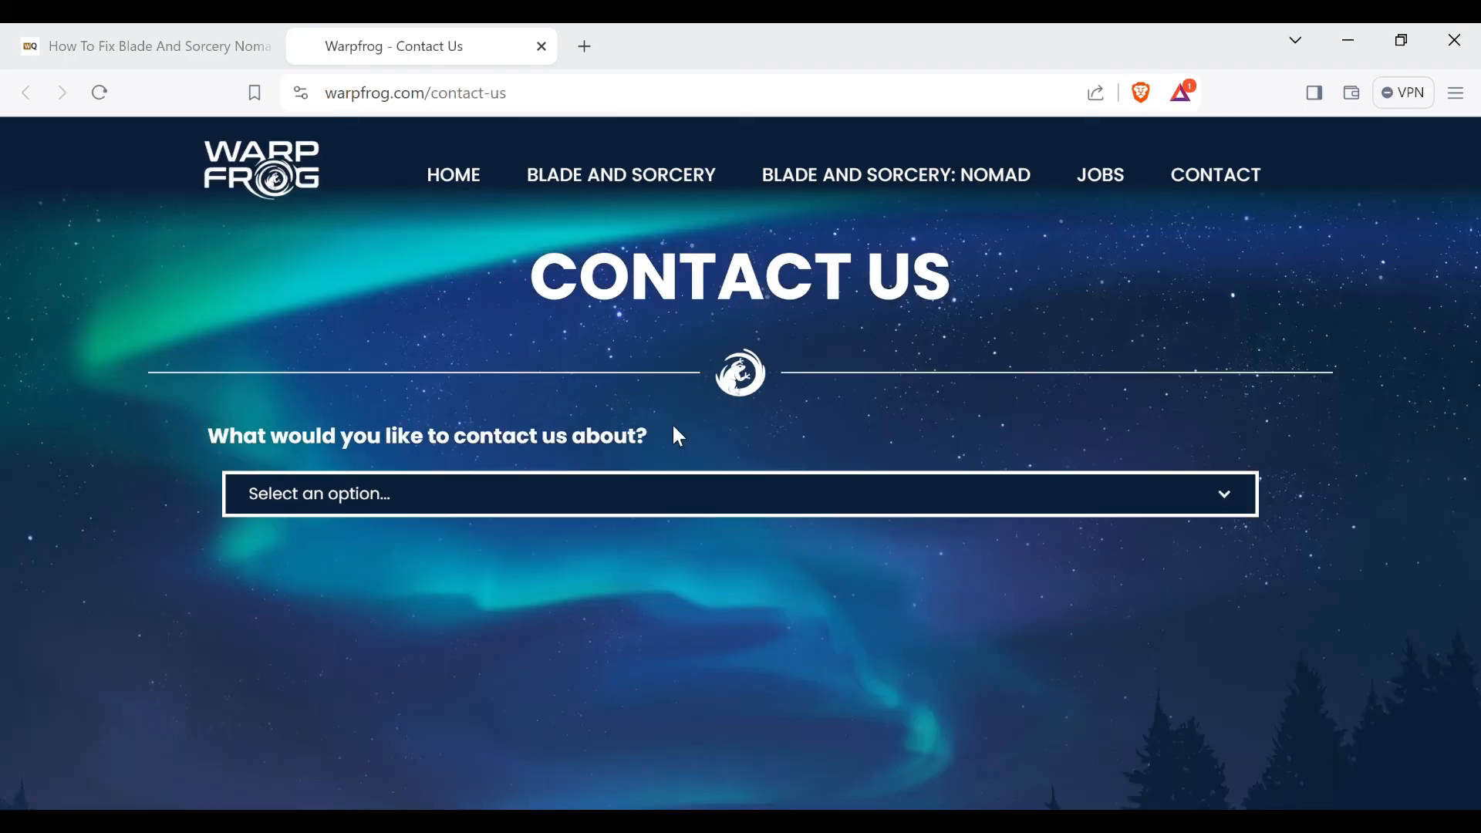
mouse_move(605, 351)
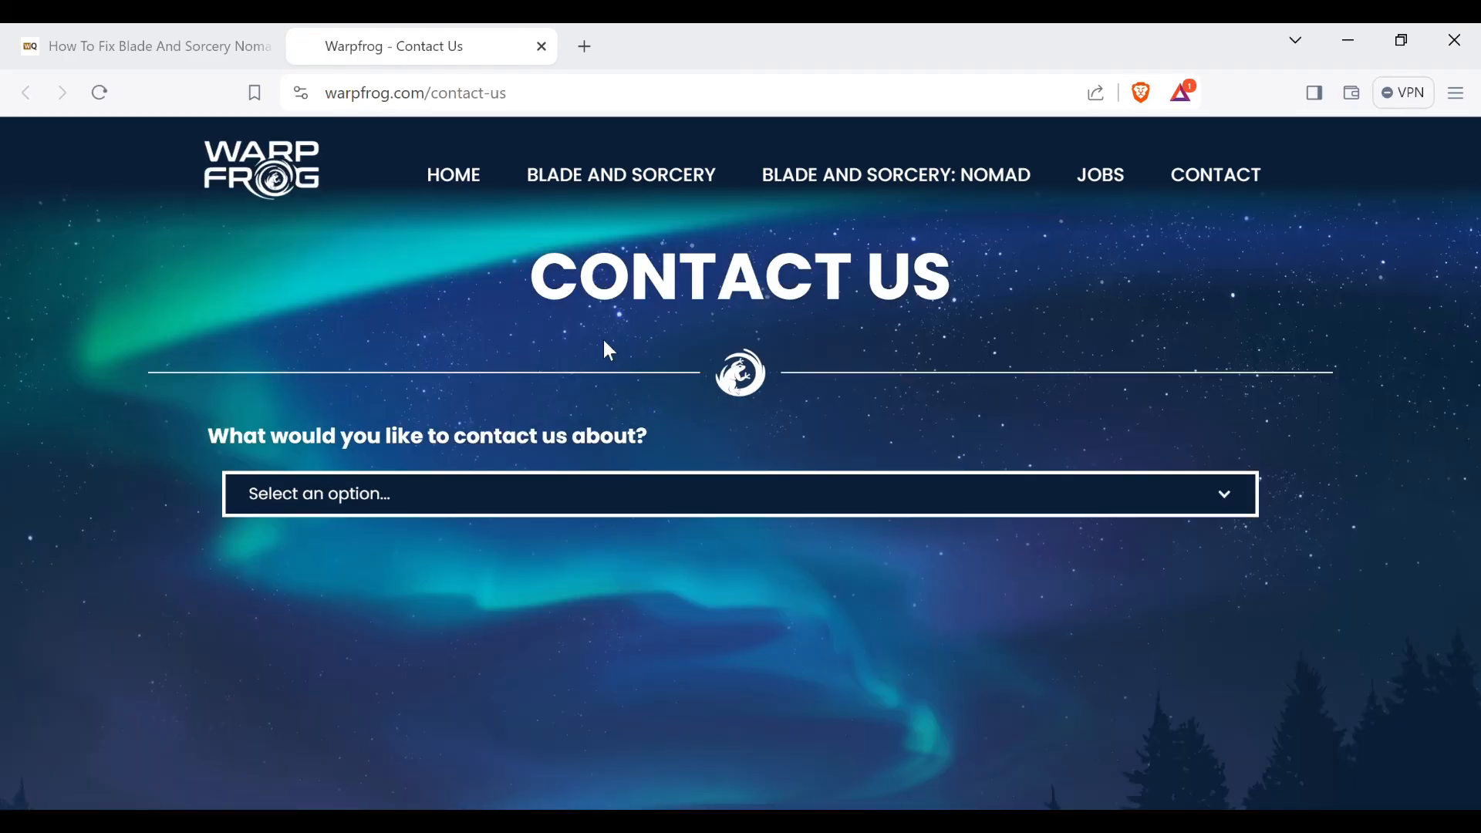
click(737, 494)
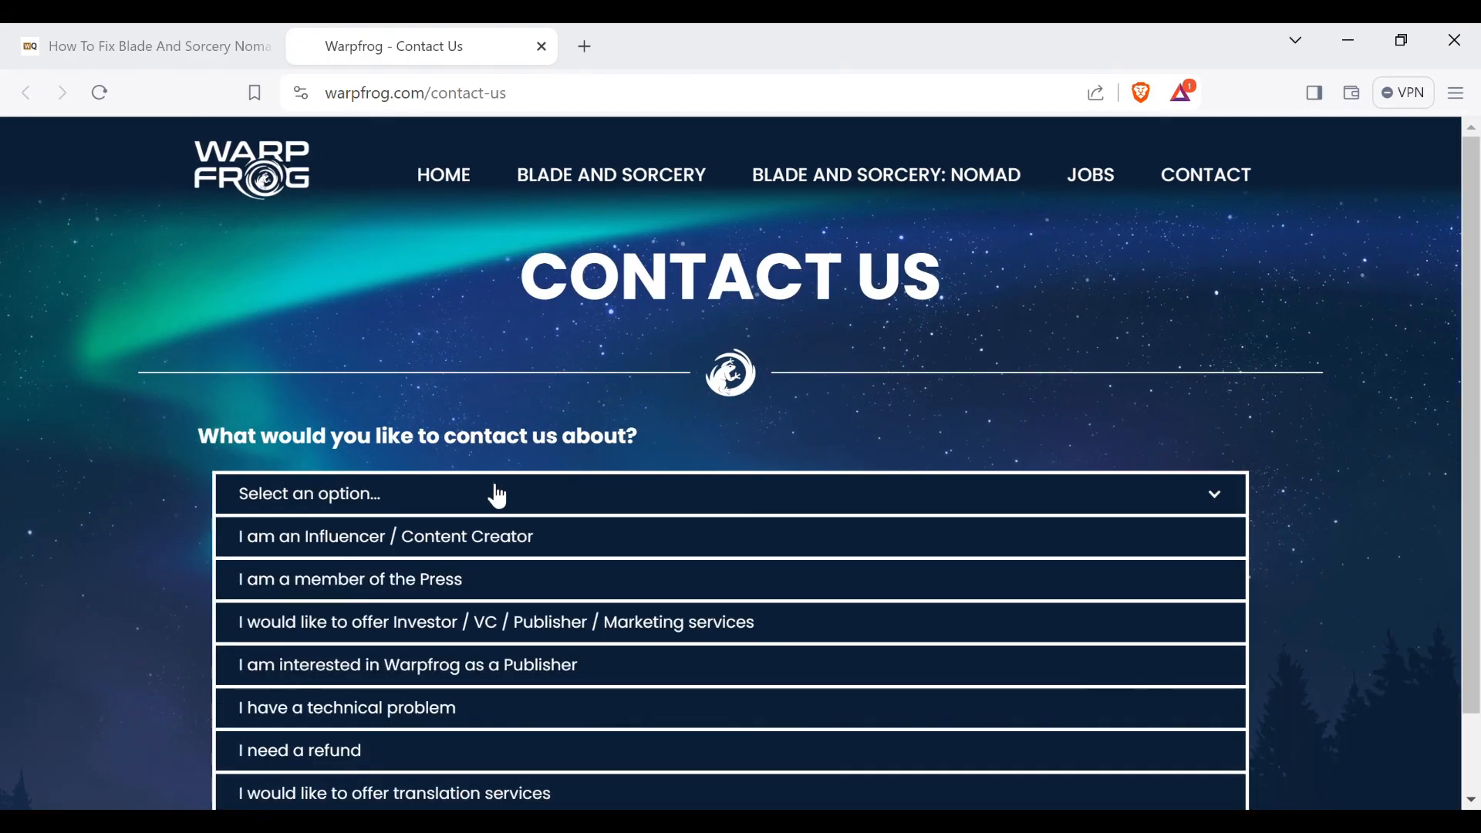
click(142, 44)
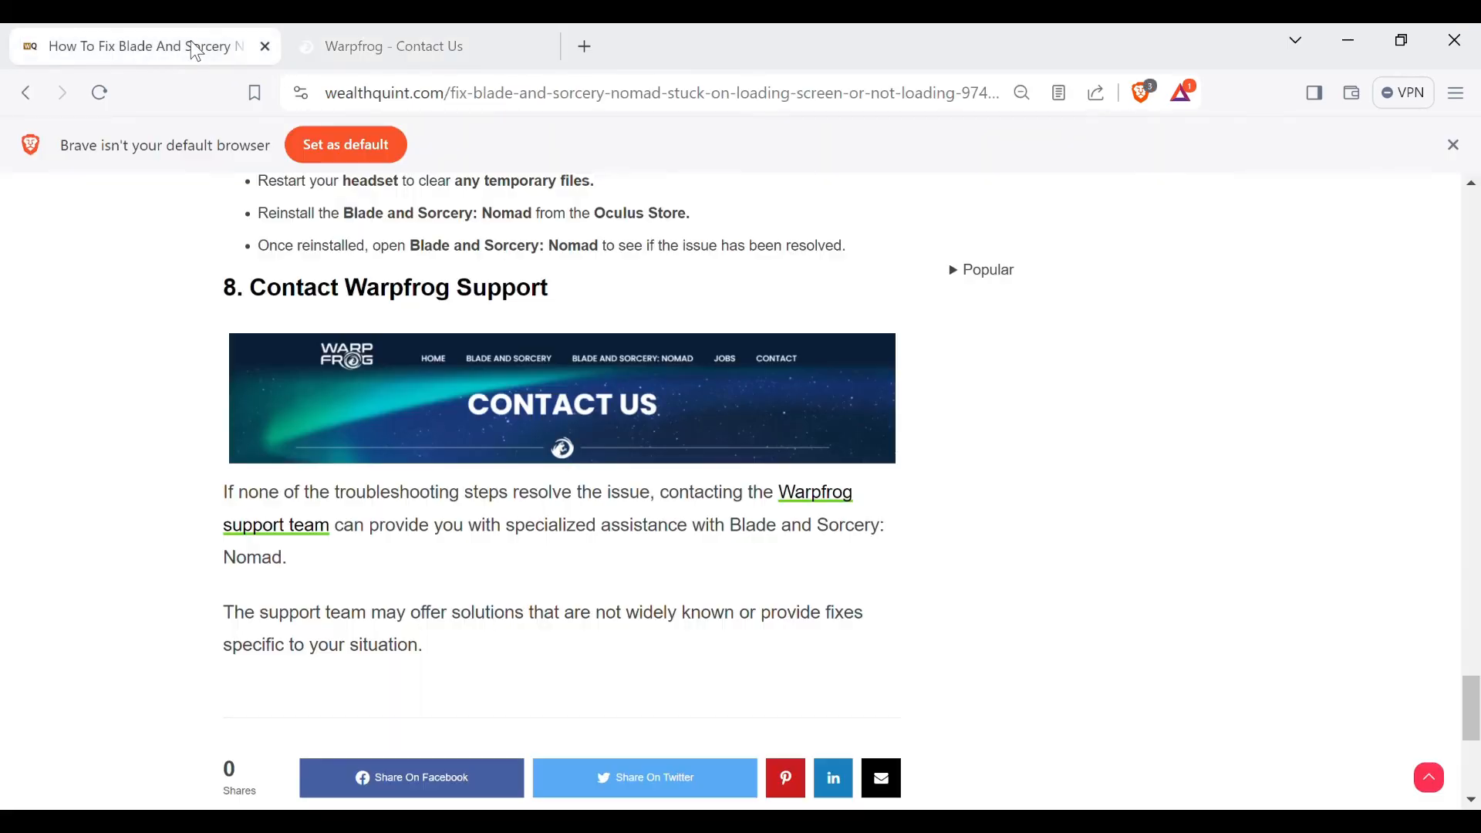